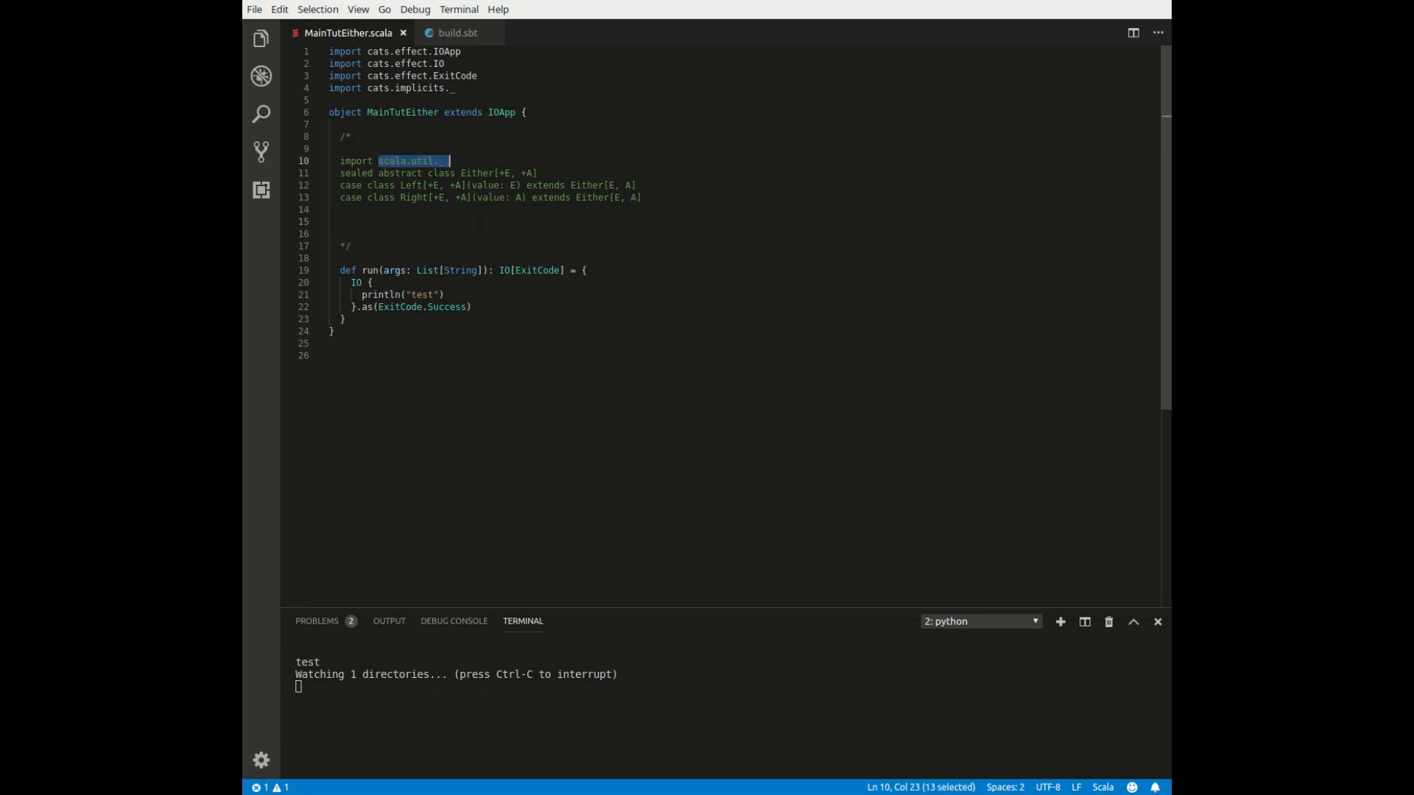
Review the Either class and its Left and Right case classes before noting the failure (E) and correct (A) values
{"action": "left_click", "coordinate": [447, 160]}
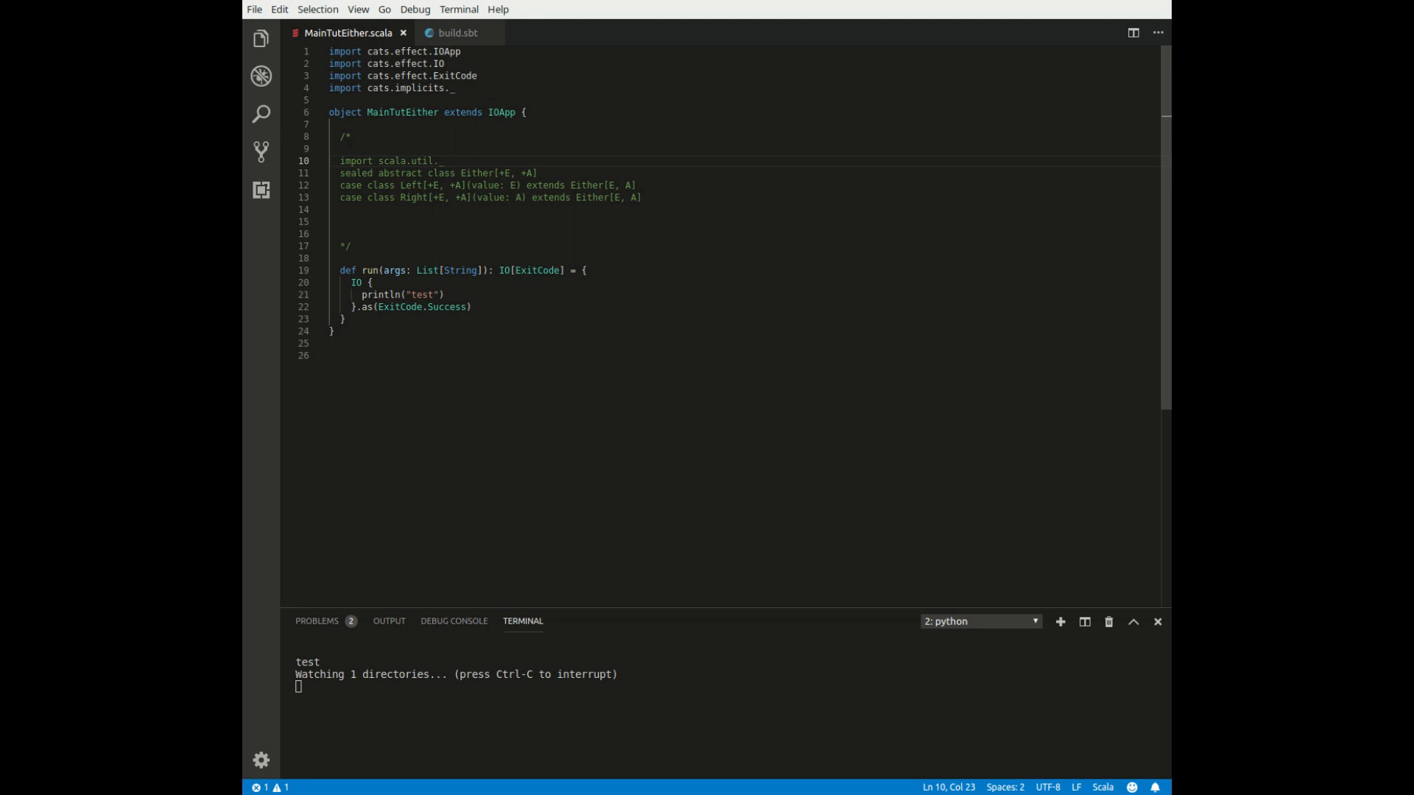
{"action": "double_click", "coordinate": [527, 172]}
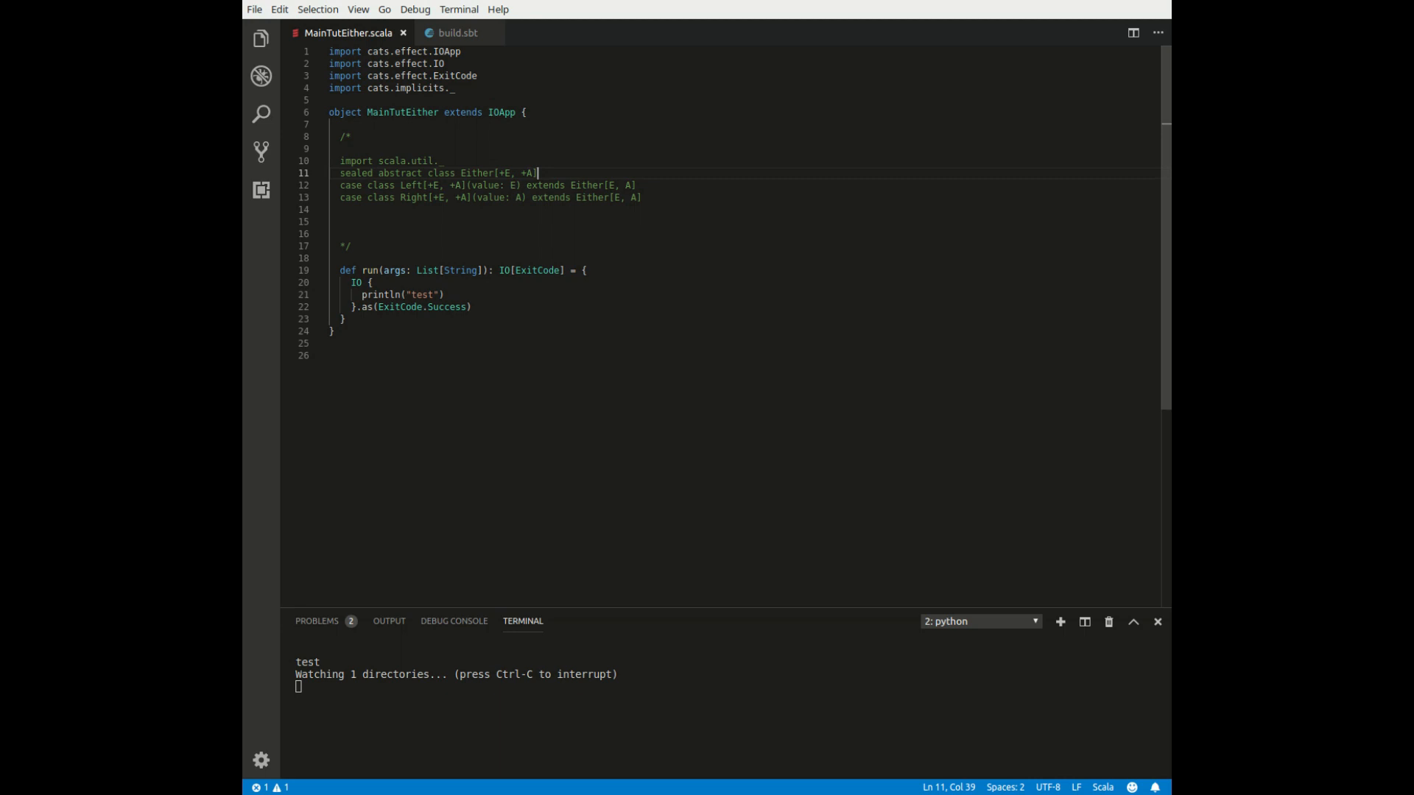
{"action": "double_click", "coordinate": [411, 186]}
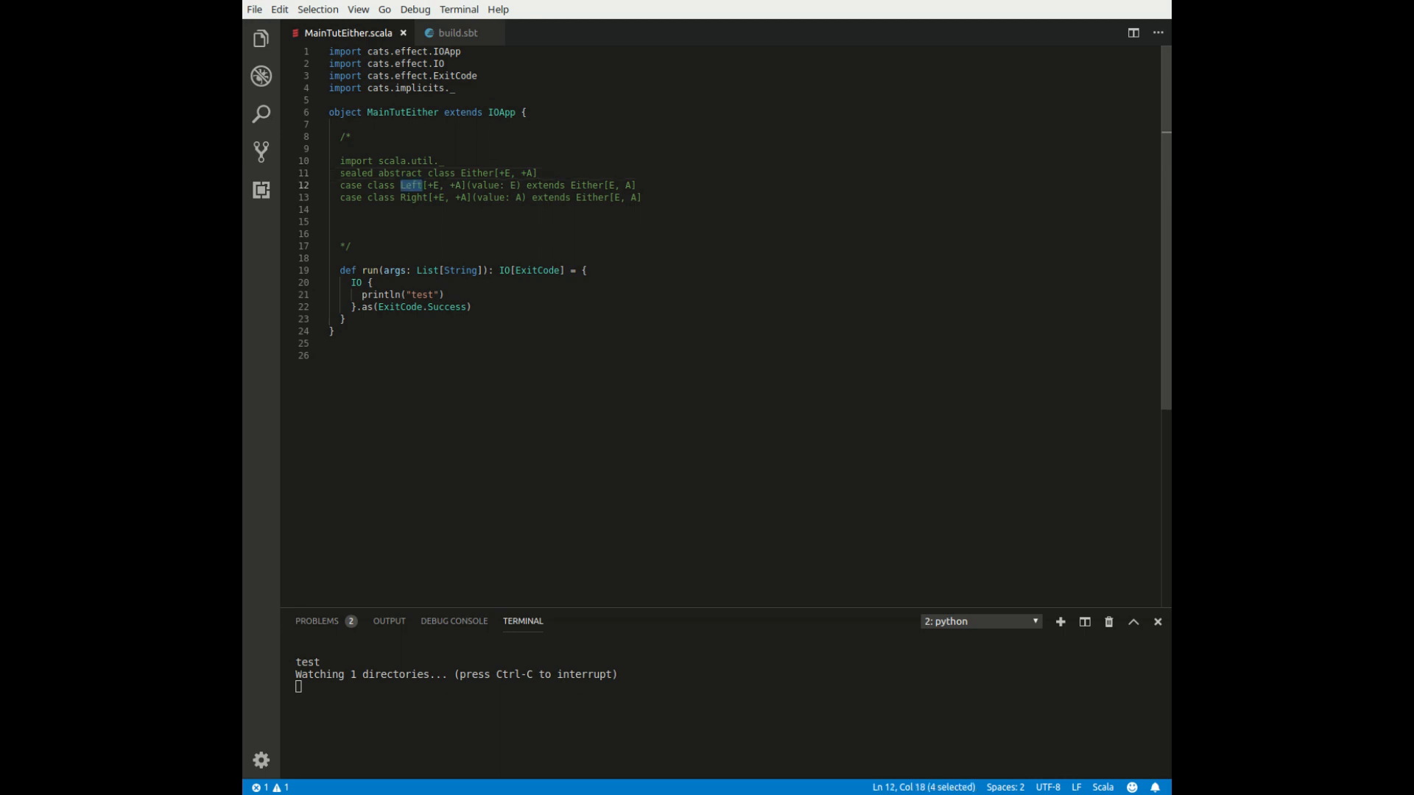
{"action": "double_click", "coordinate": [413, 198]}
{"action": "type", "text": "- Either encodes that functions may return a failure value (E) or the correct value (A)"}
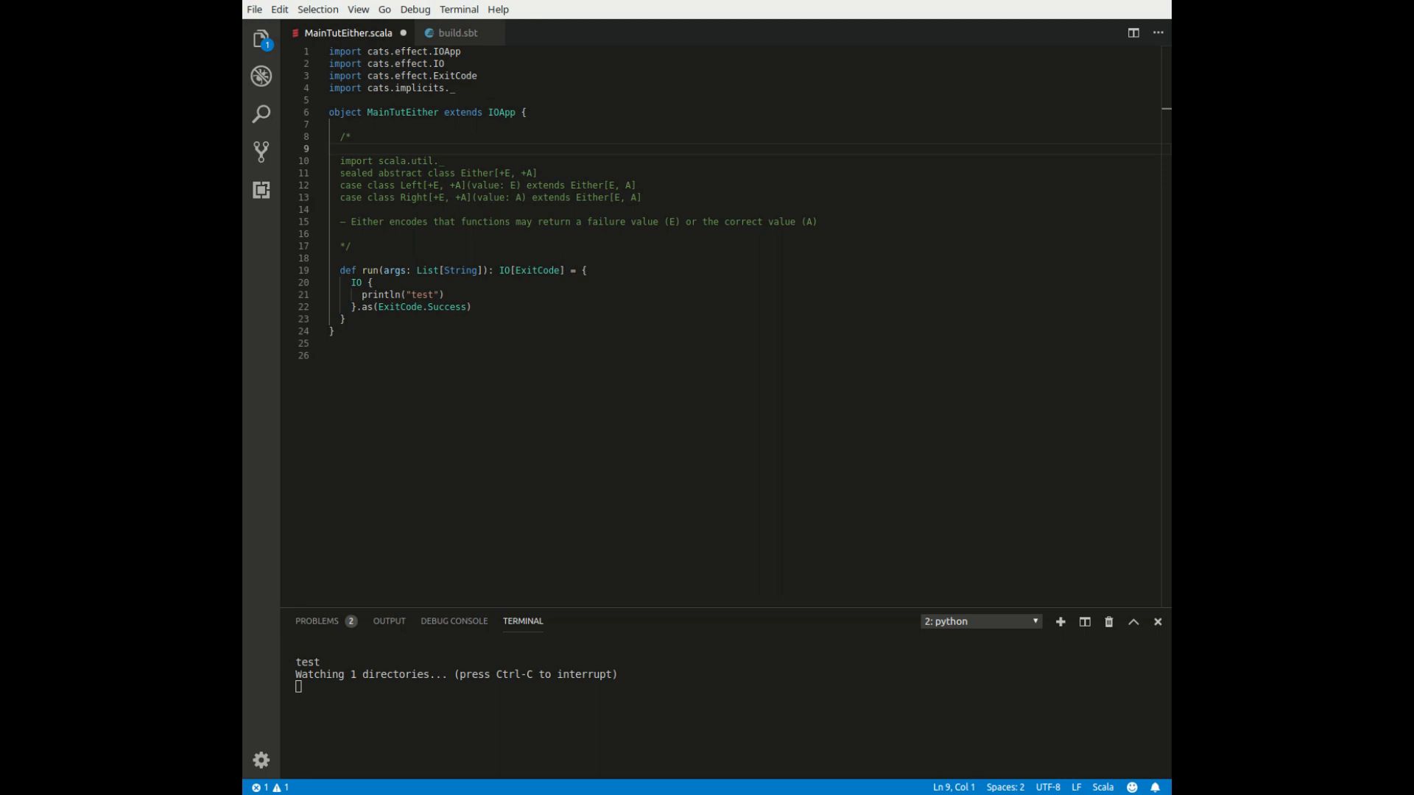
Add the note '- Either.right(...) = the "right"/"correct" value -> smart constructor for Right(..'
{"action": "left_click", "coordinate": [352, 221]}
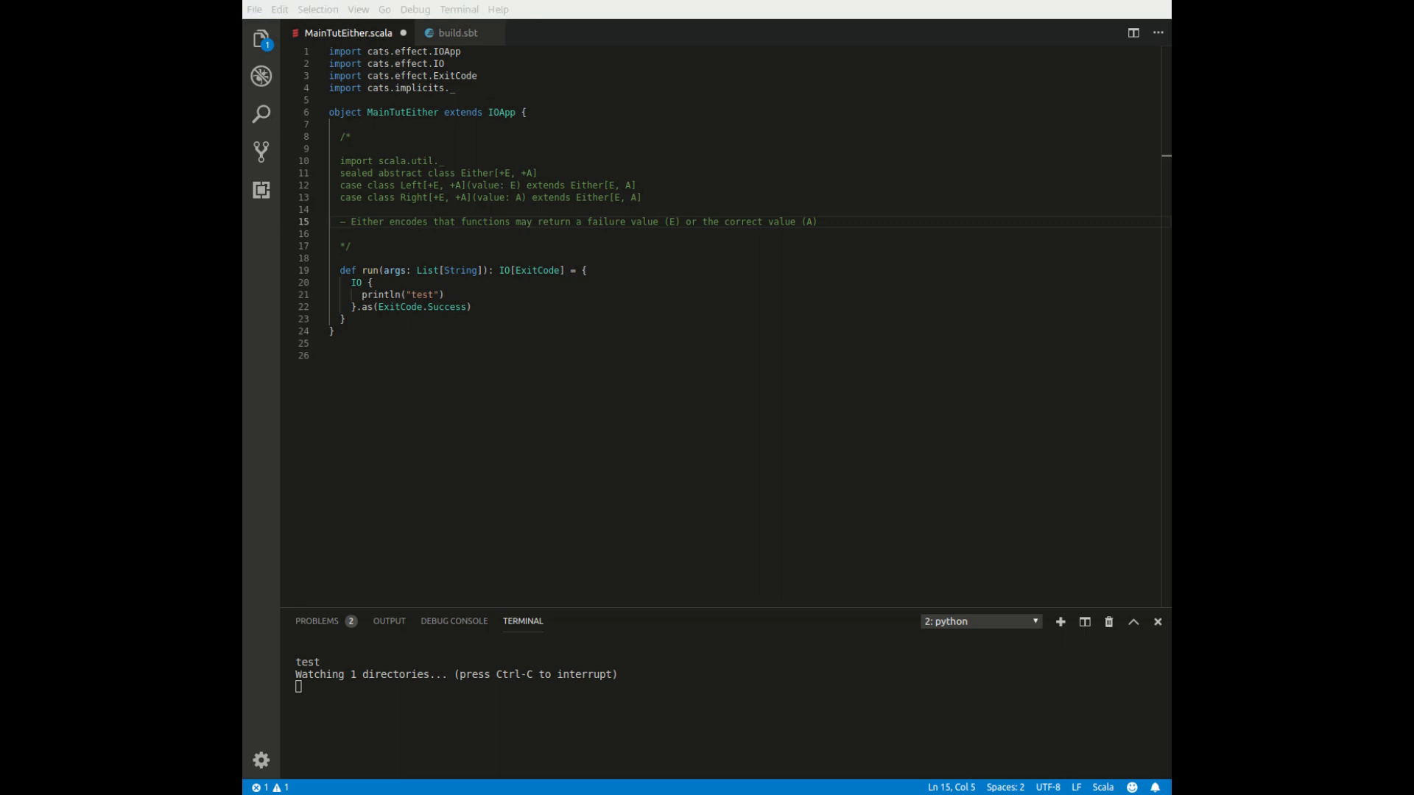
{"action": "key", "text": "Enter"}
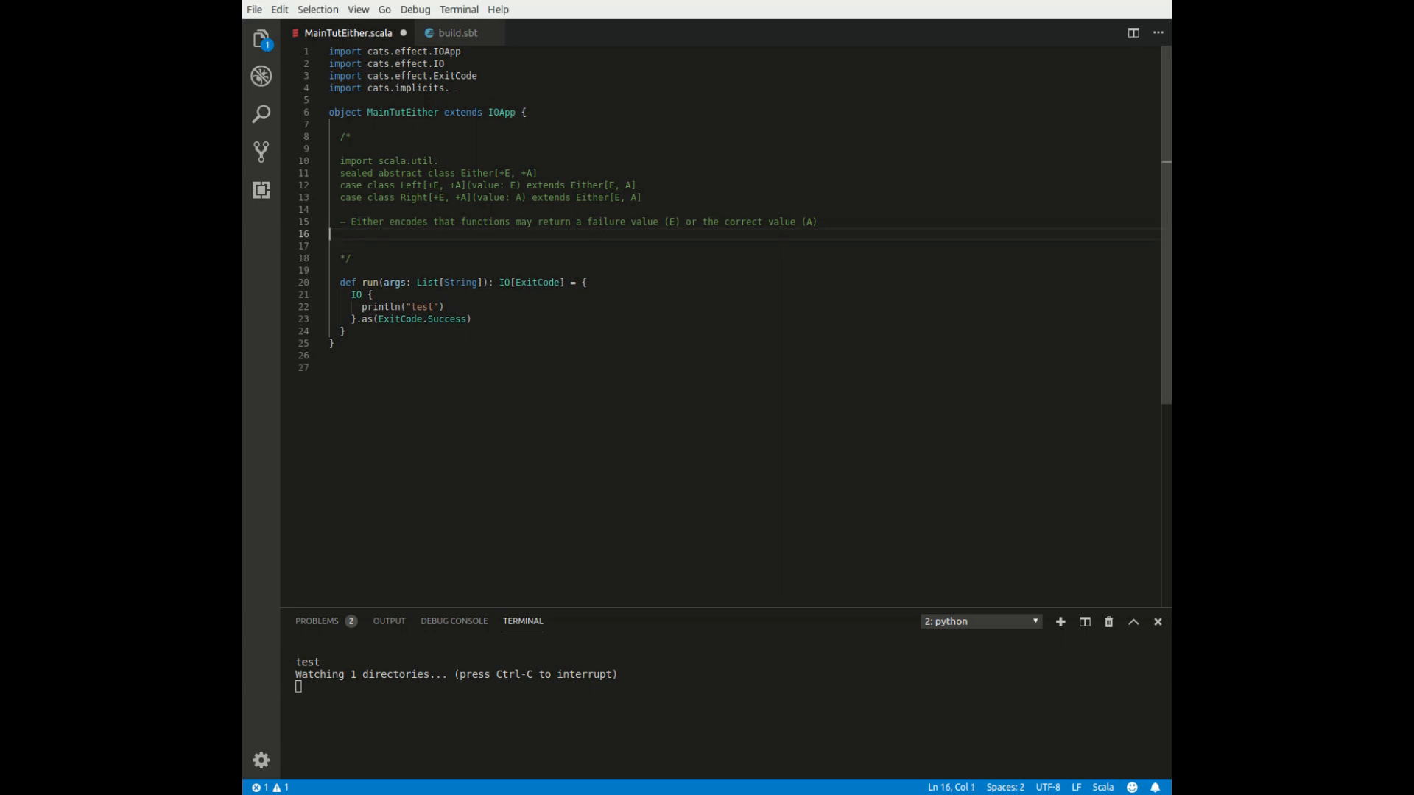
{"action": "type", "text": "- Either.right(...) = The \"right\"/\"correct\" value -> \"smart constructor\" for Right(...)"}
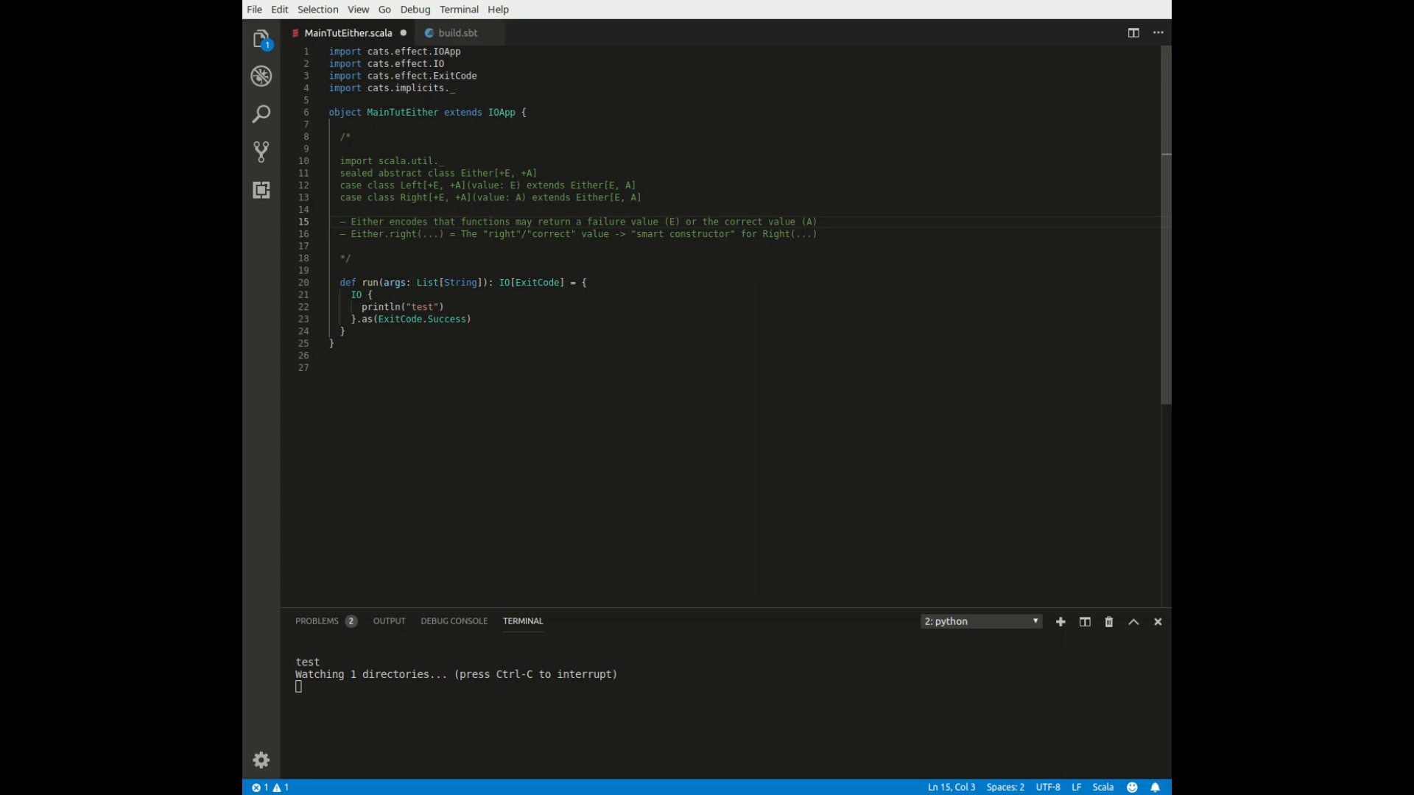
Highlight Right and Either.right(...) in the new note to relate the constructor to the case class
{"action": "double_click", "coordinate": [412, 196]}
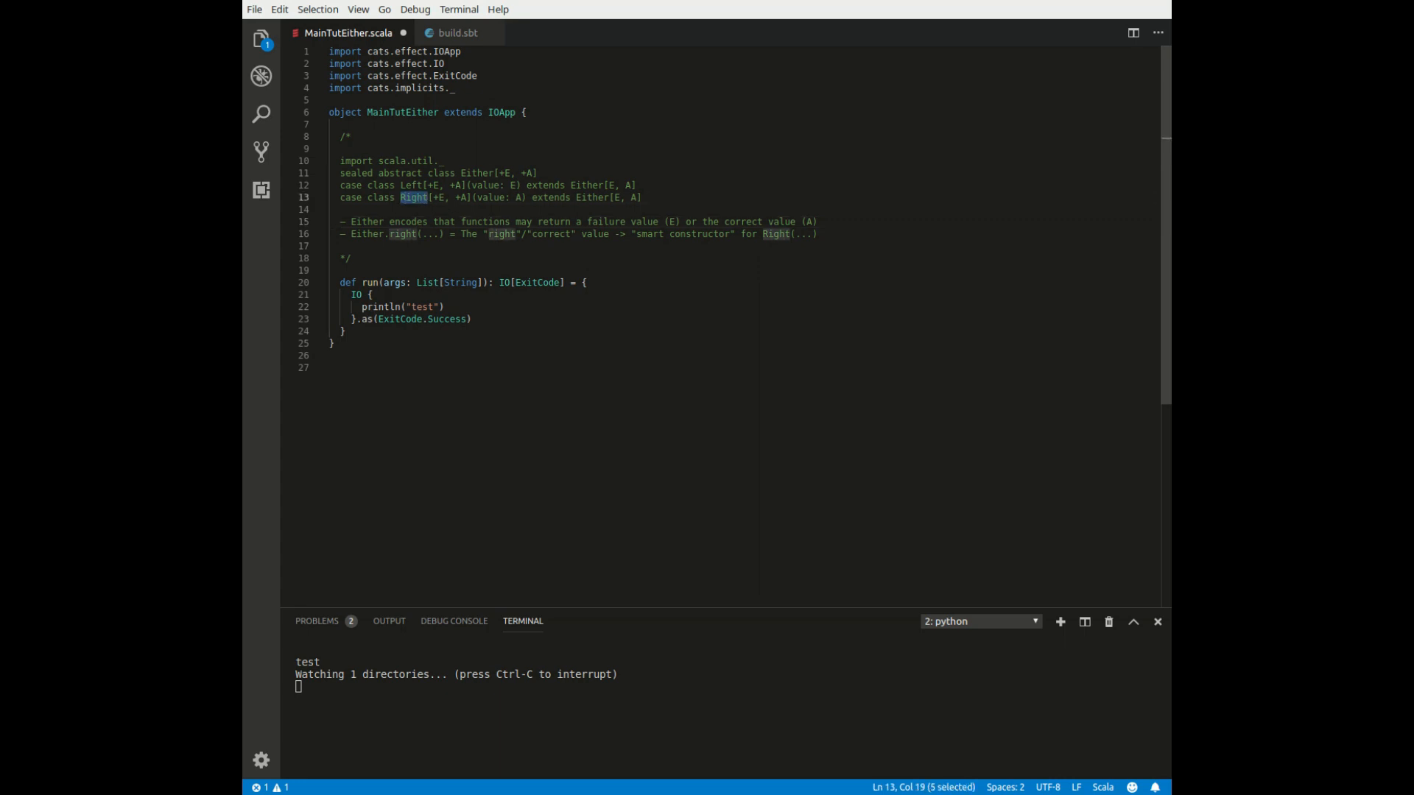
{"action": "left_click", "coordinate": [343, 209]}
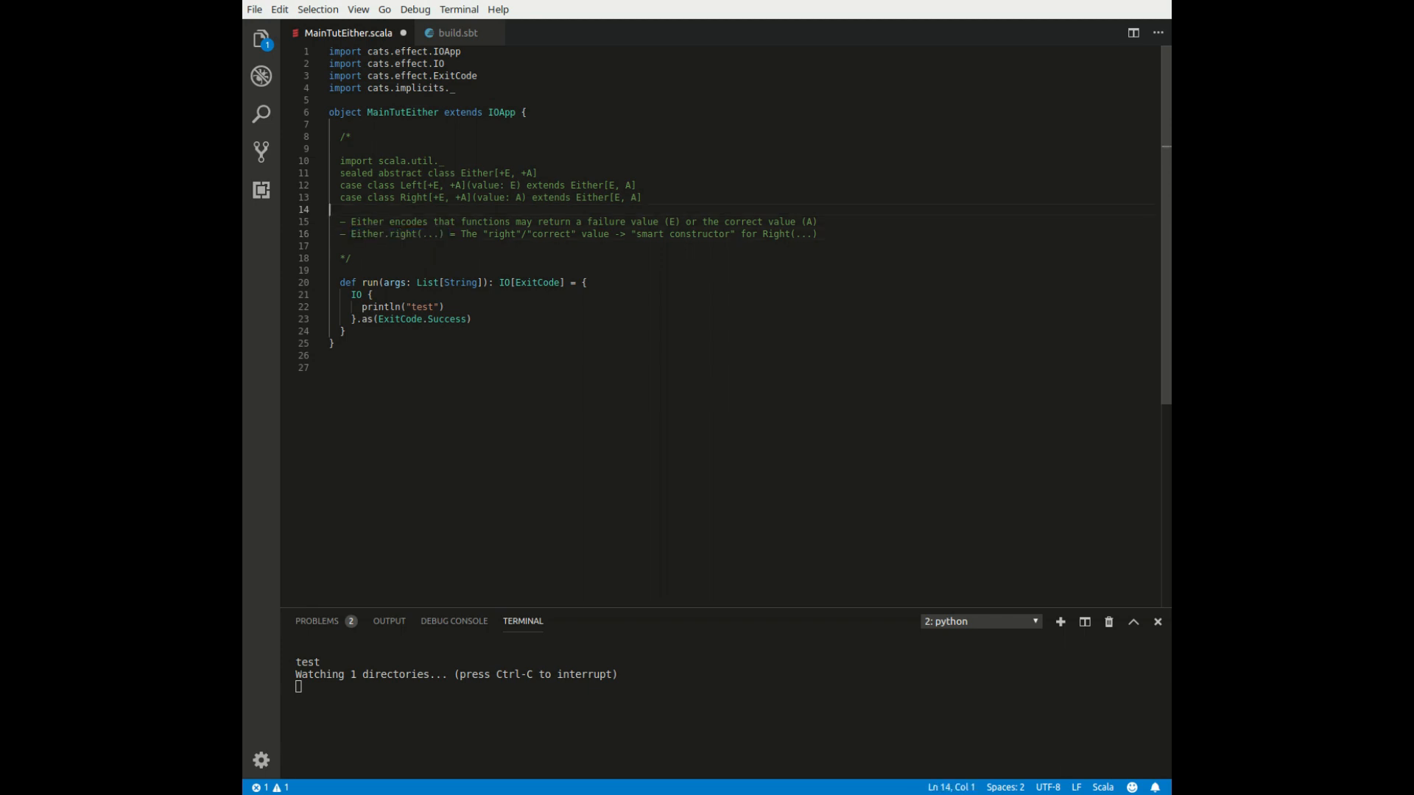
{"action": "left_click_drag", "start_coordinate": [460, 234], "coordinate": [616, 234]}
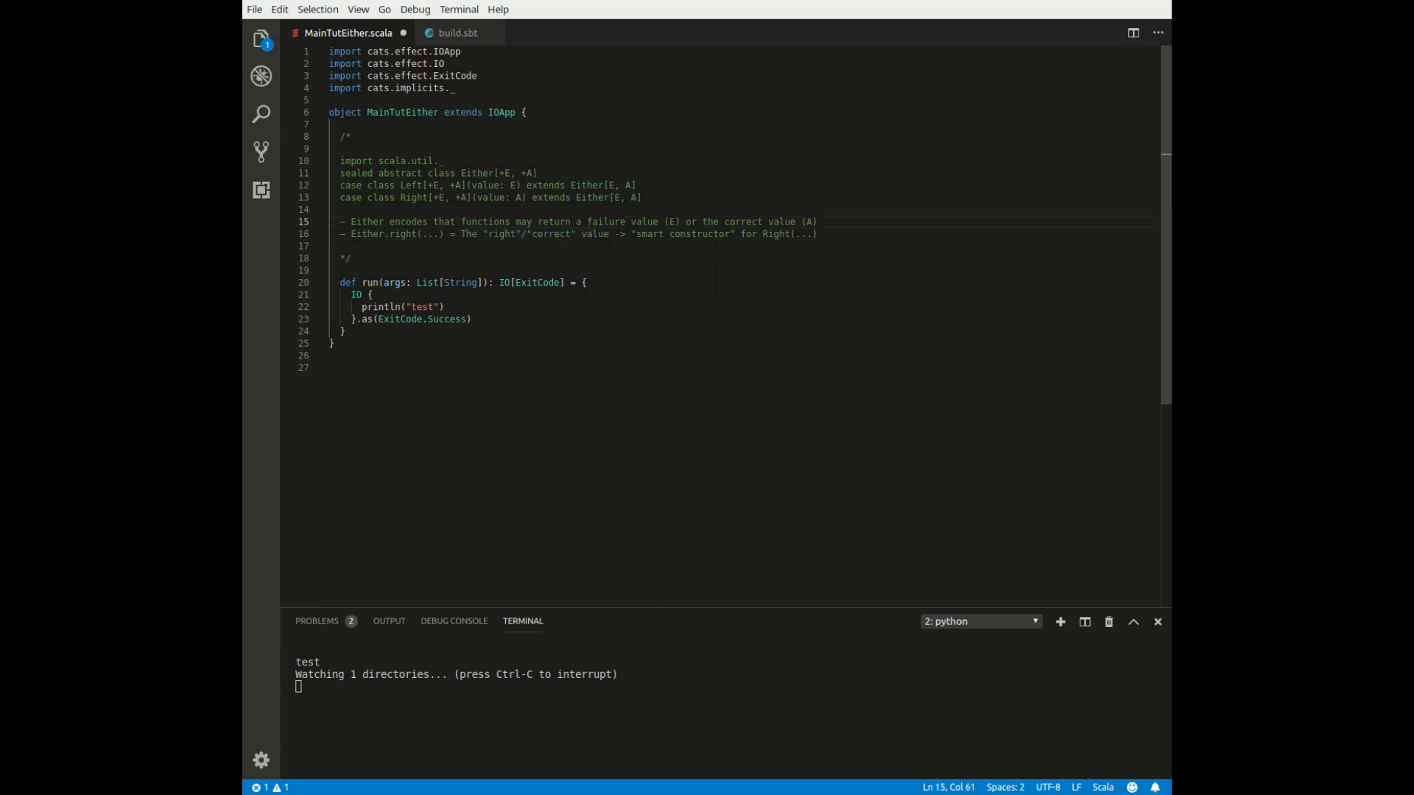
{"action": "left_click_drag", "start_coordinate": [353, 235], "coordinate": [448, 234]}
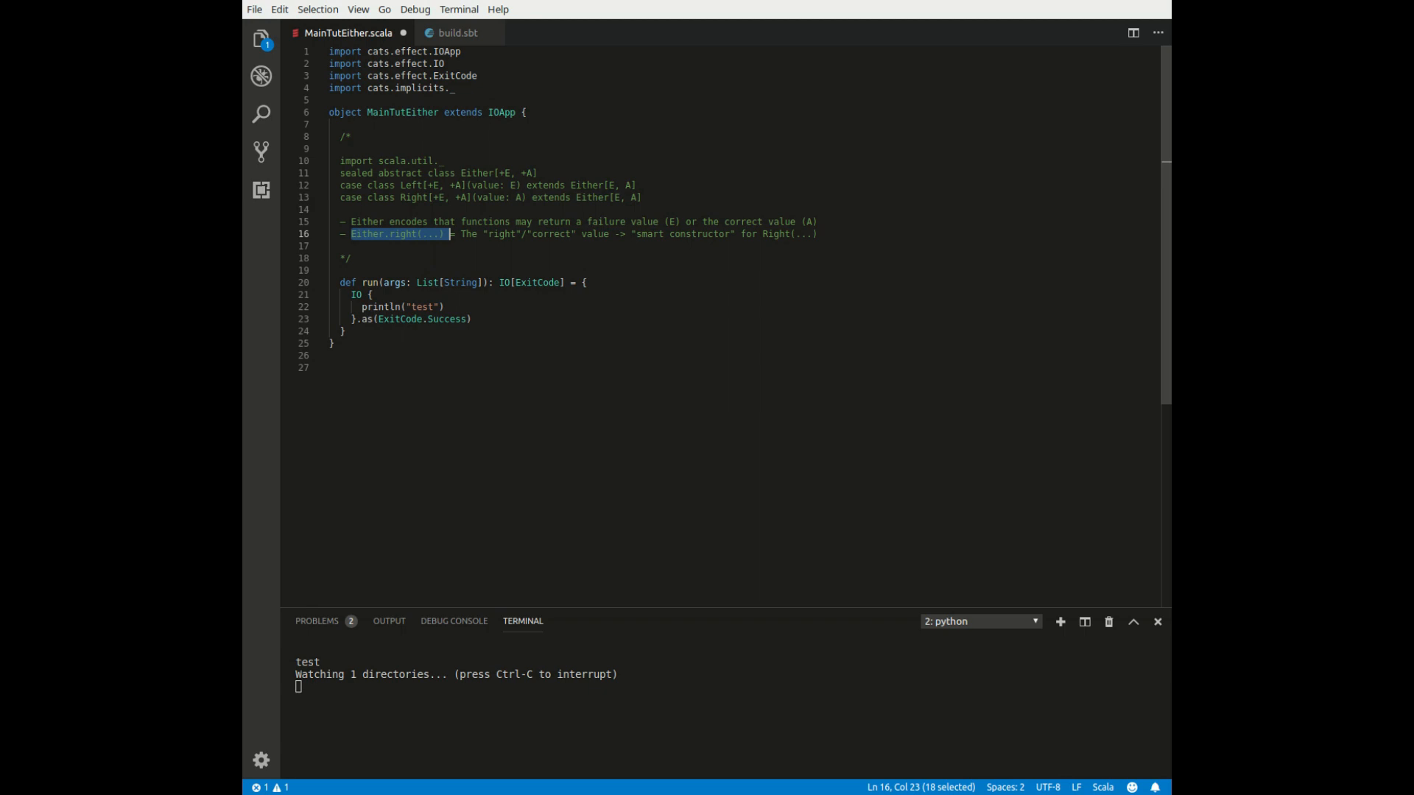
{"action": "double_click", "coordinate": [789, 235]}
{"action": "type", "text": "- Either.left(...)  = The failure value           -> \"smart constructor\" for Left(...)"}
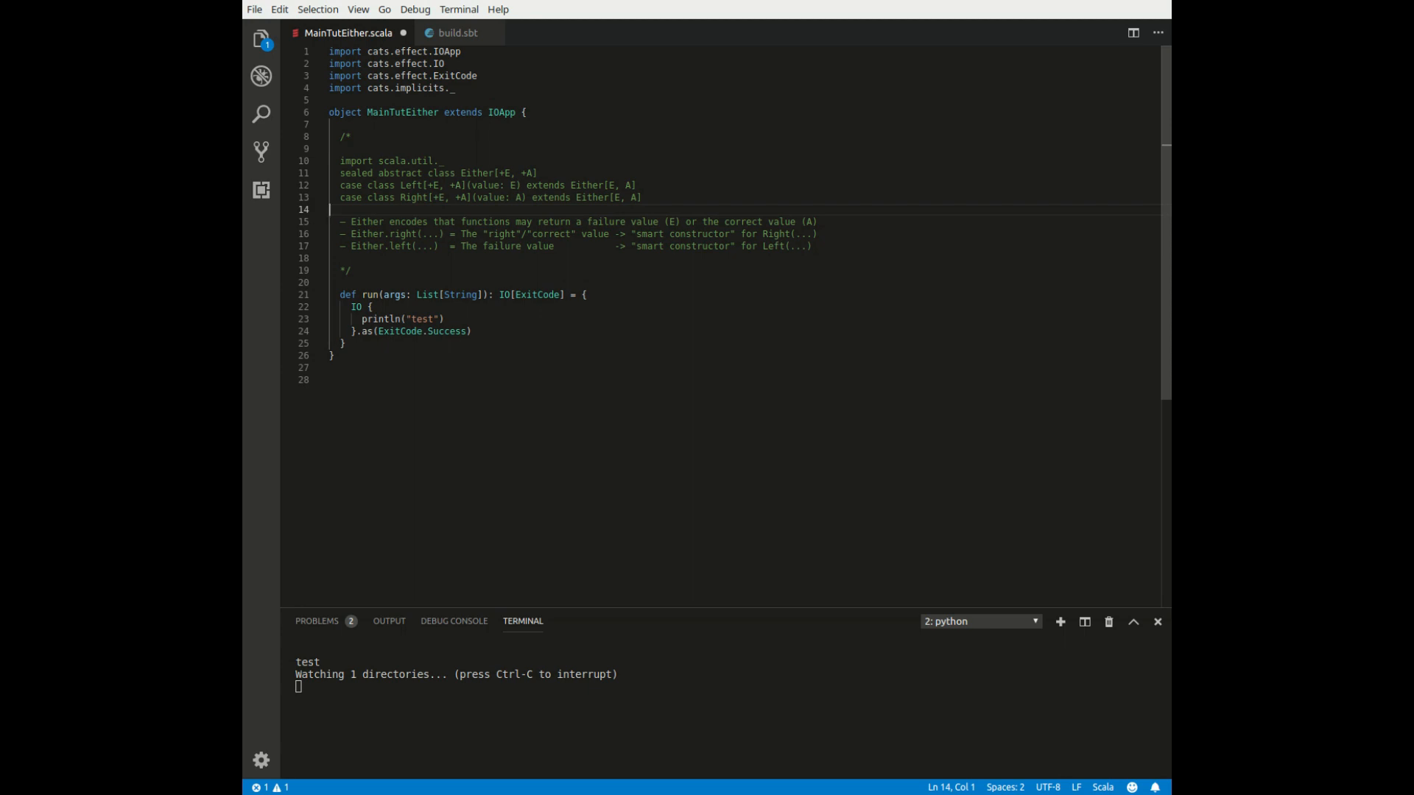
{"action": "left_click_drag", "start_coordinate": [461, 246], "coordinate": [555, 246]}
{"action": "type", "text": "- Good news: Either forms a monad - you can compose multiple Eithers"}
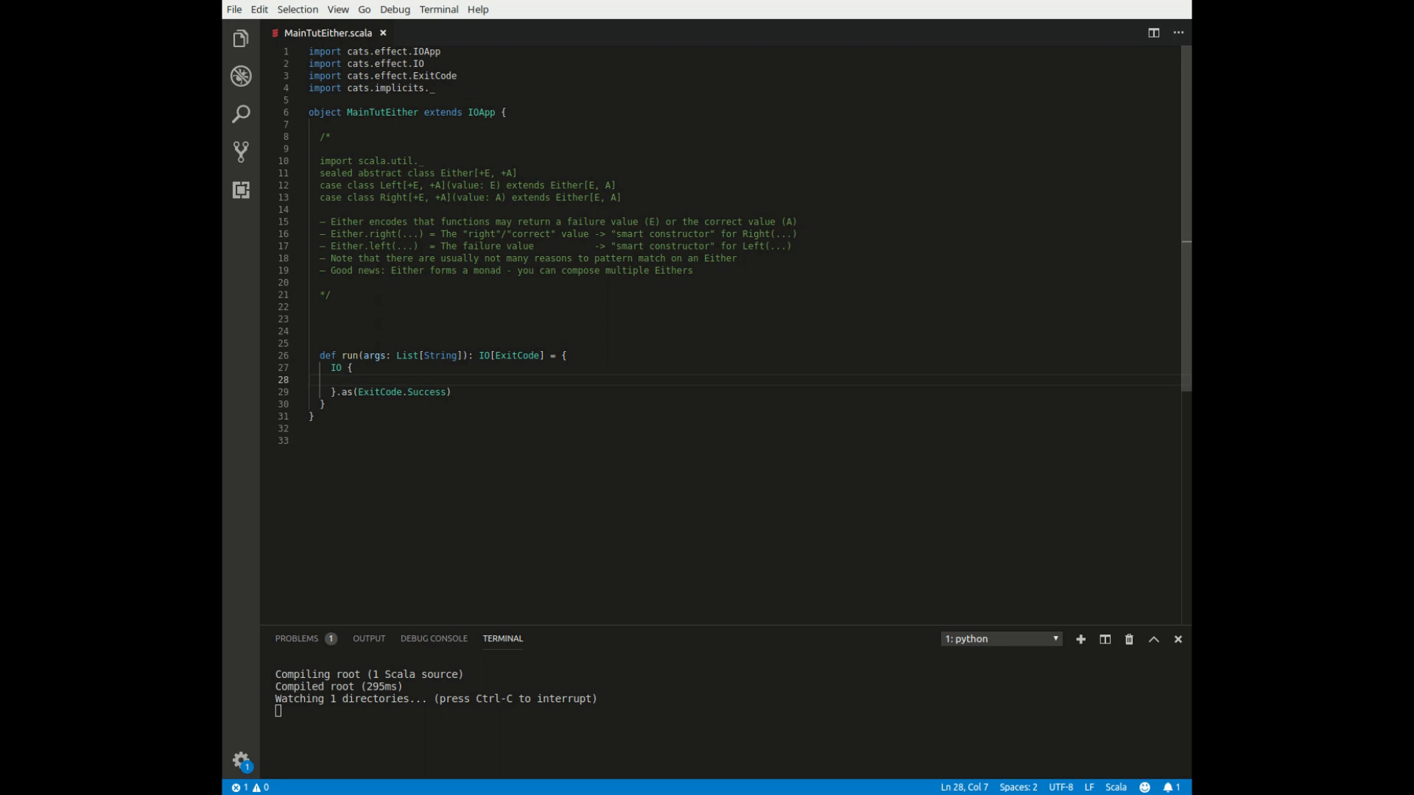
Print Either.cond(false, "success value", new Throwable(...)) in the IO block and check the Left error in the terminal
{"action": "key", "text": "enter"}
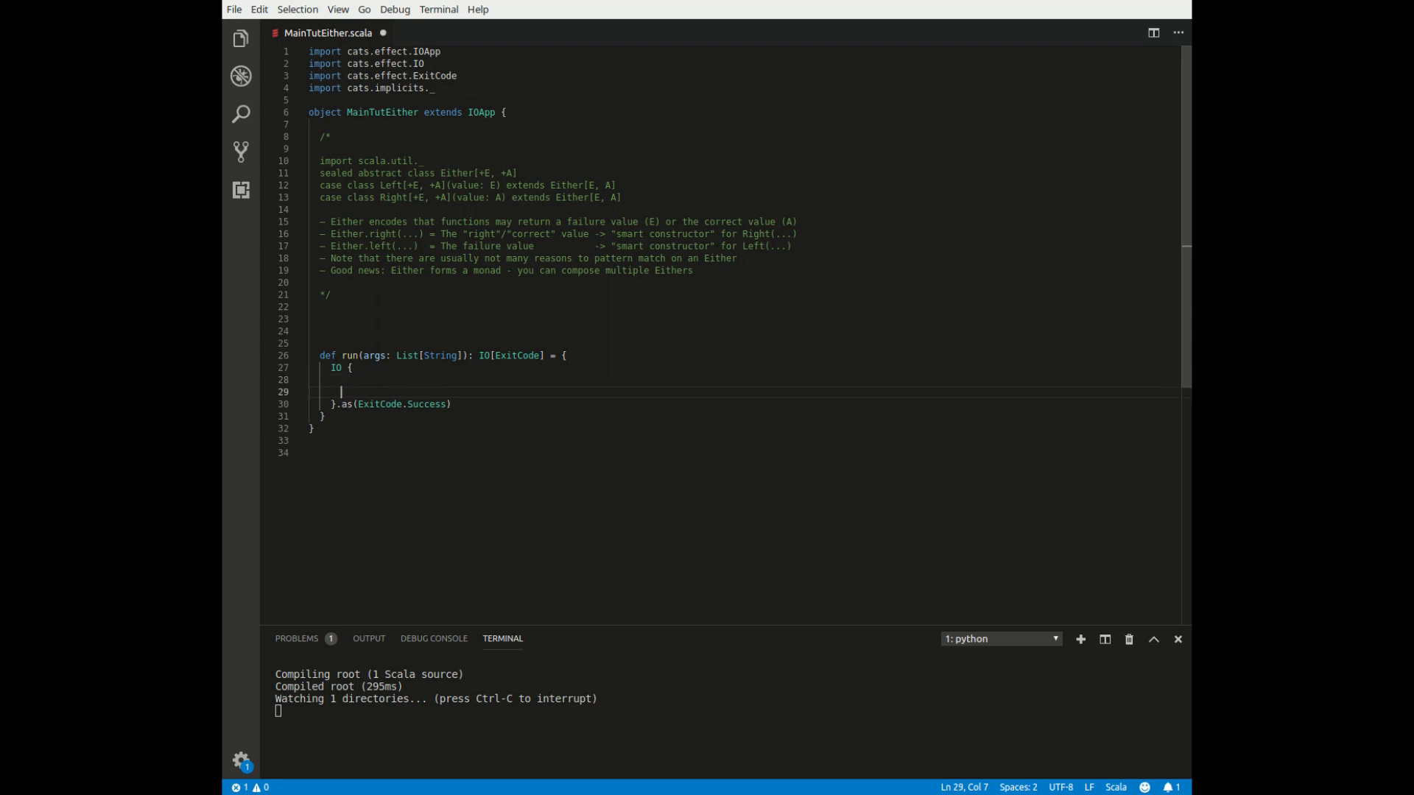
{"action": "type", "text": "println("}
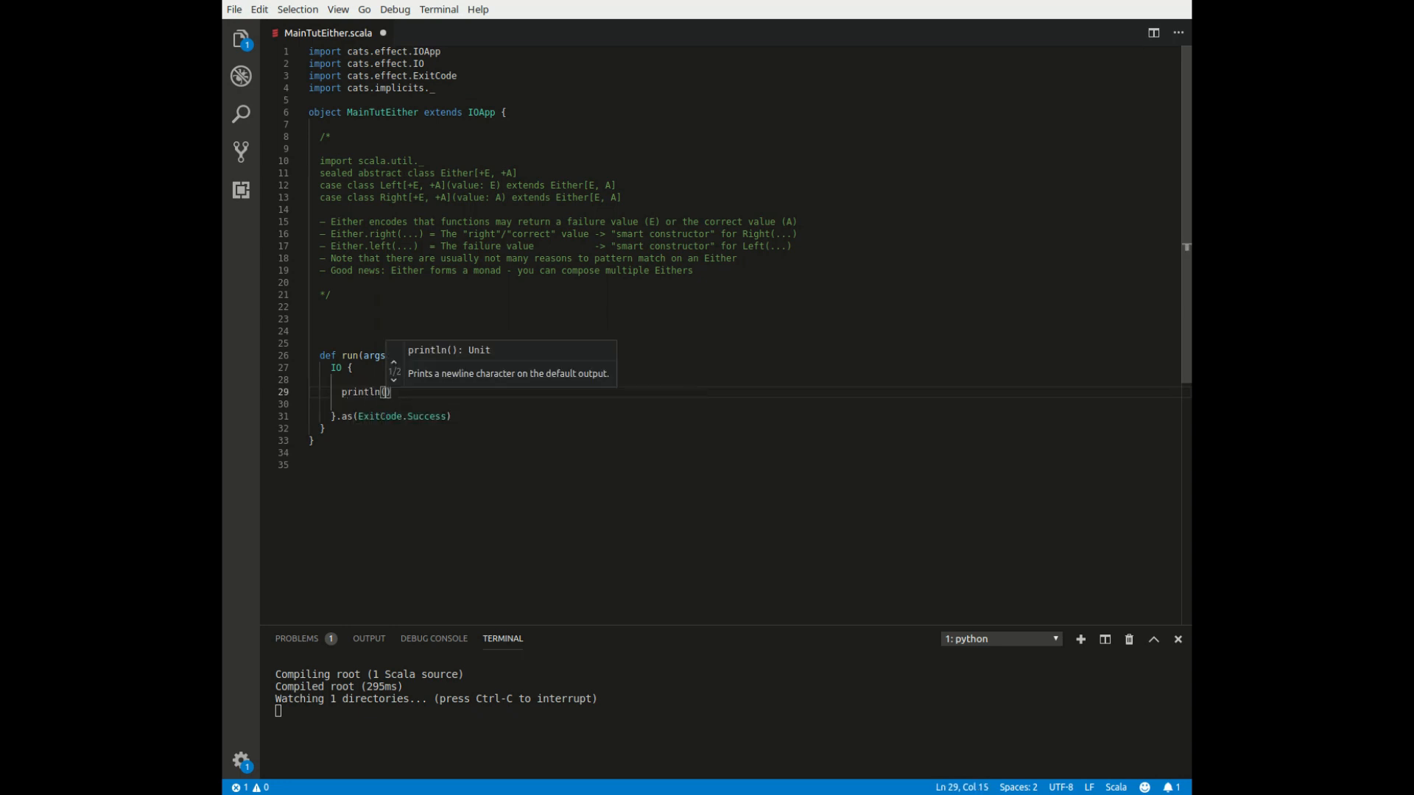
{"action": "type", "text": "Eith"}
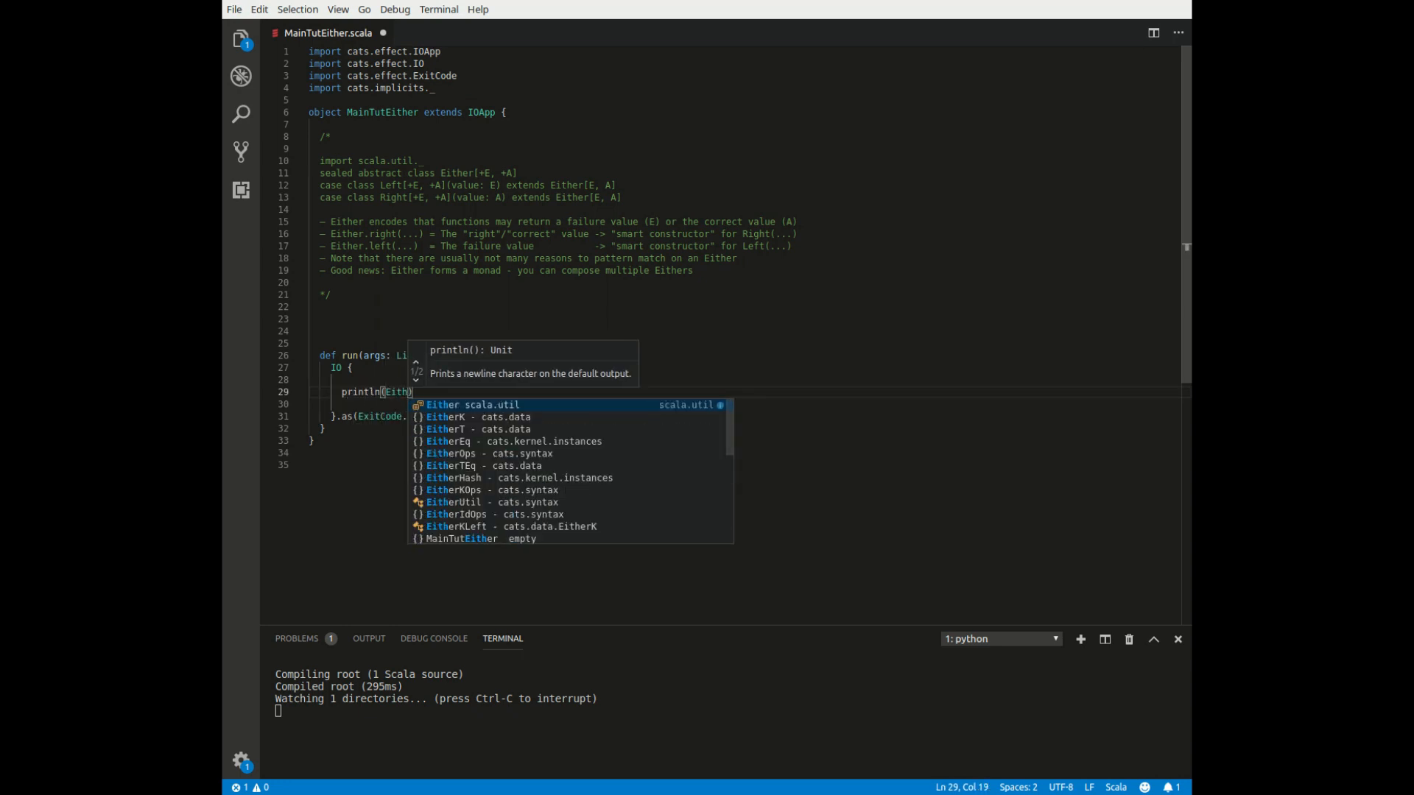
{"action": "type", "text": ".cond(false"}
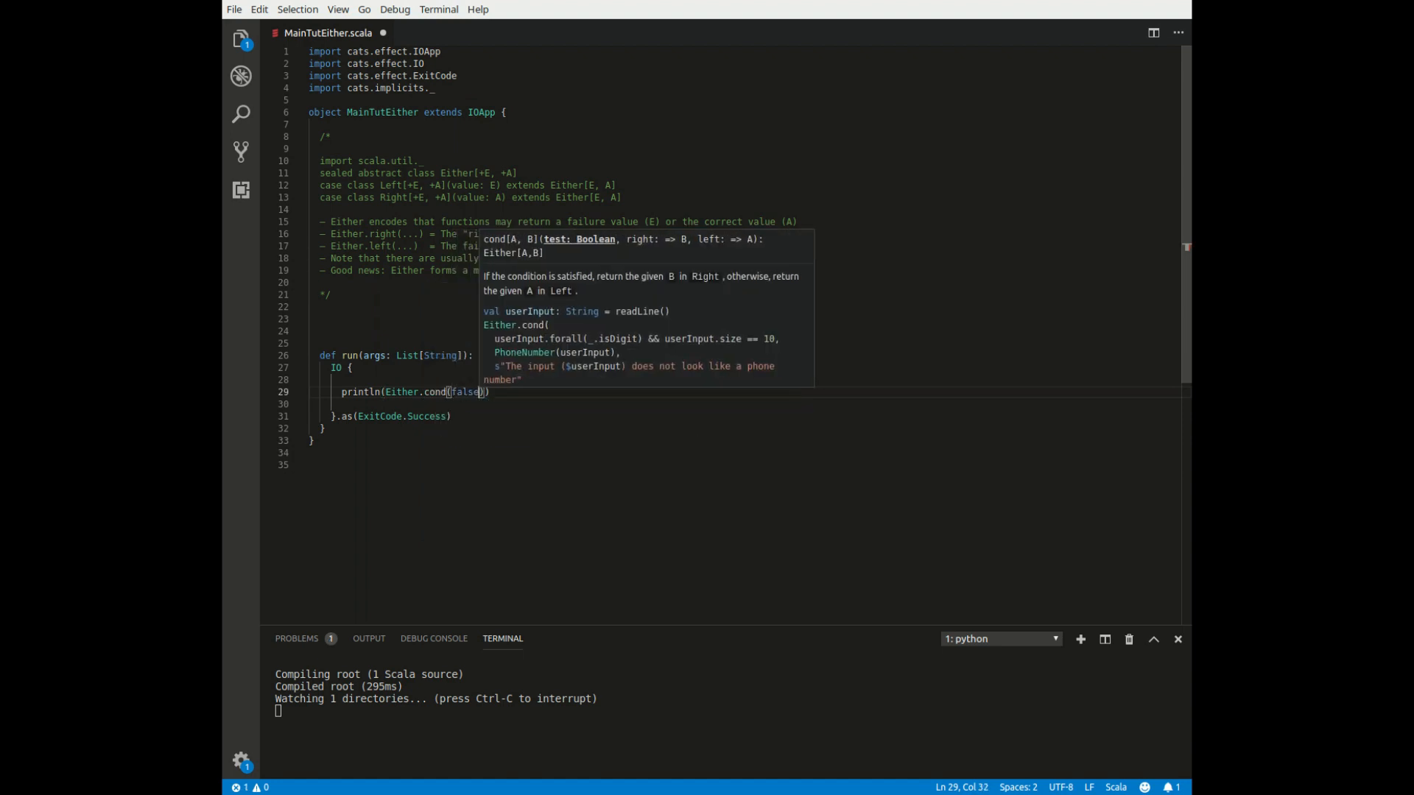
{"action": "type", "text": ", \"success value\", new Throwable(\"an error occured"}
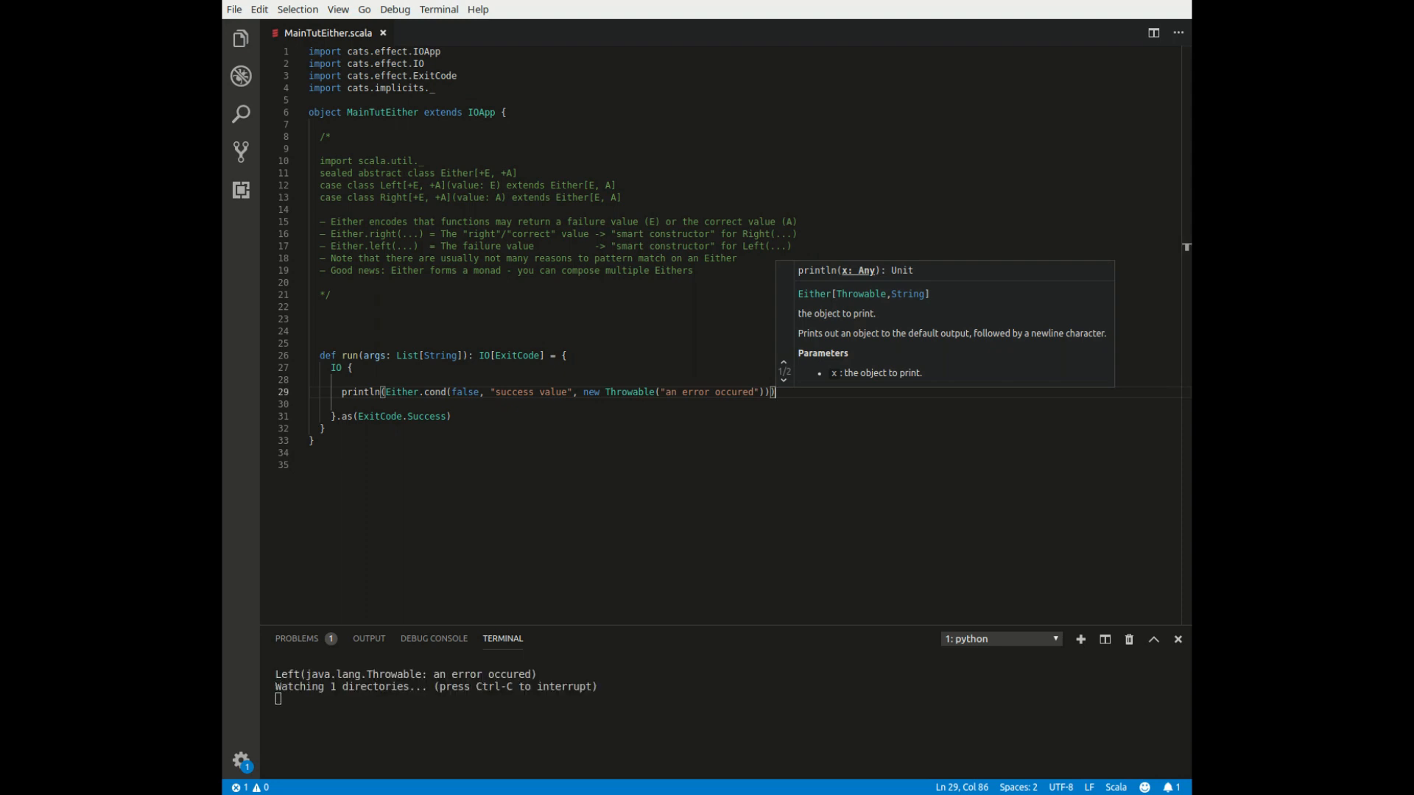
{"action": "double_click", "coordinate": [466, 392]}
{"action": "type", "text": "p"}
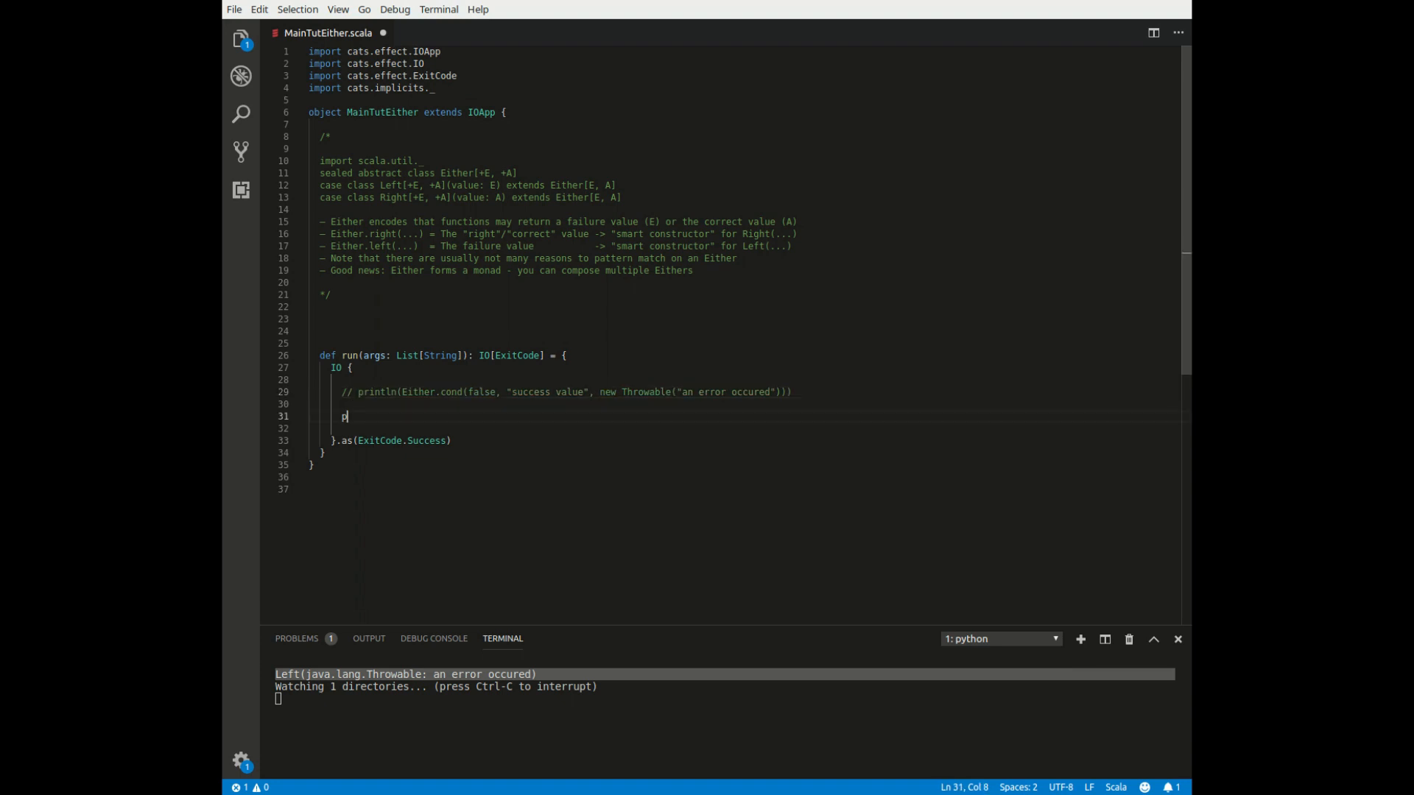
Write println(Either.fromOption(None, new Throwable("an error occured"))), comment it out and leave a blank line
{"action": "type", "text": "rintln(Either.fromOption("}
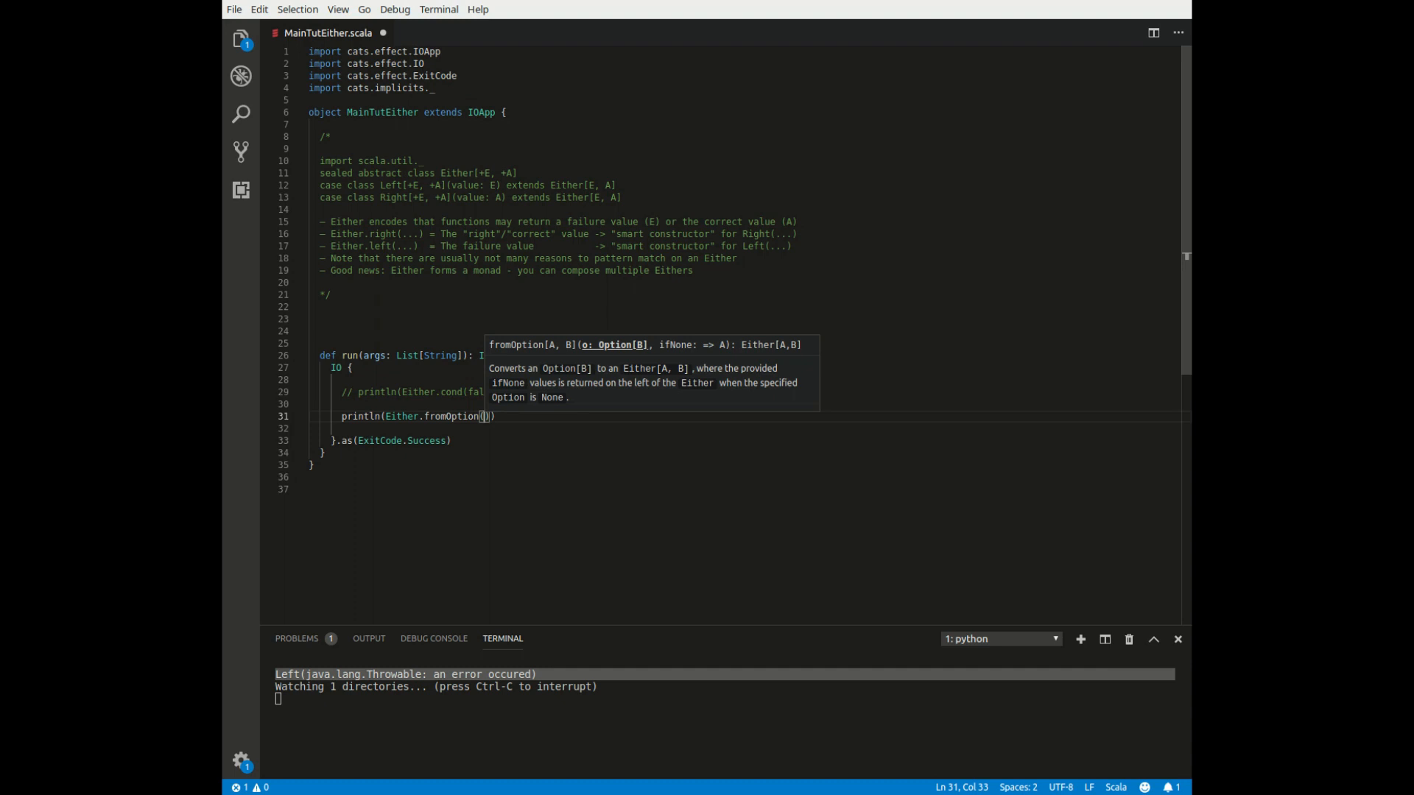
{"action": "type", "text": "None"}
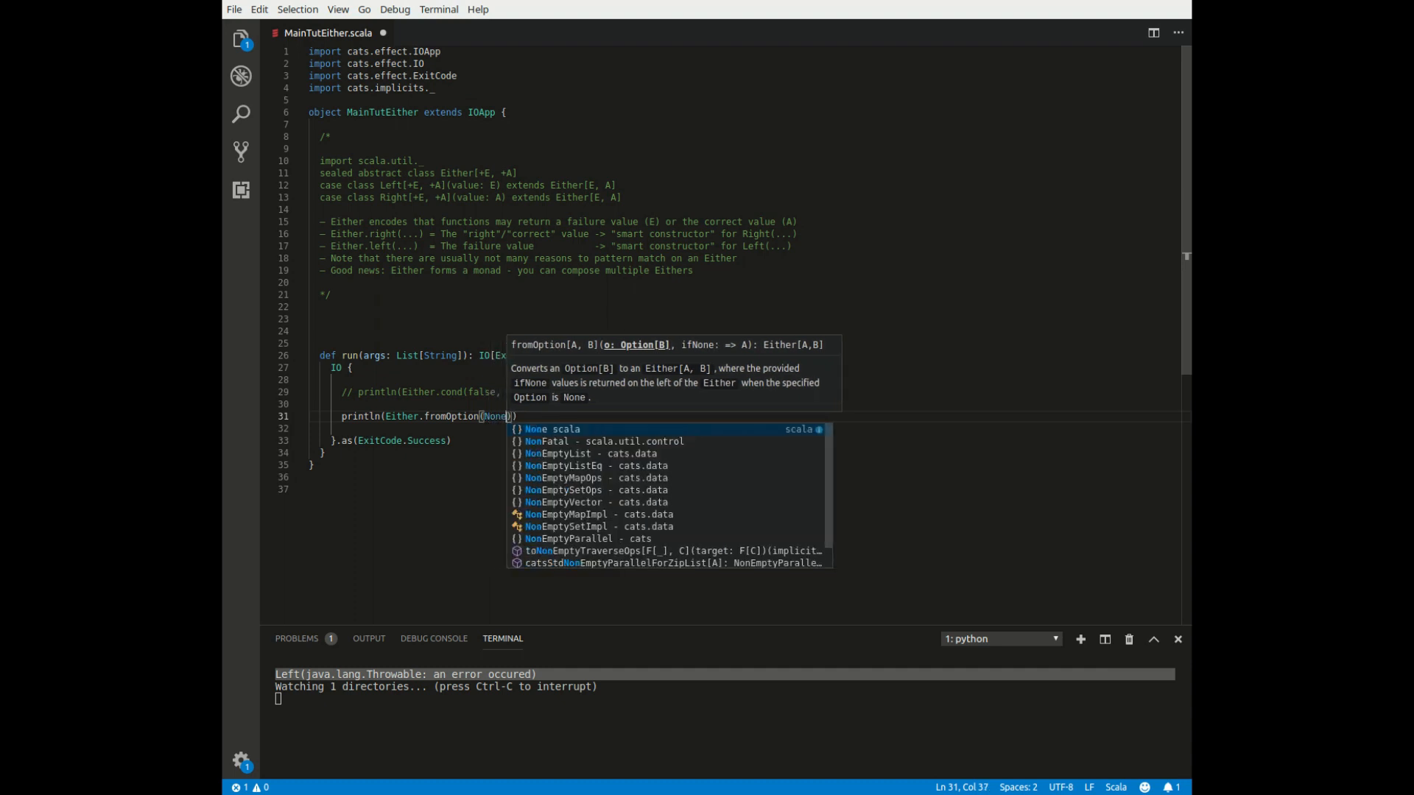
{"action": "type", "text": ", new Thgrowable(\"an error occured"}
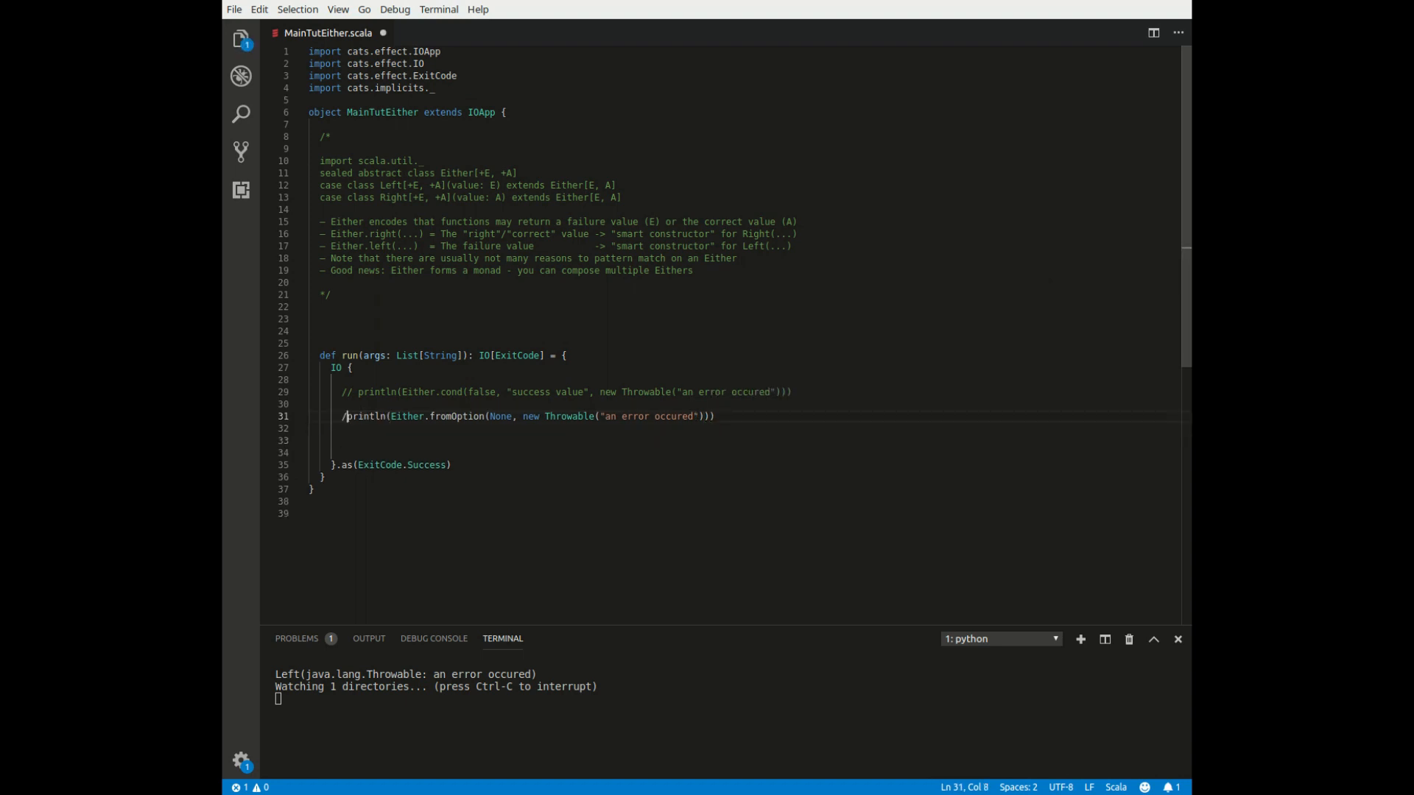
{"action": "type", "text": "/"}
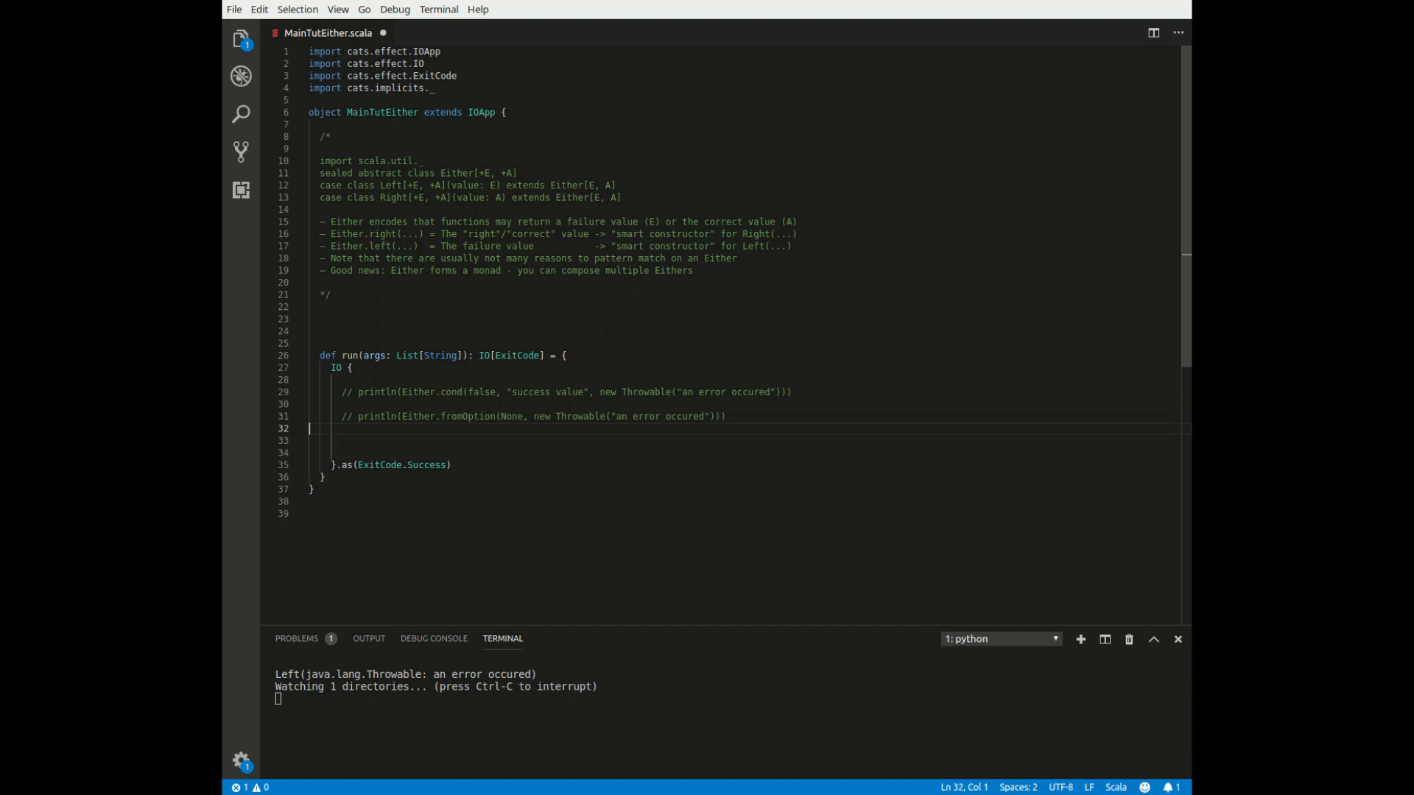
{"action": "key", "text": "Enter"}
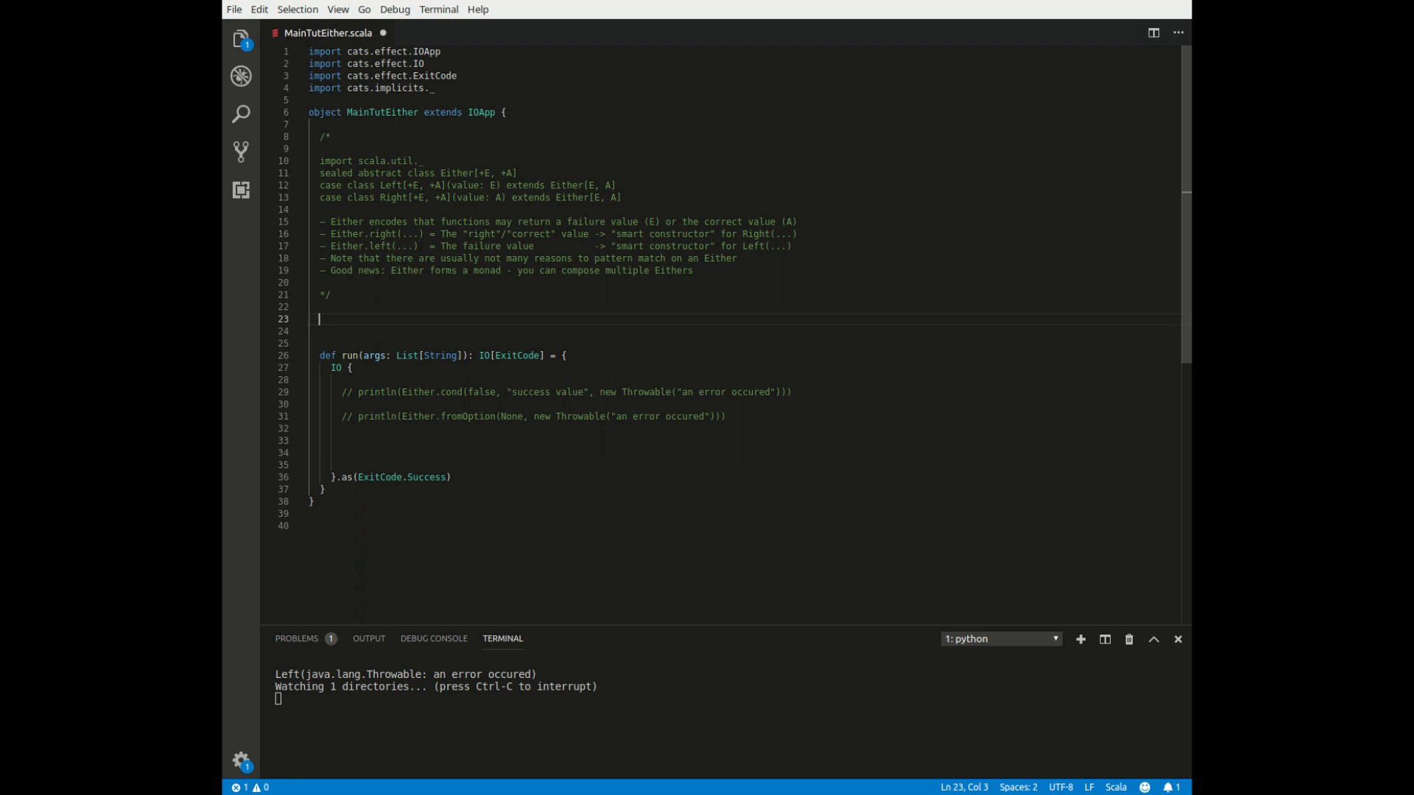
Declare the alias type Parse[A] = Either[Throwable, A]
{"action": "type", "text": "type Parse"}
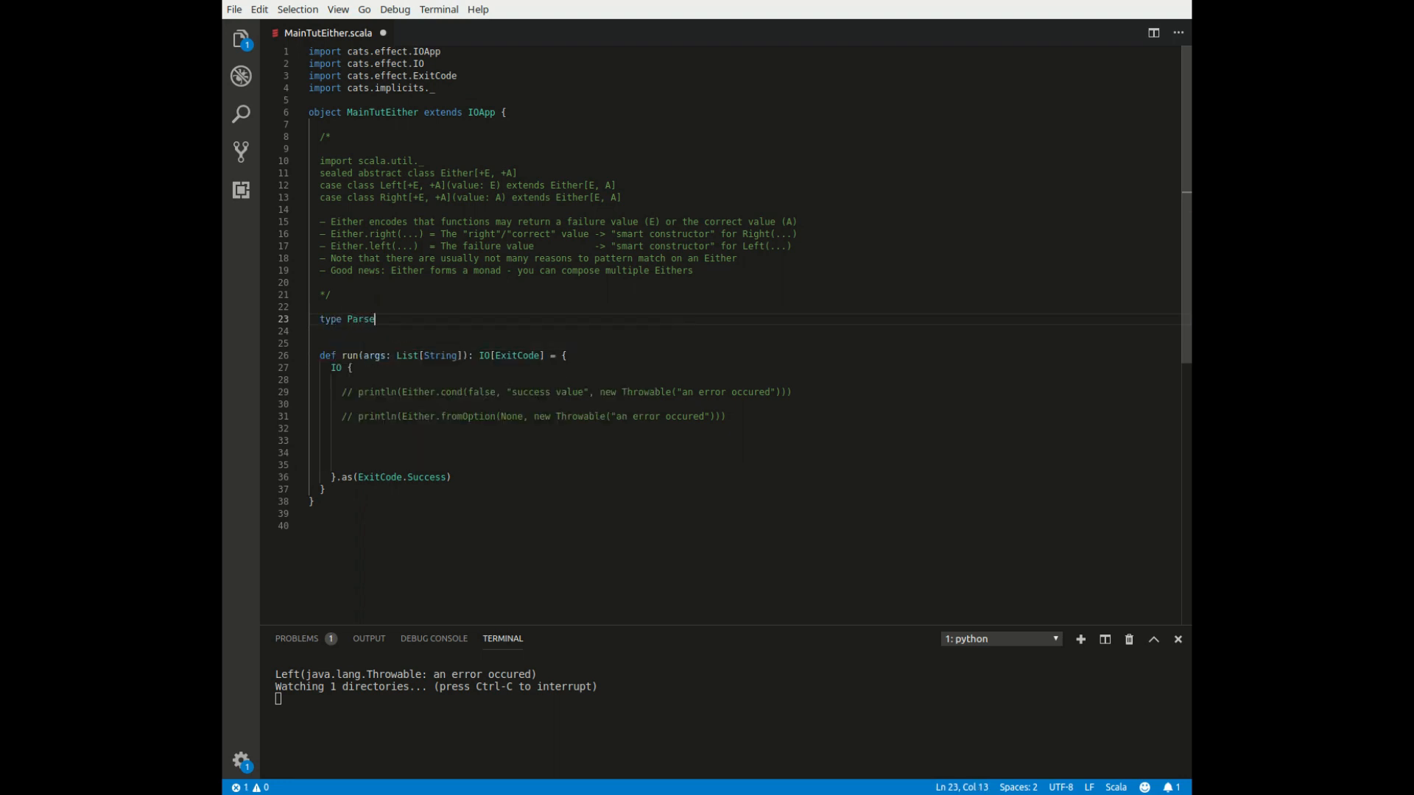
{"action": "type", "text": "[A] ="}
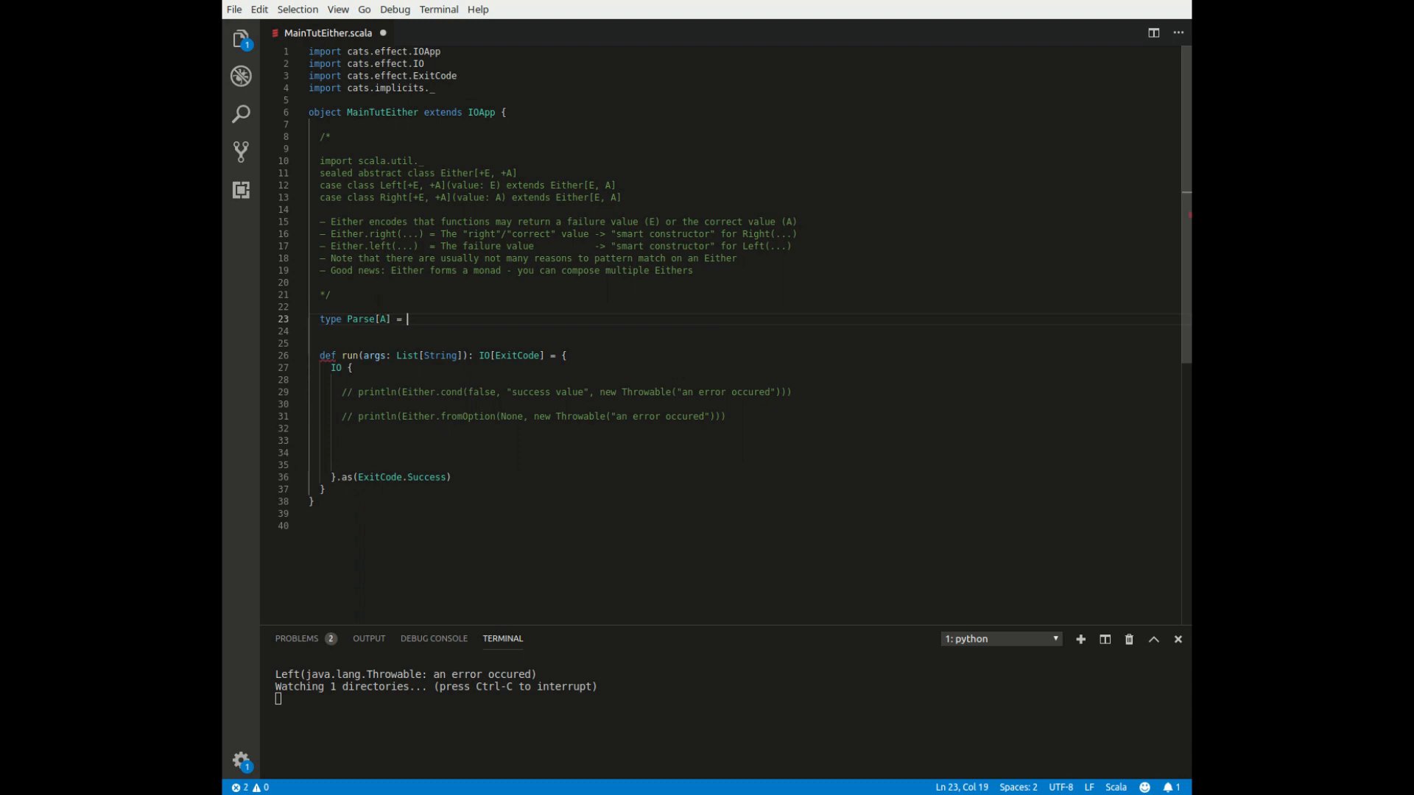
{"action": "type", "text": "Either[Throwable, A"}
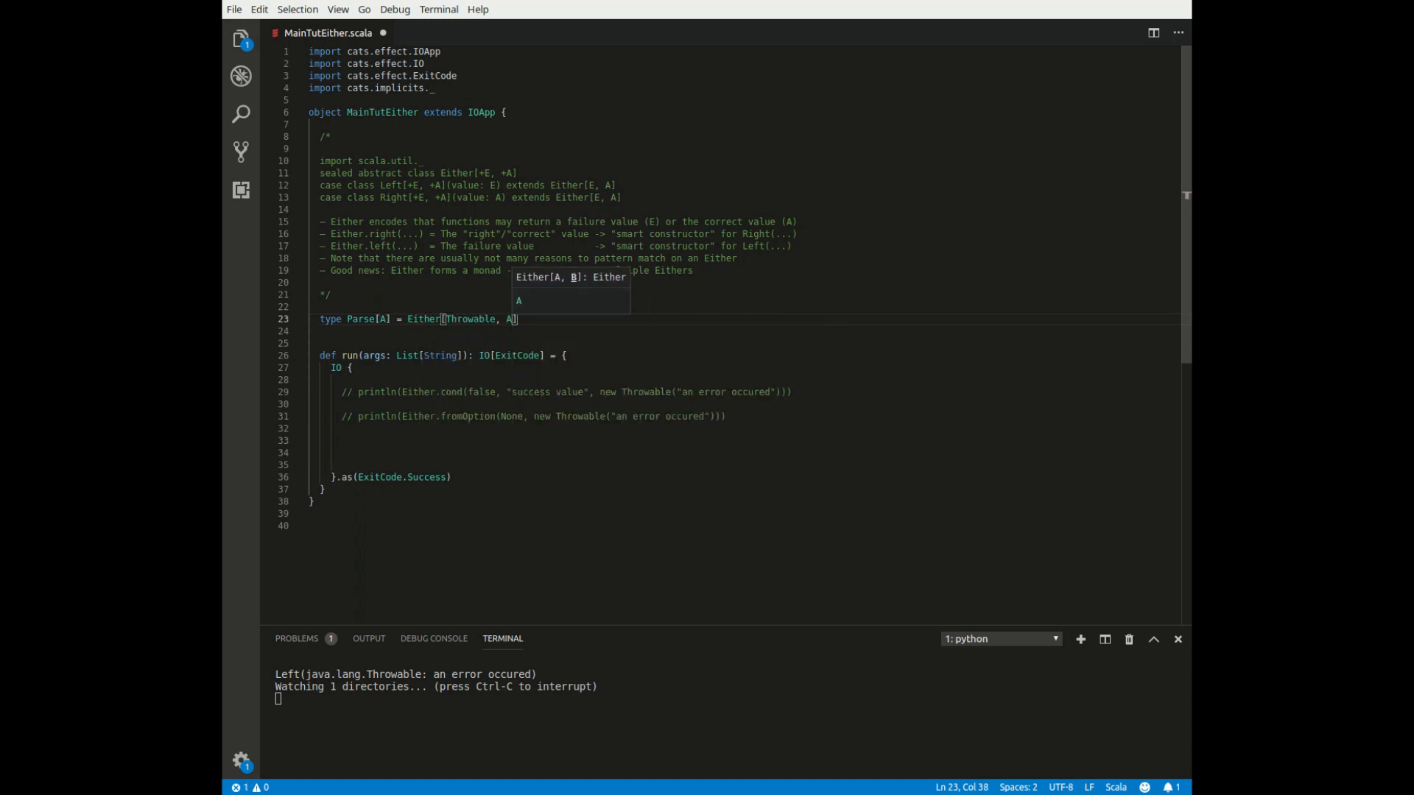
Define def integer1(str:String):Parse[Int] = Try(str.toInt).toEither with scala.util.Try imported
{"action": "type", "text": "d"}
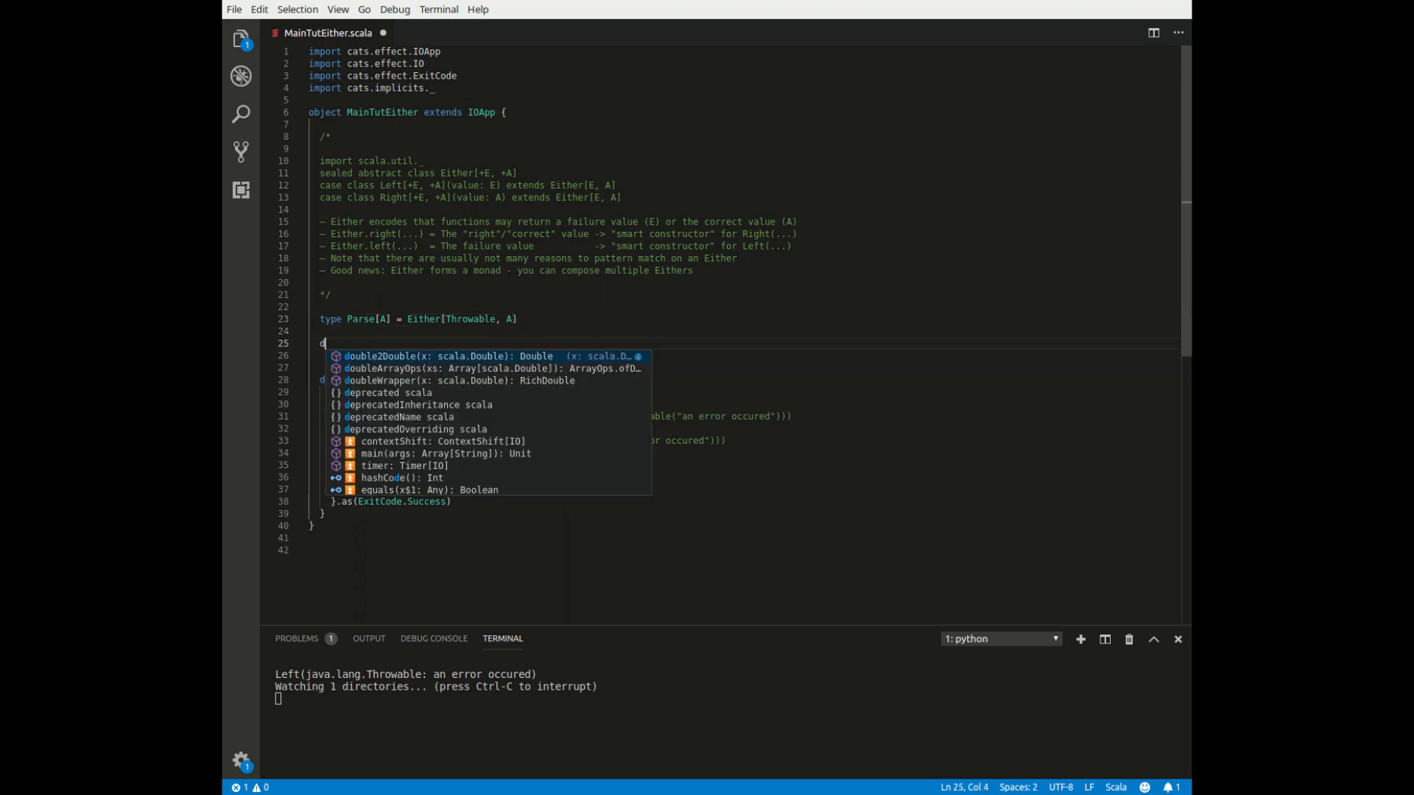
{"action": "type", "text": "ef"}
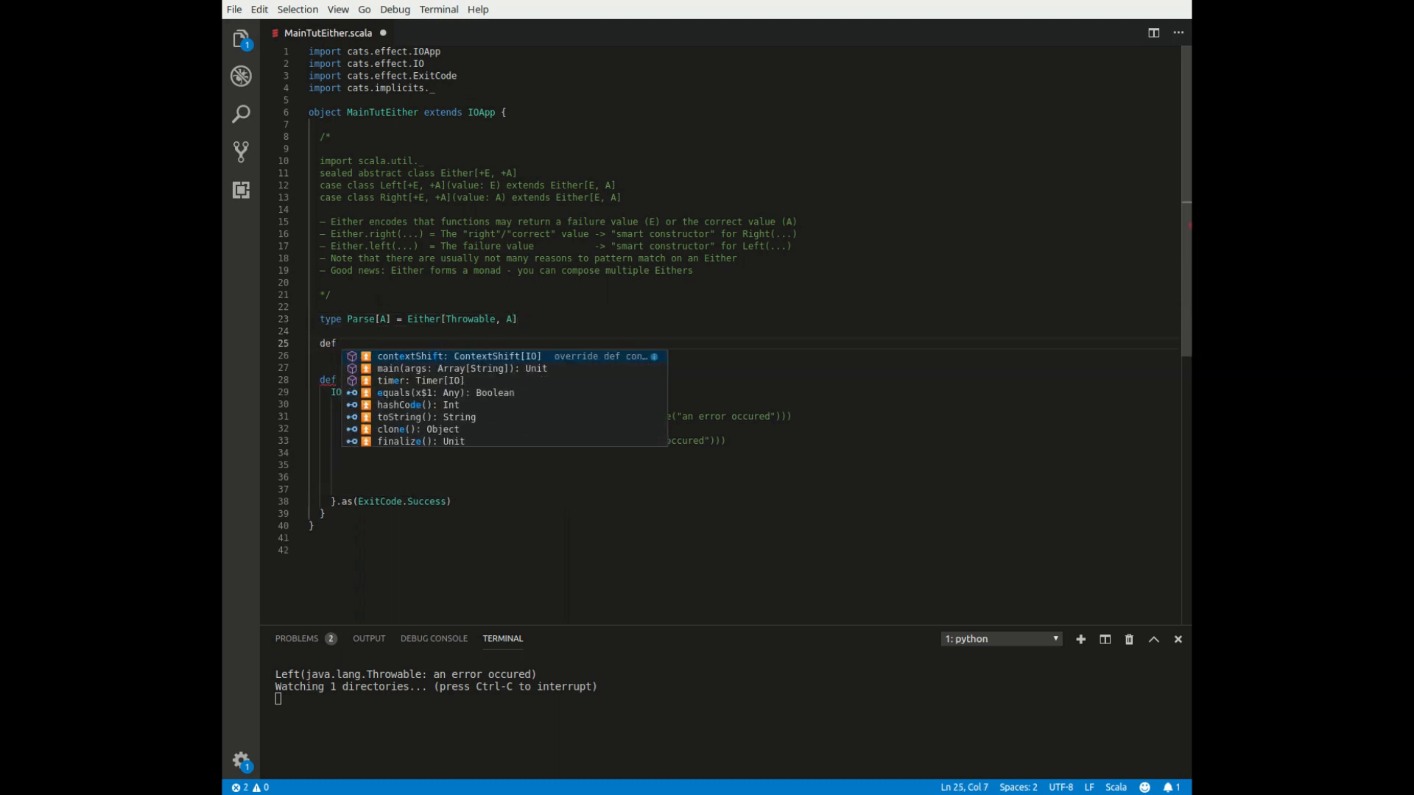
{"action": "key", "text": "Escape"}
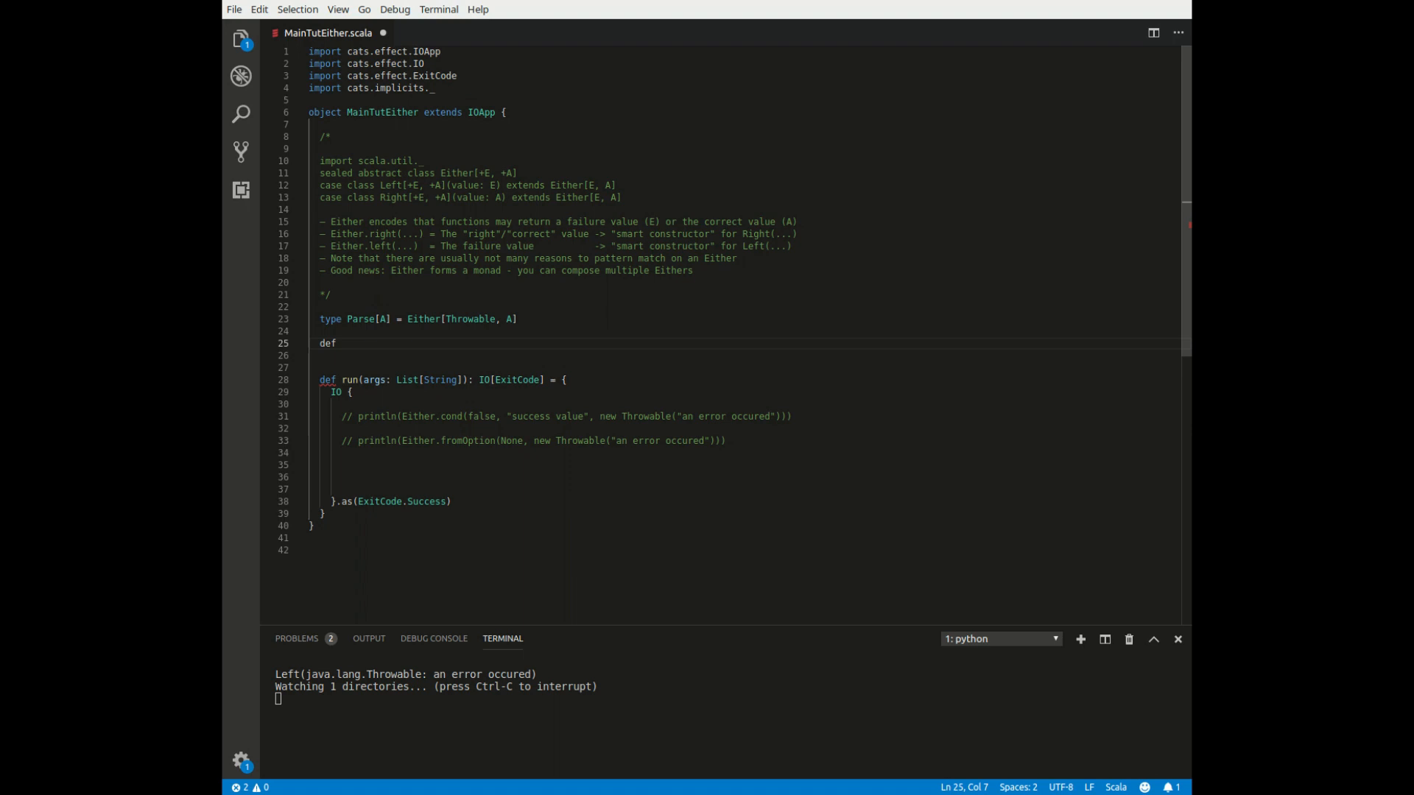
{"action": "type", "text": "integer"}
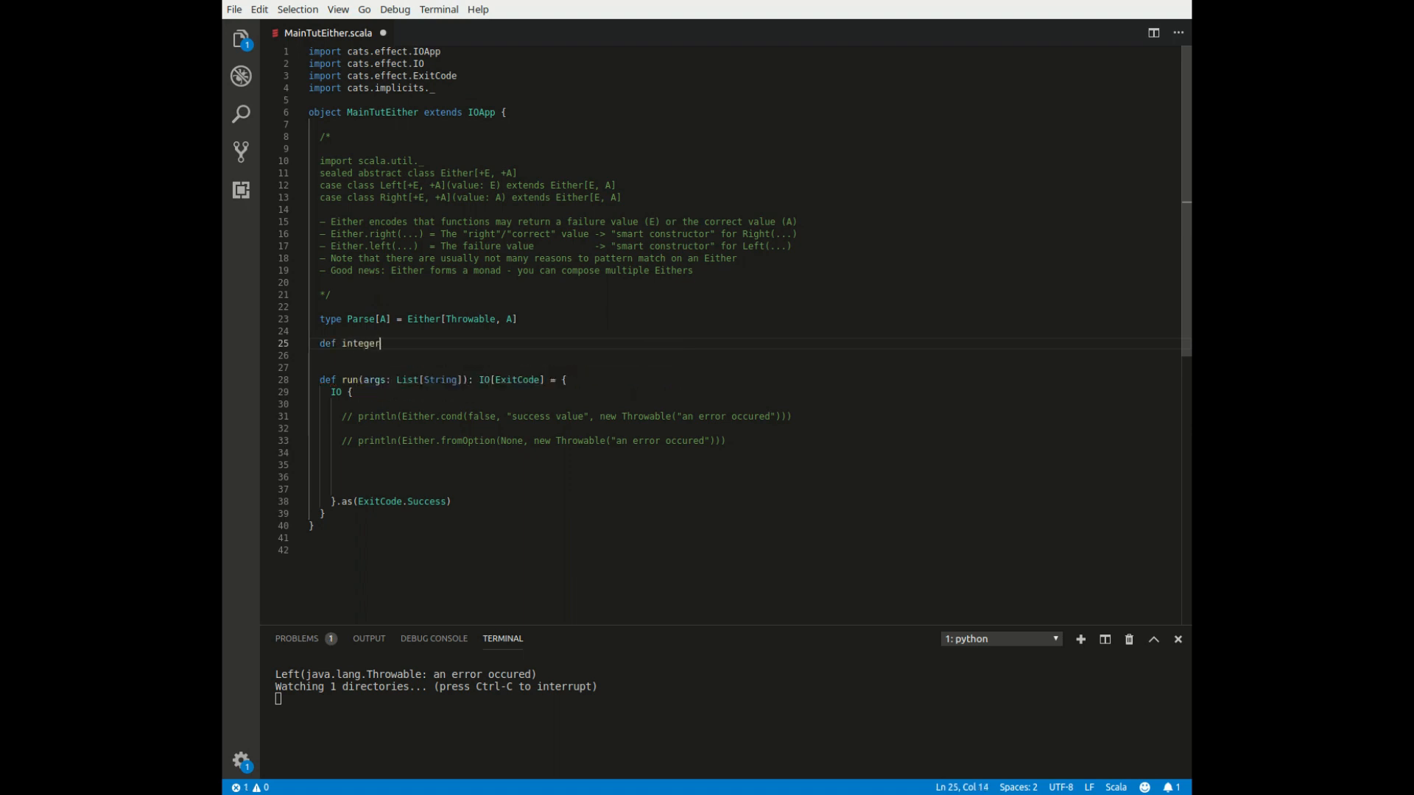
{"action": "type", "text": "1(str:)"}
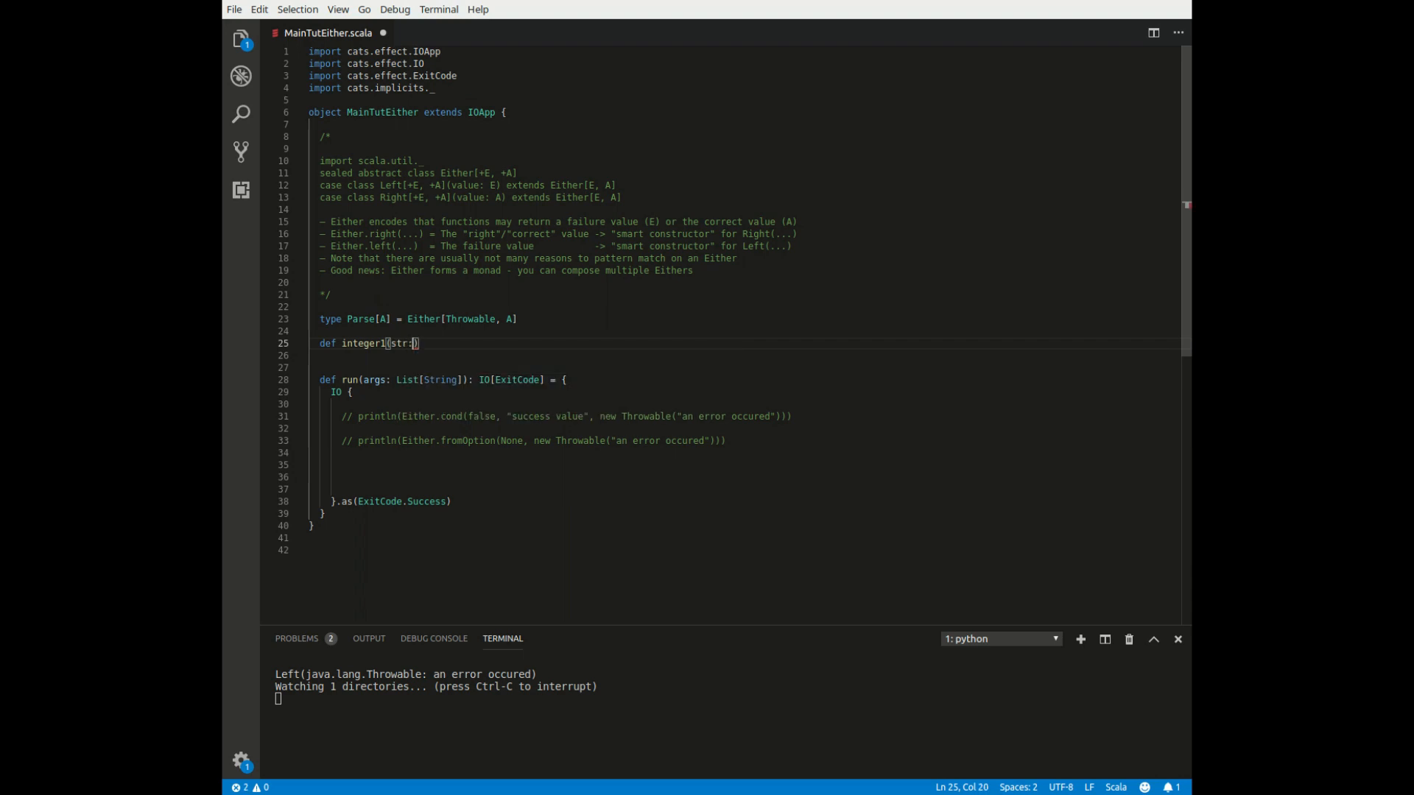
{"action": "type", "text": "String"}
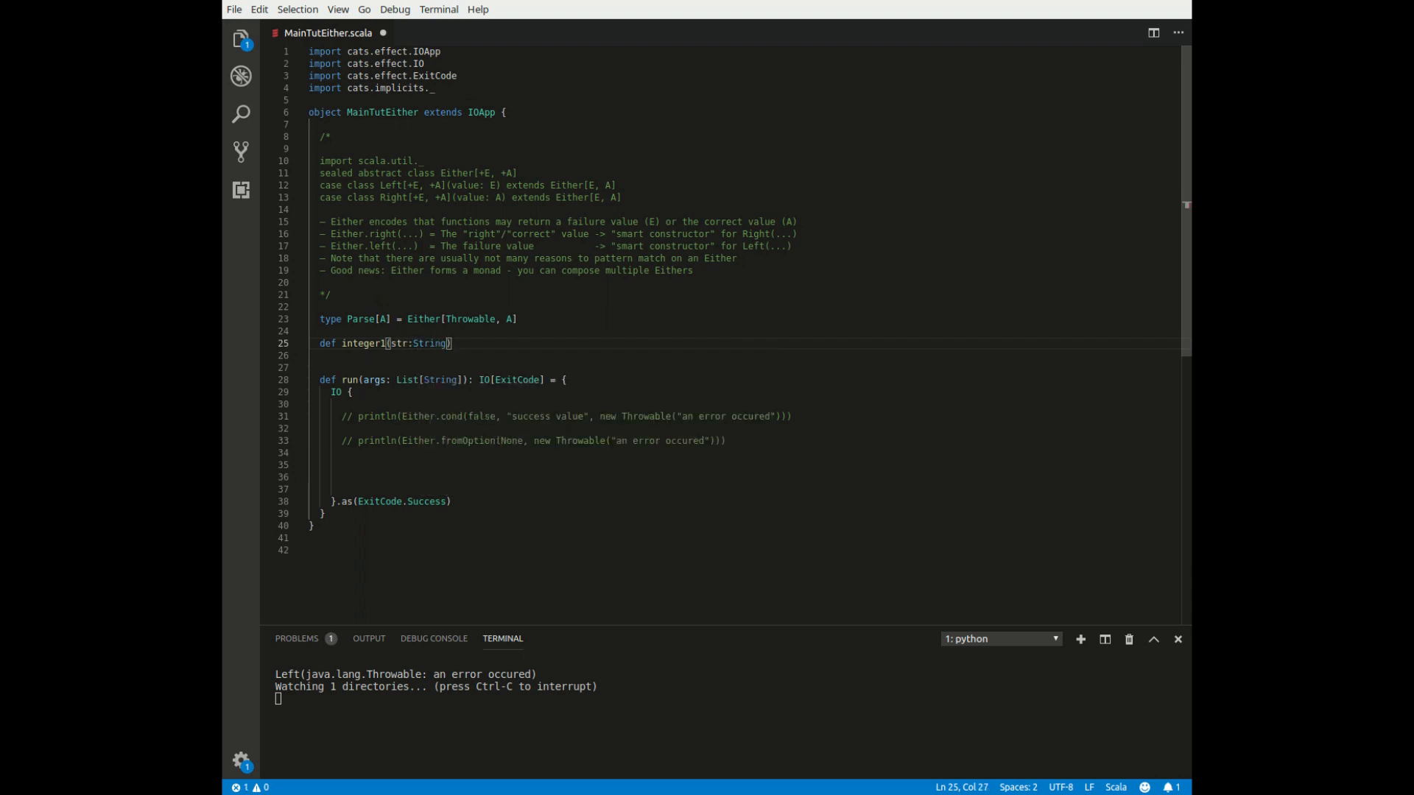
{"action": "type", "text": ":Parse[Int] = Try("}
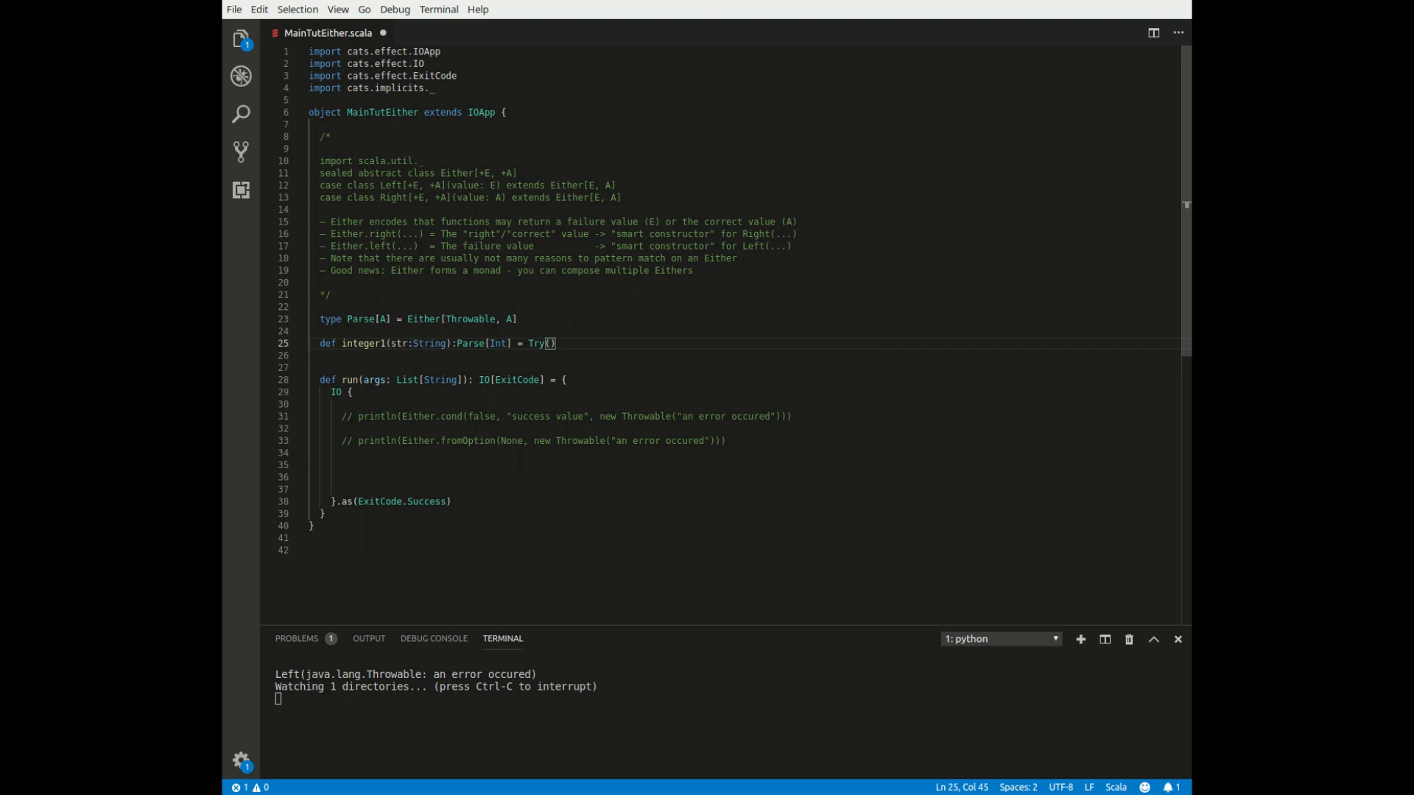
{"action": "type", "text": "str.toIN"}
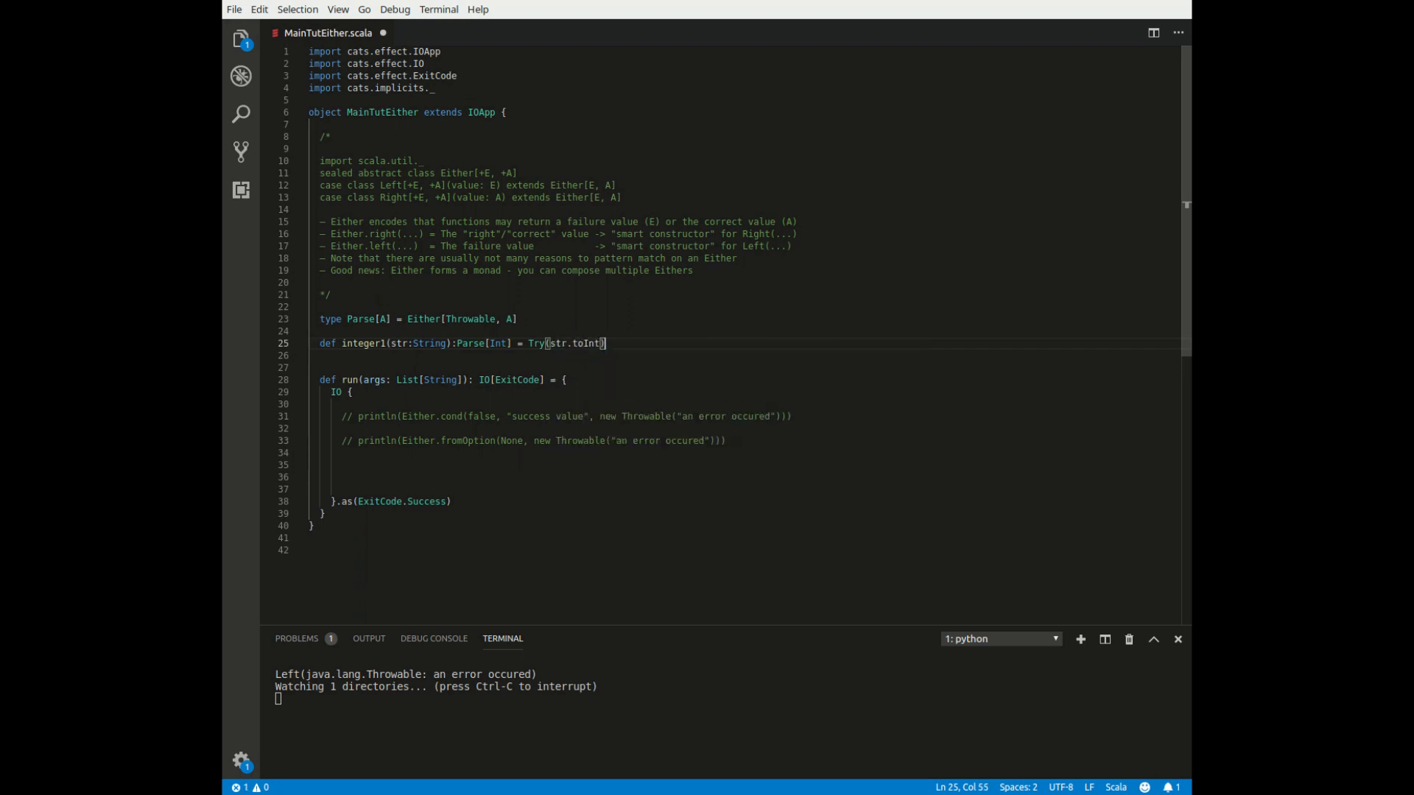
{"action": "type", "text": ".e"}
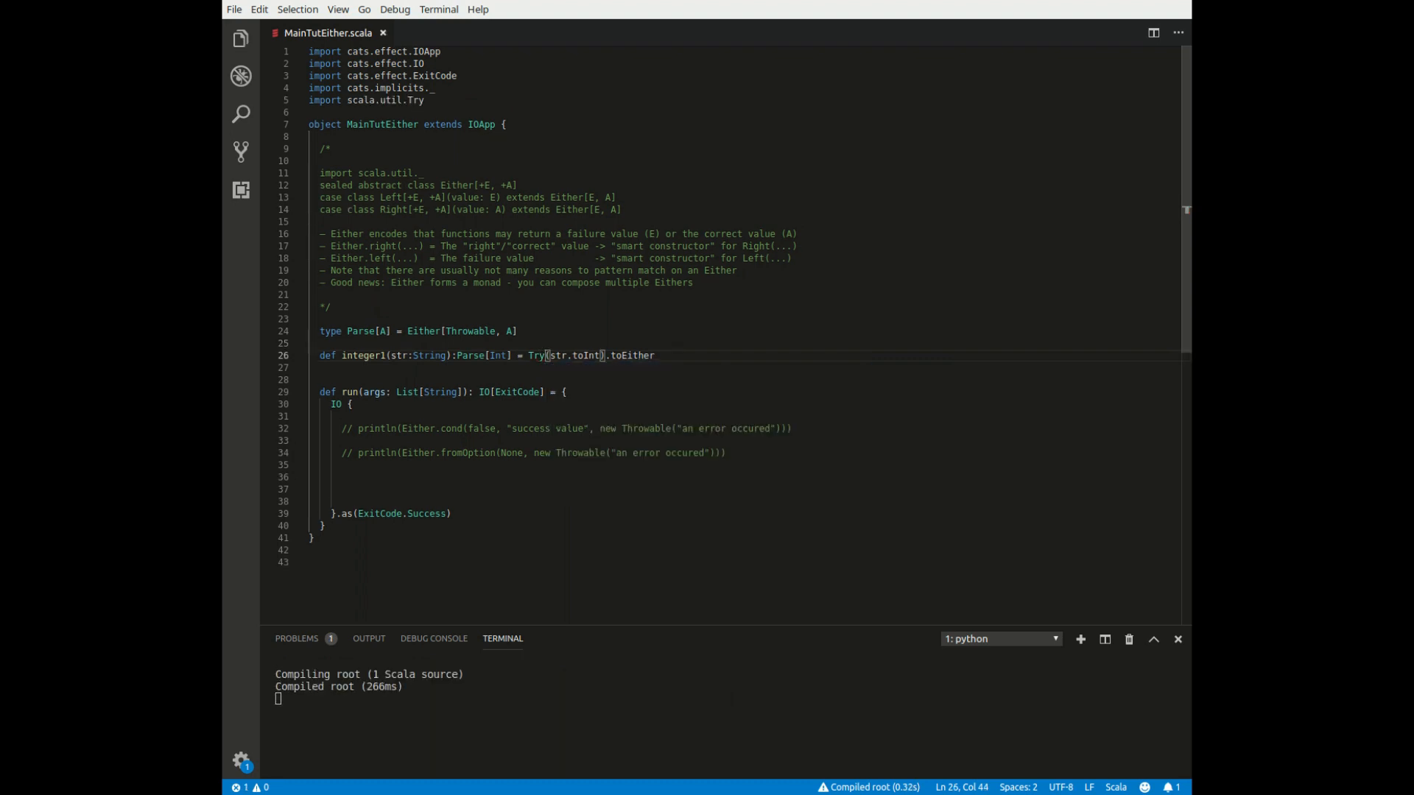
{"action": "key", "text": "Enter"}
{"action": "type", "text": "def in"}
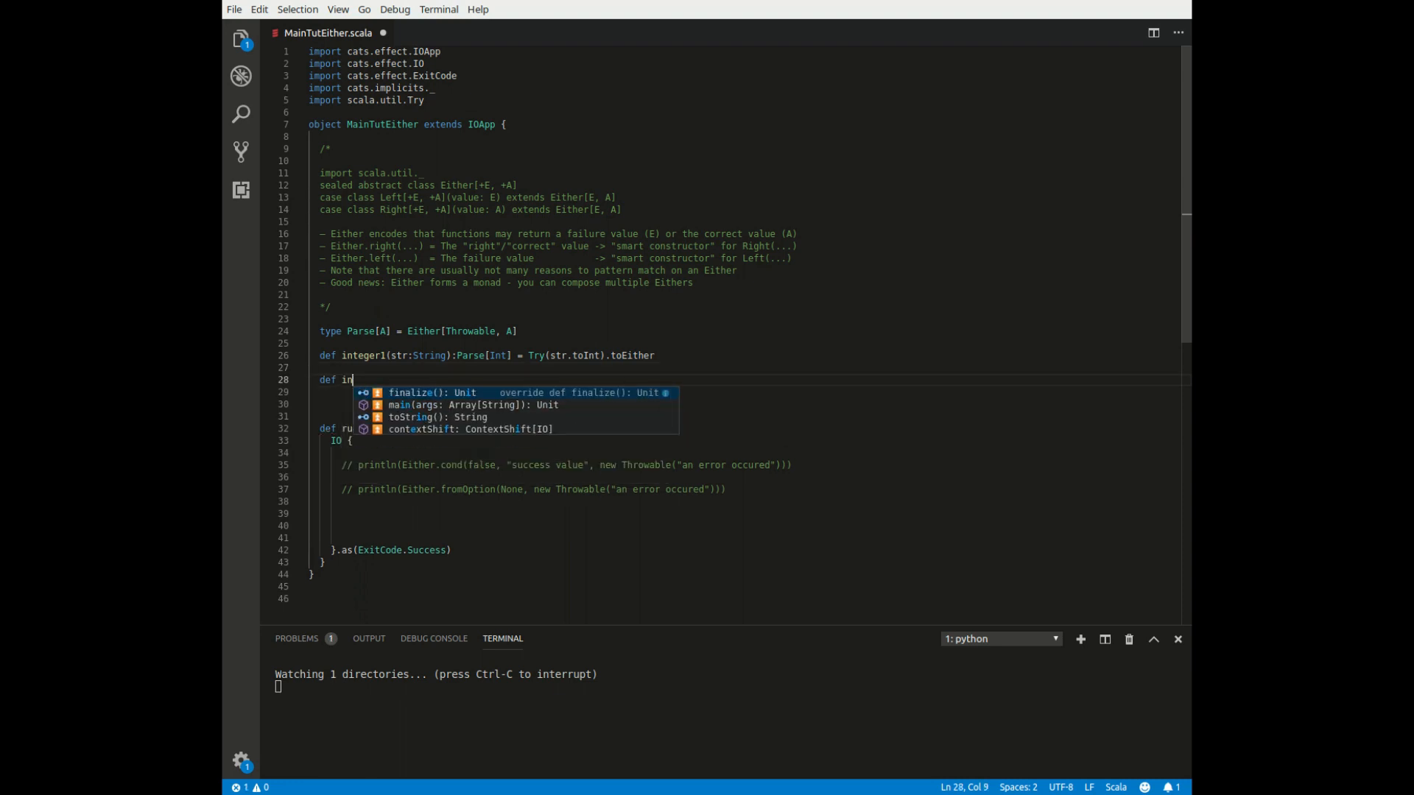
Define def integer2(str:String):Parse[Int] = Either.catchNonFatal(str.toInt)
{"action": "type", "text": "teger2(st"}
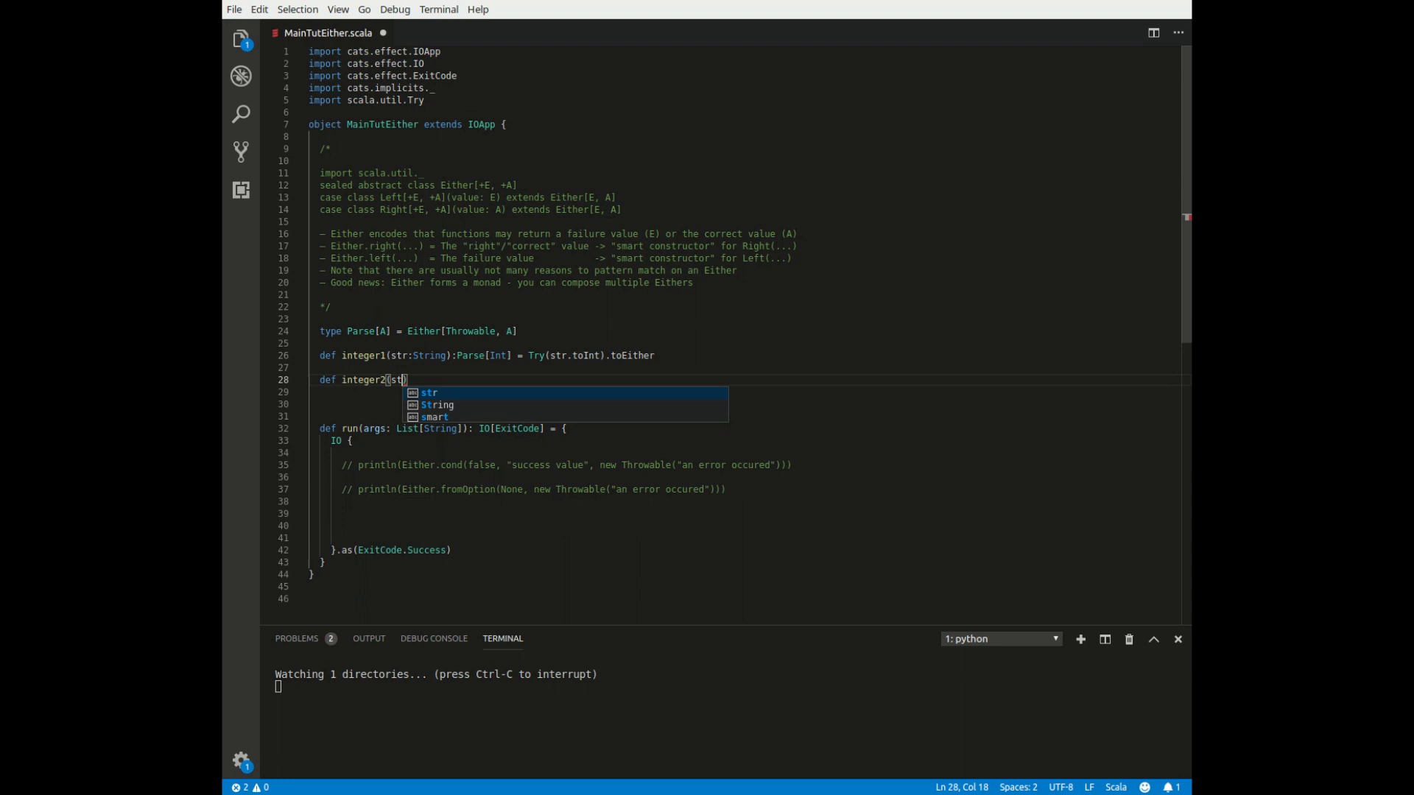
{"action": "type", "text": "r:String"}
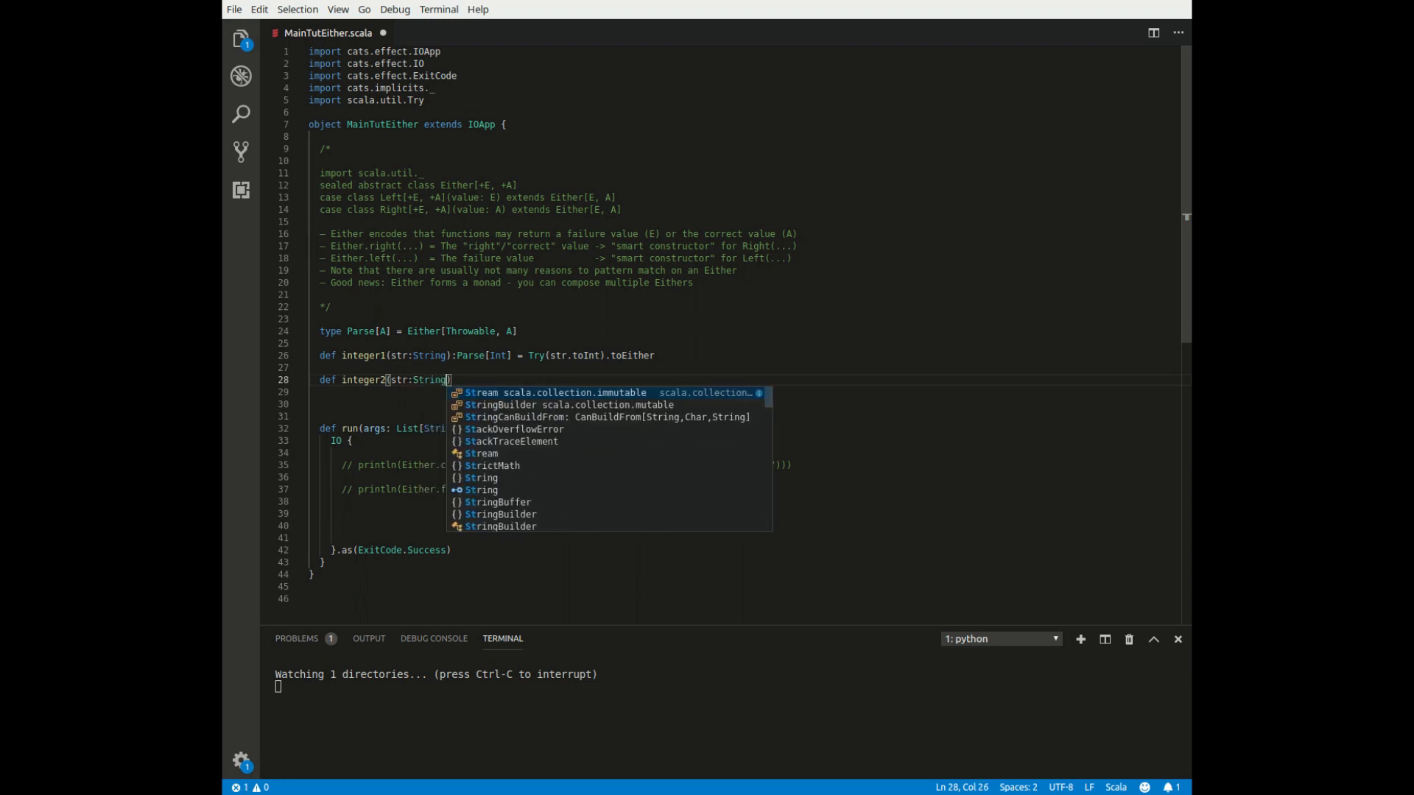
{"action": "type", "text": ":Parse[Int] ="}
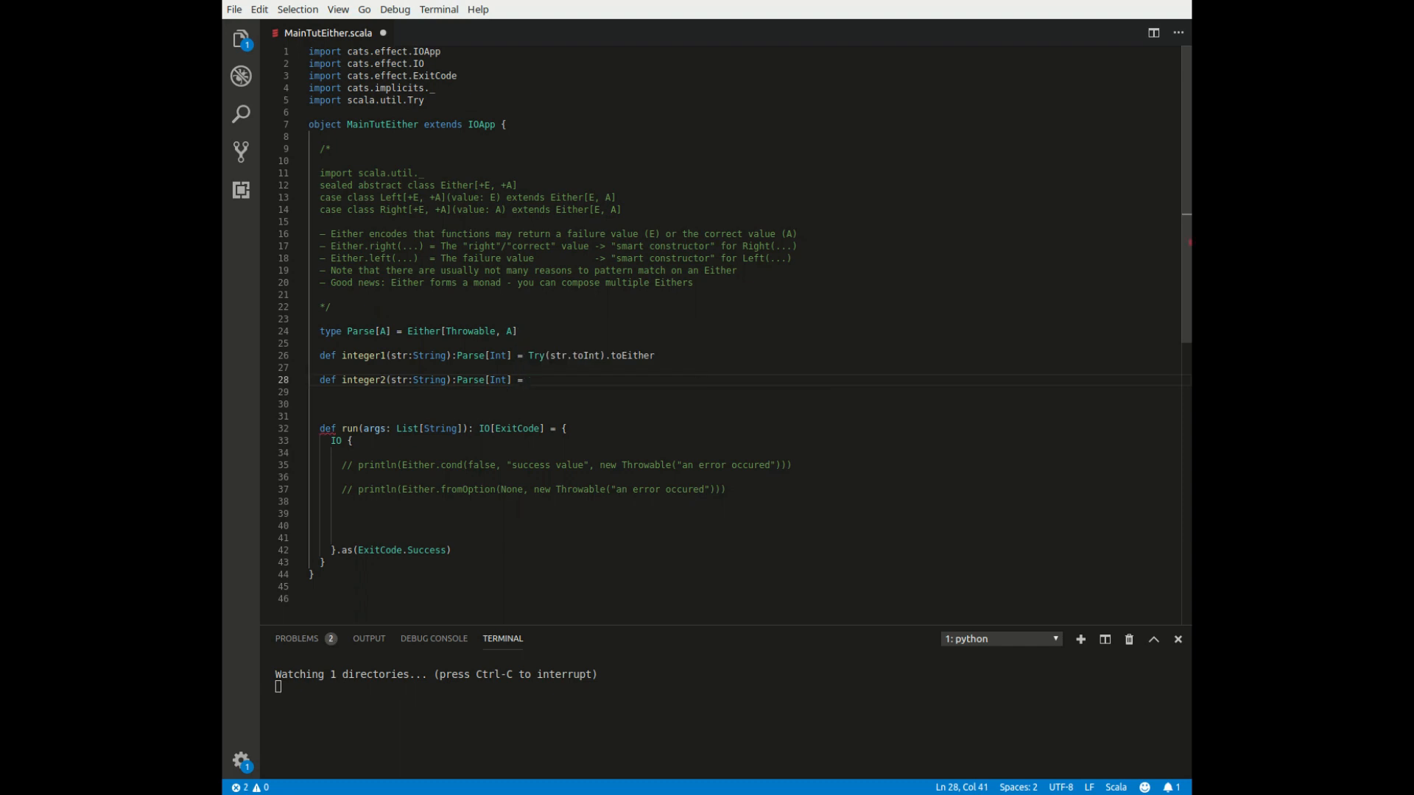
{"action": "type", "text": "Either.catchNonFatal("}
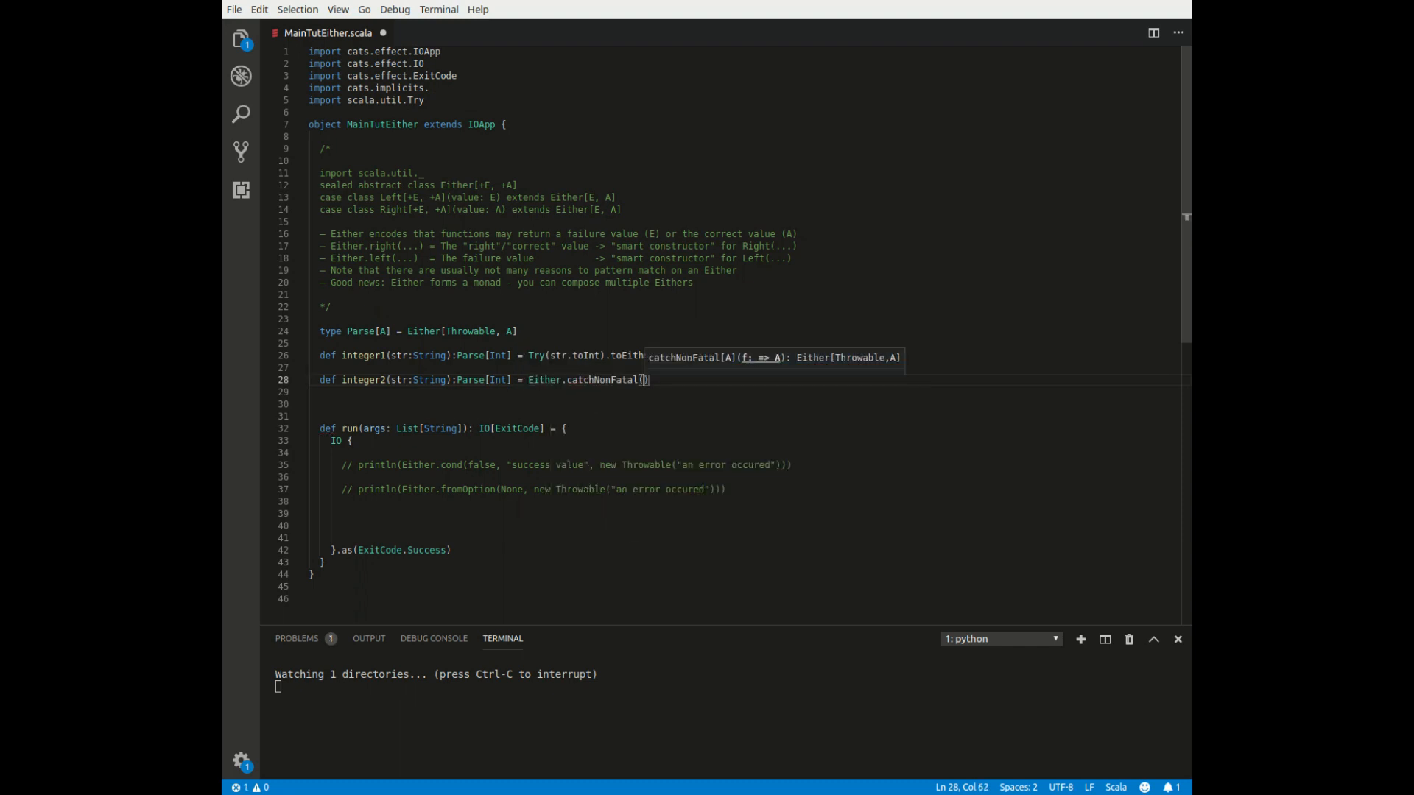
{"action": "type", "text": "str.toInt"}
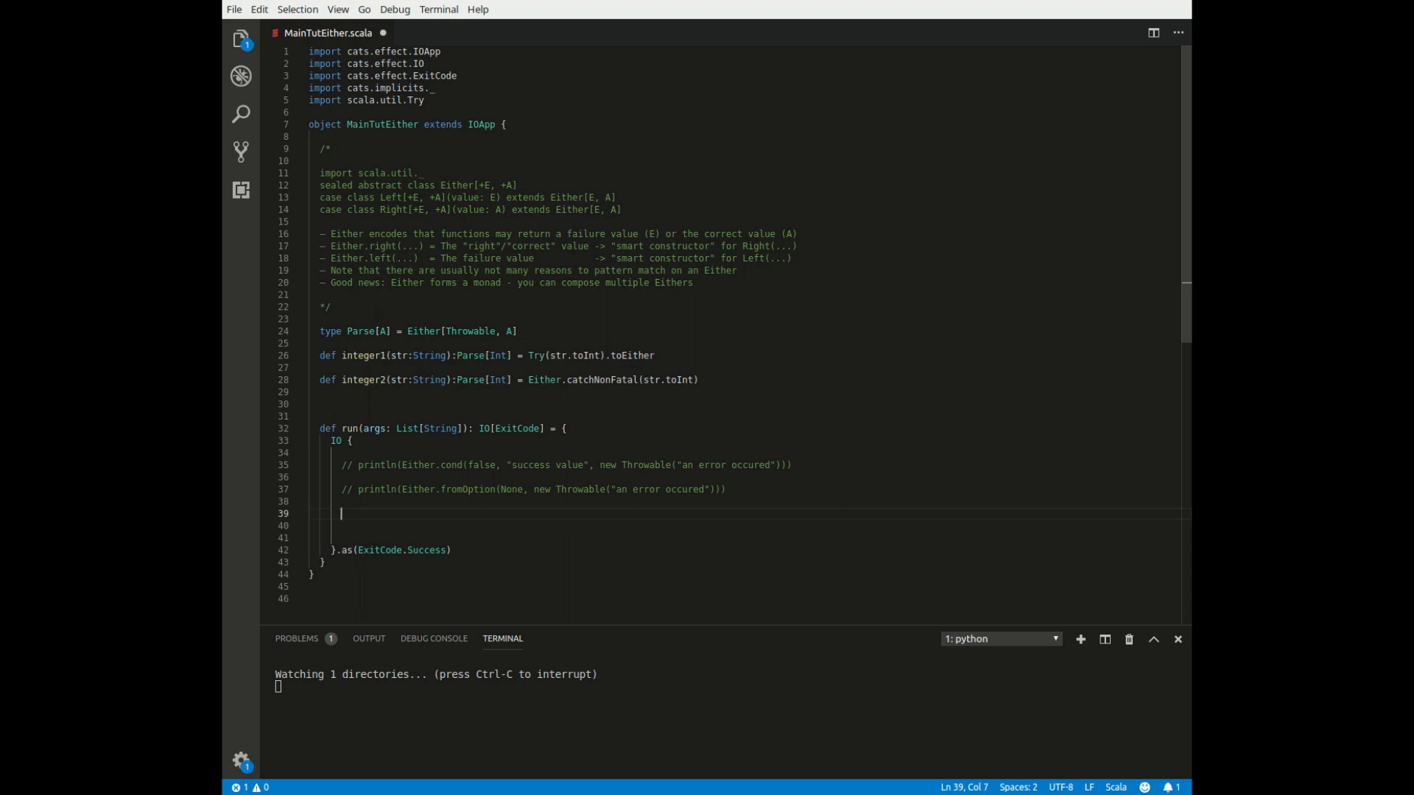
Print integer1("34") in run to get Right(34), then make room below integer2
{"action": "type", "text": "pr"}
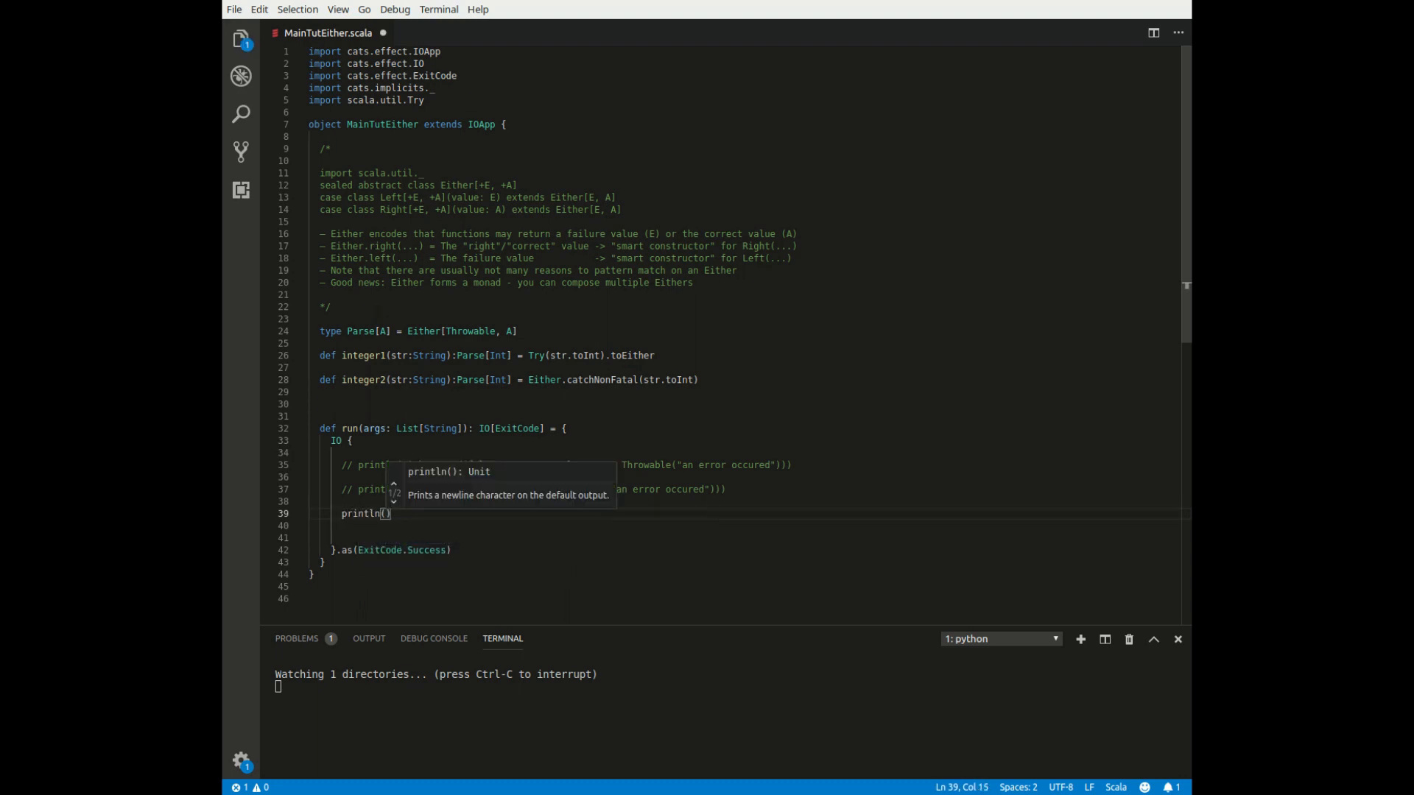
{"action": "type", "text": "integer1(\"34"}
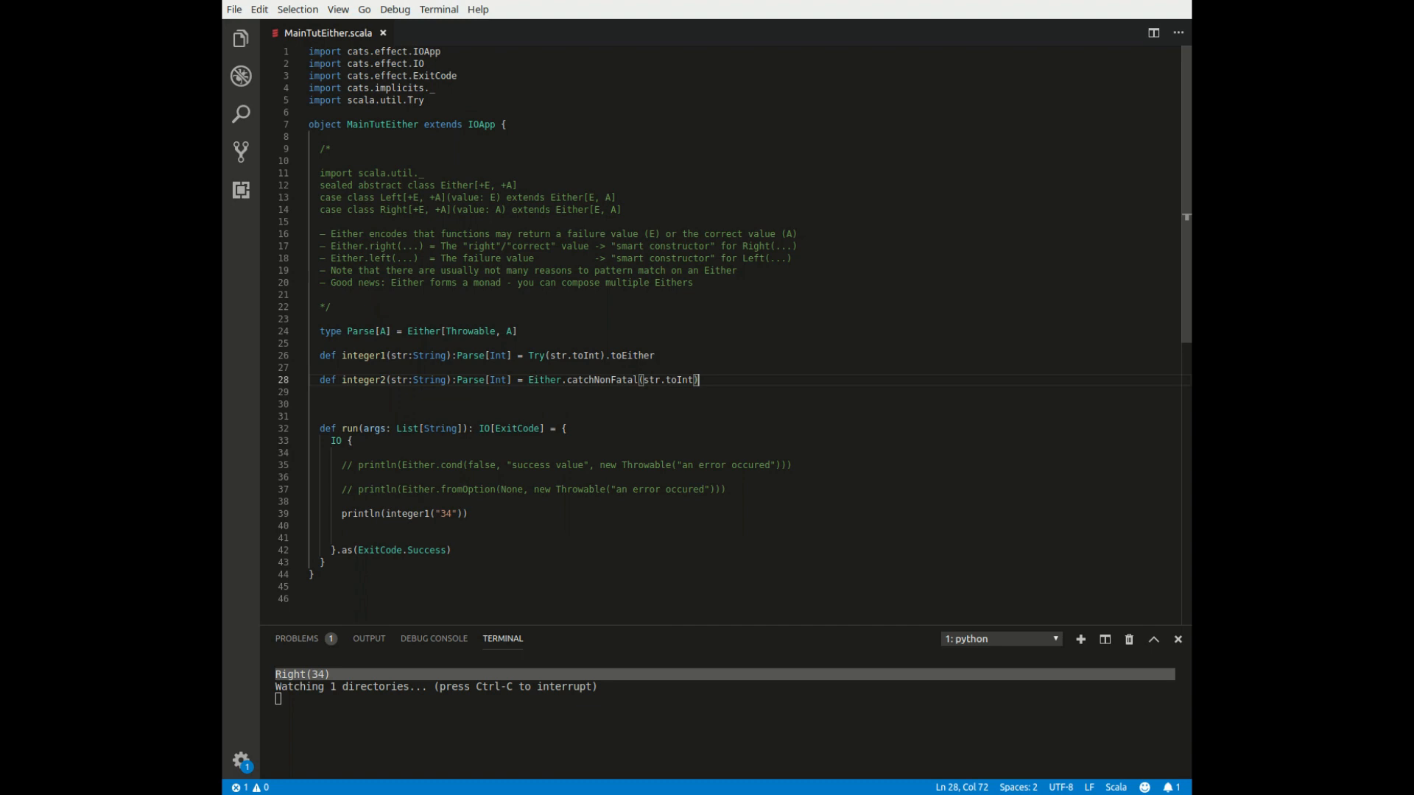
{"action": "key", "text": "Enter"}
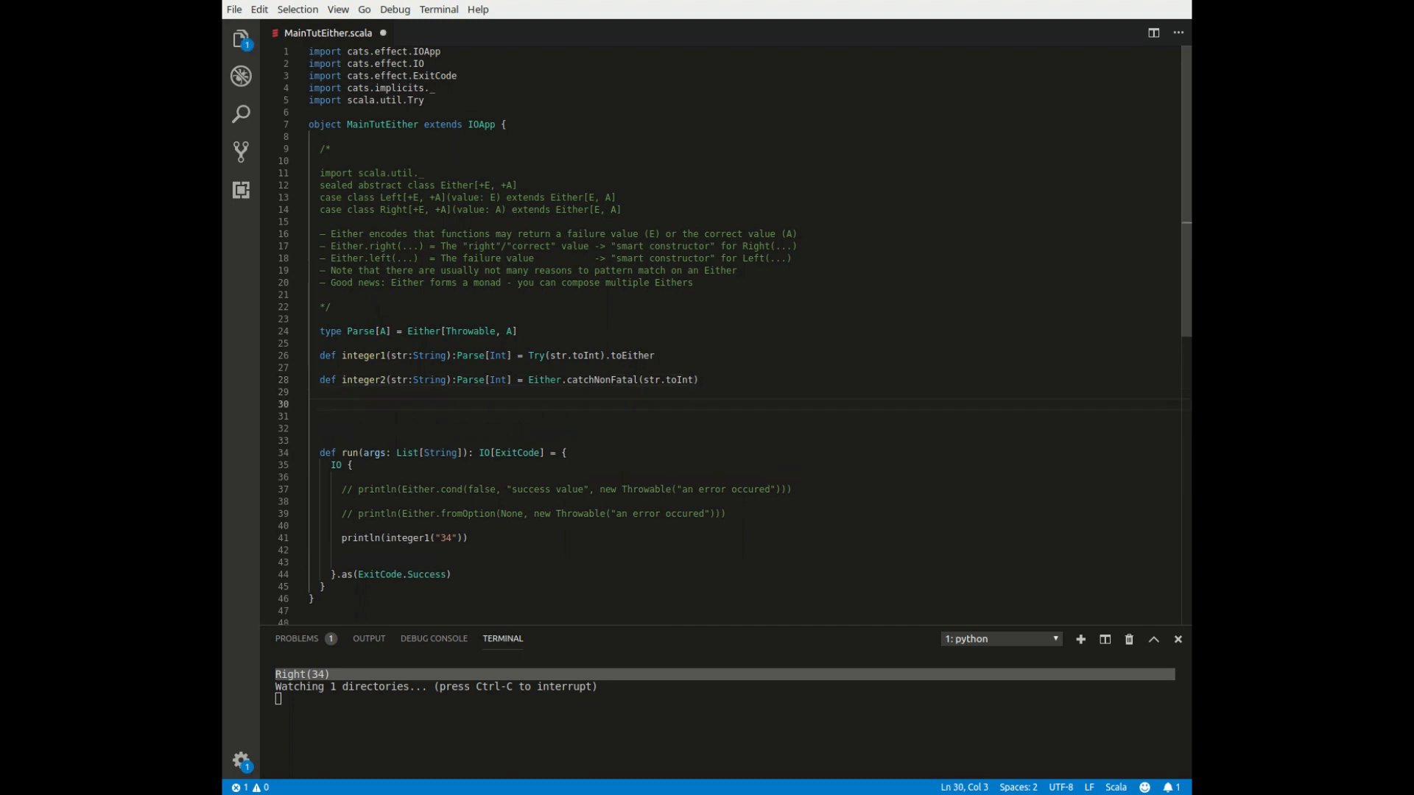
Start def add(str1:String, str2:String) = for { ... }
{"action": "type", "text": "def"}
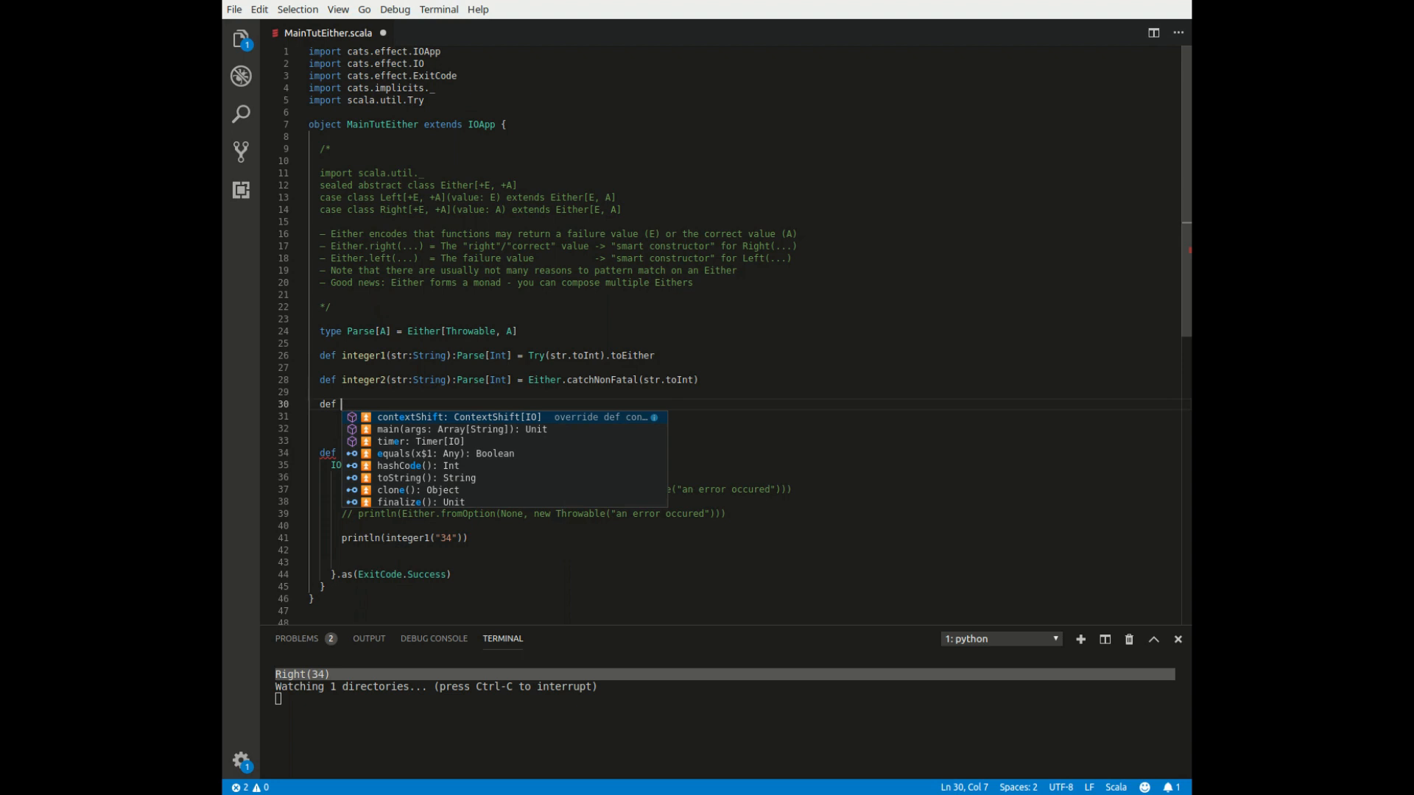
{"action": "type", "text": "add"}
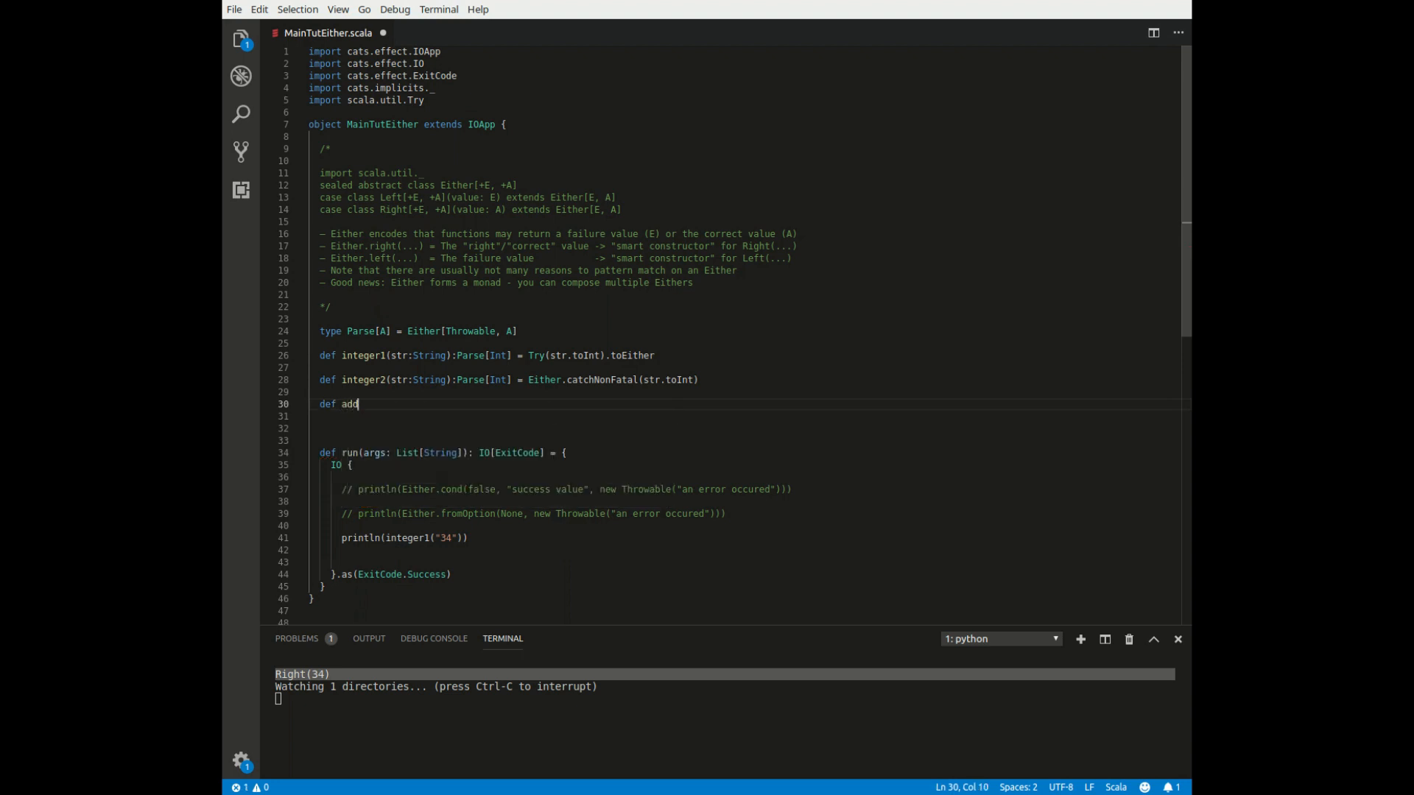
{"action": "type", "text": "(str1:String, str2:S"}
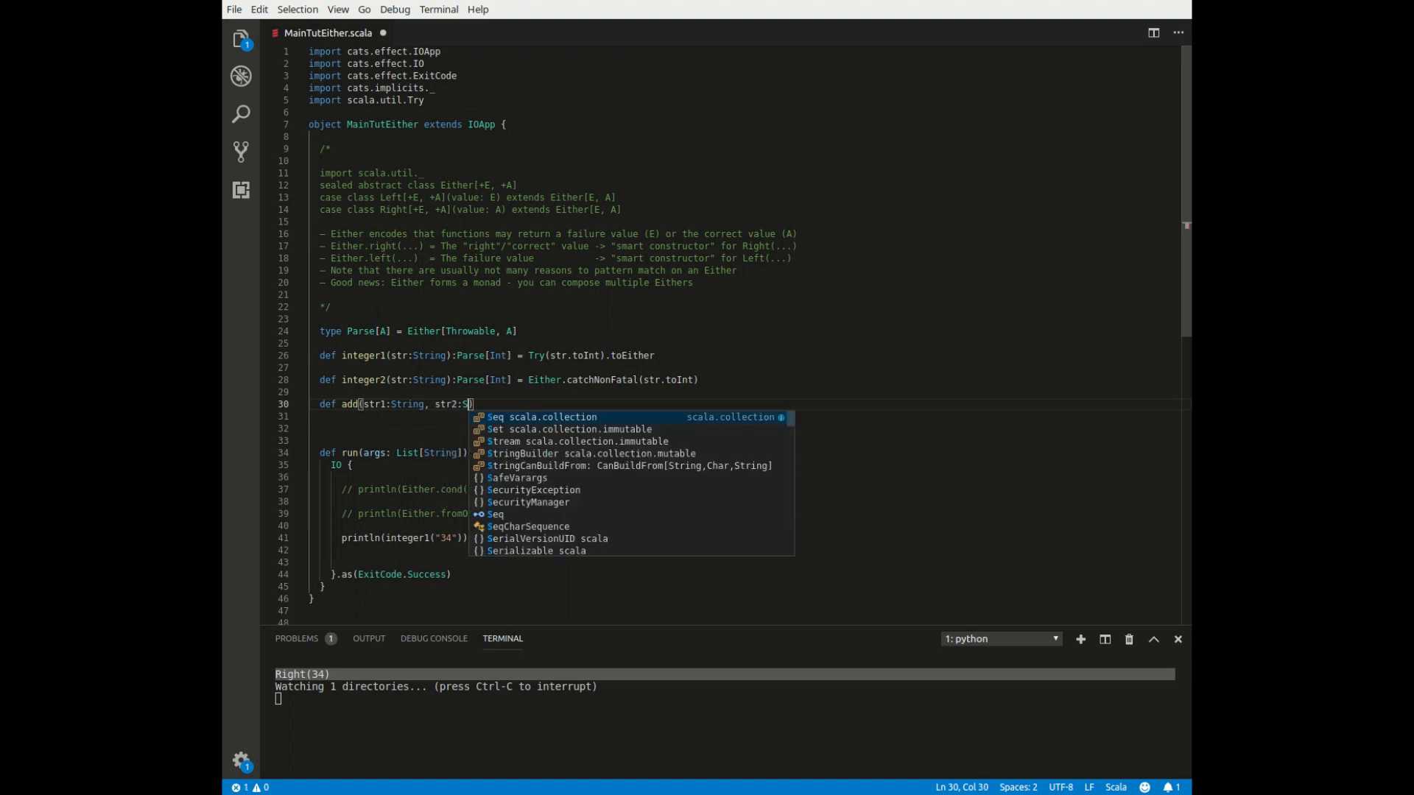
{"action": "type", "text": "tring2) ="}
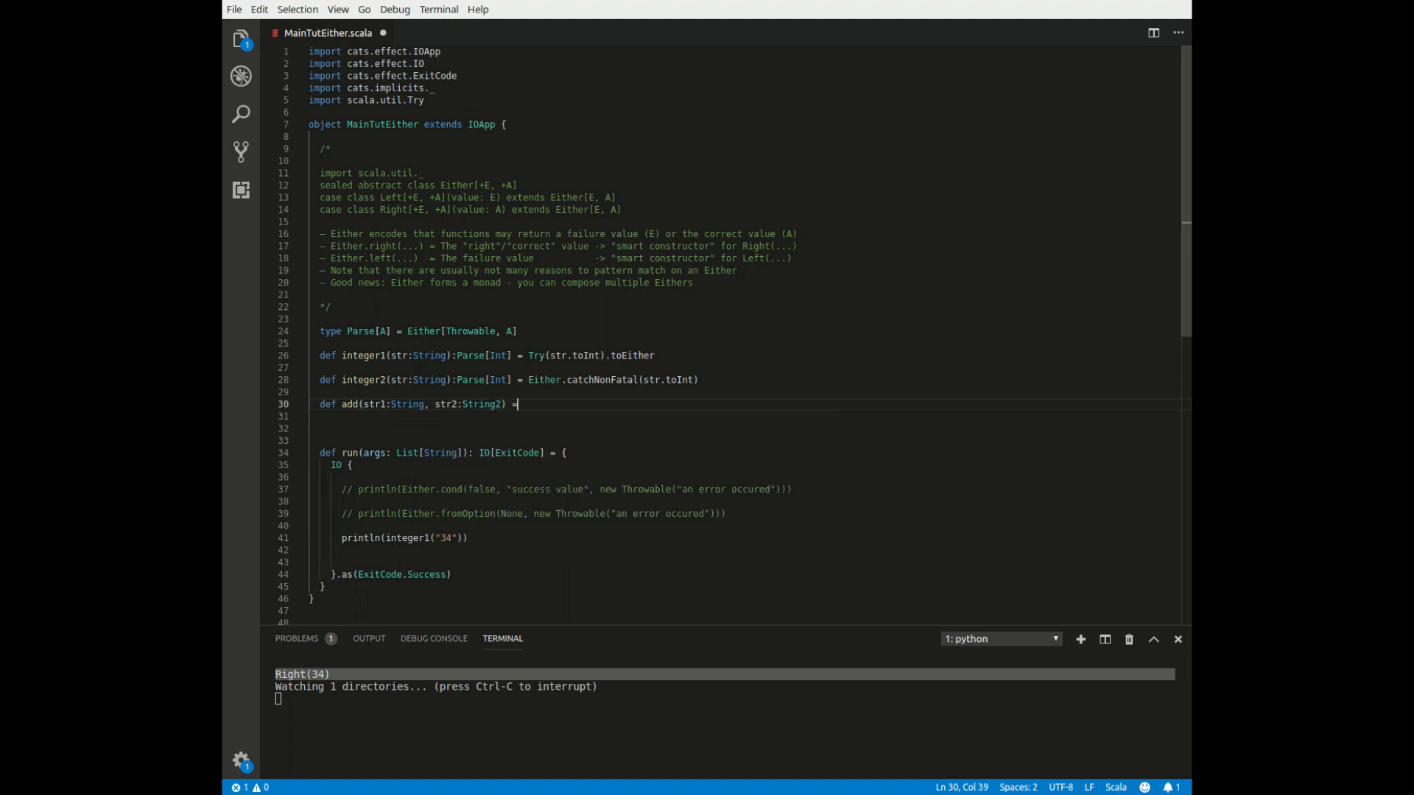
{"action": "type", "text": "for {"}
{"action": "left_click", "coordinate": [747, 415]}
{"action": "type", "text": "a <- integer1("}
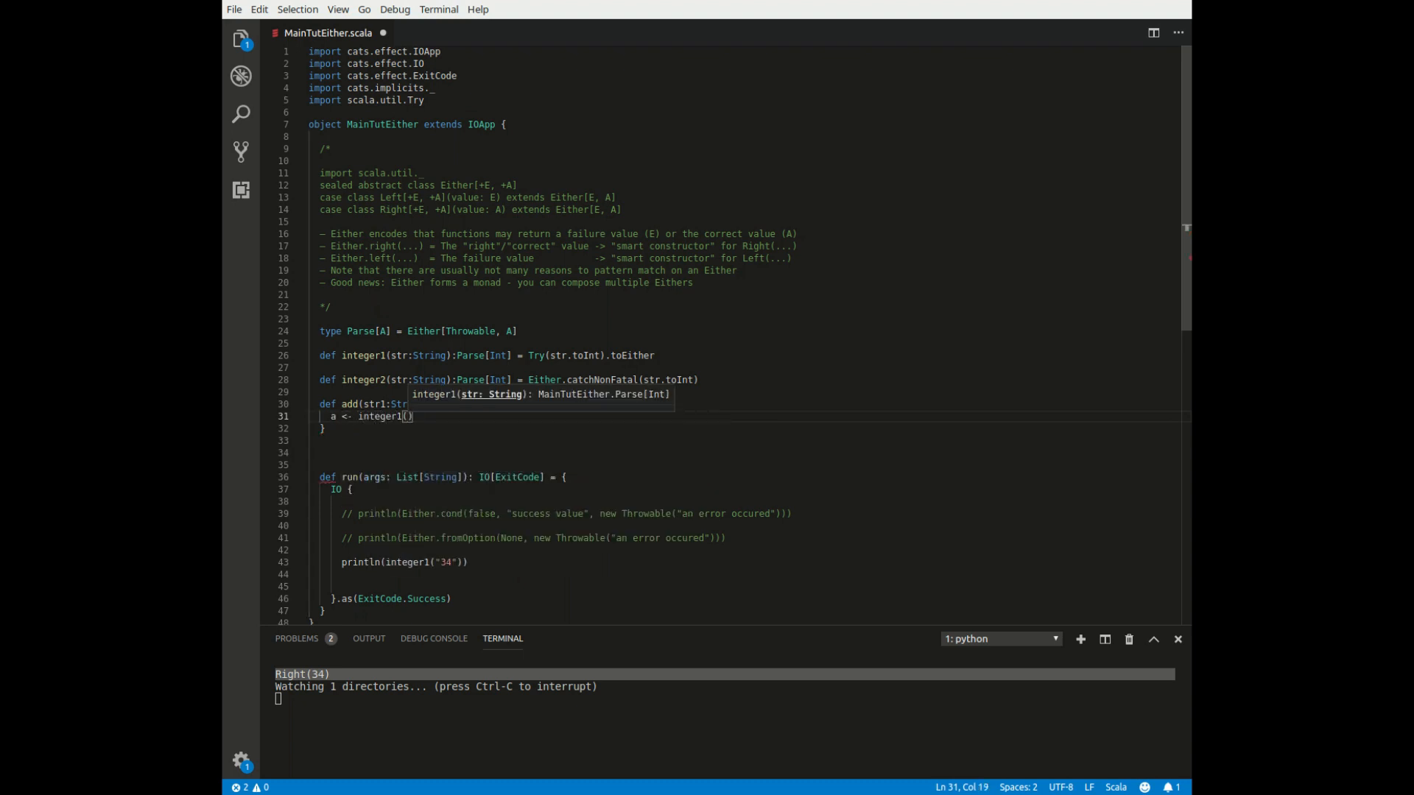
Bind a <- integer1(str1) and b <- integer1(str2) and yield a + b
{"action": "type", "text": "str1"}
{"action": "type", "text": "b <-"}
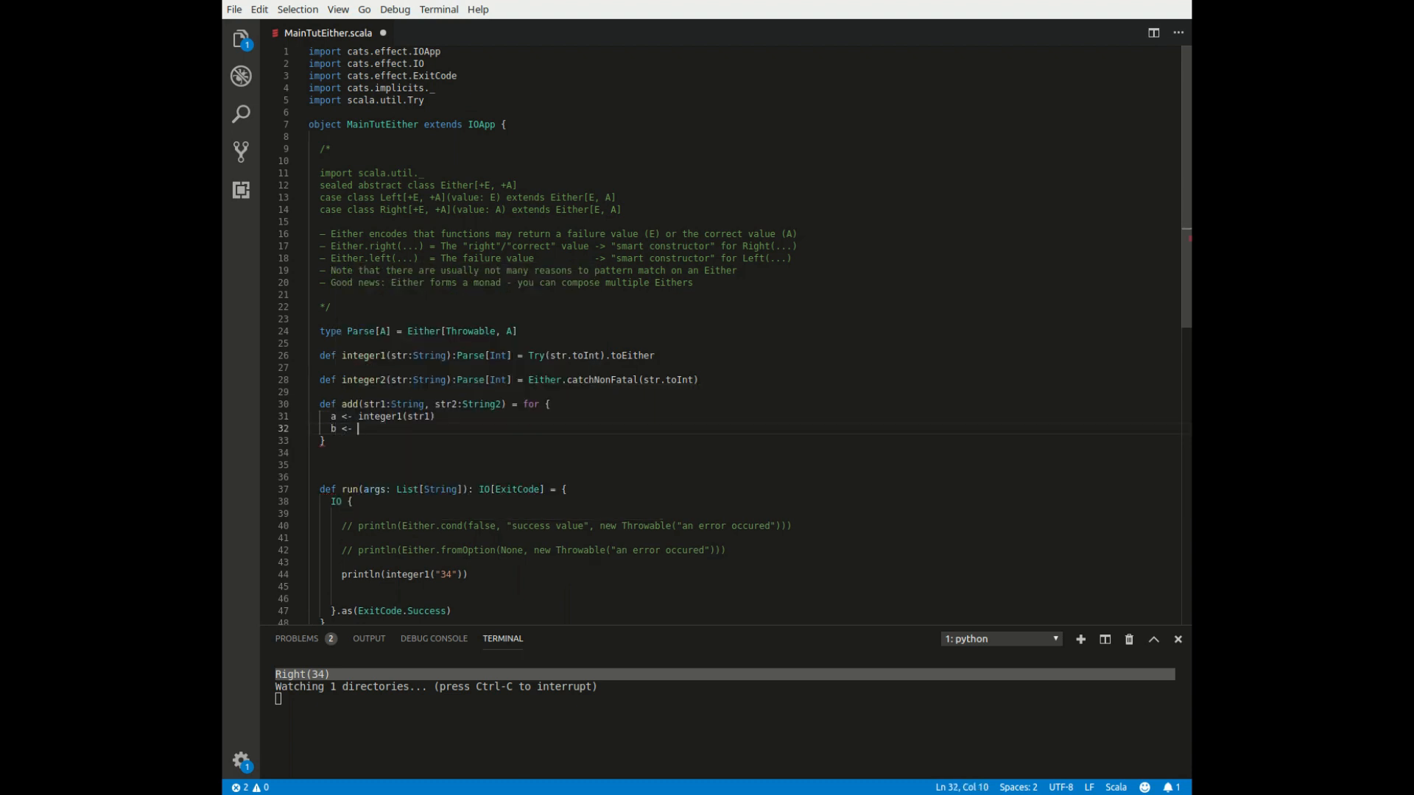
{"action": "type", "text": "integer1(str2"}
{"action": "left_click", "coordinate": [748, 440]}
{"action": "type", "text": " yield a +"}
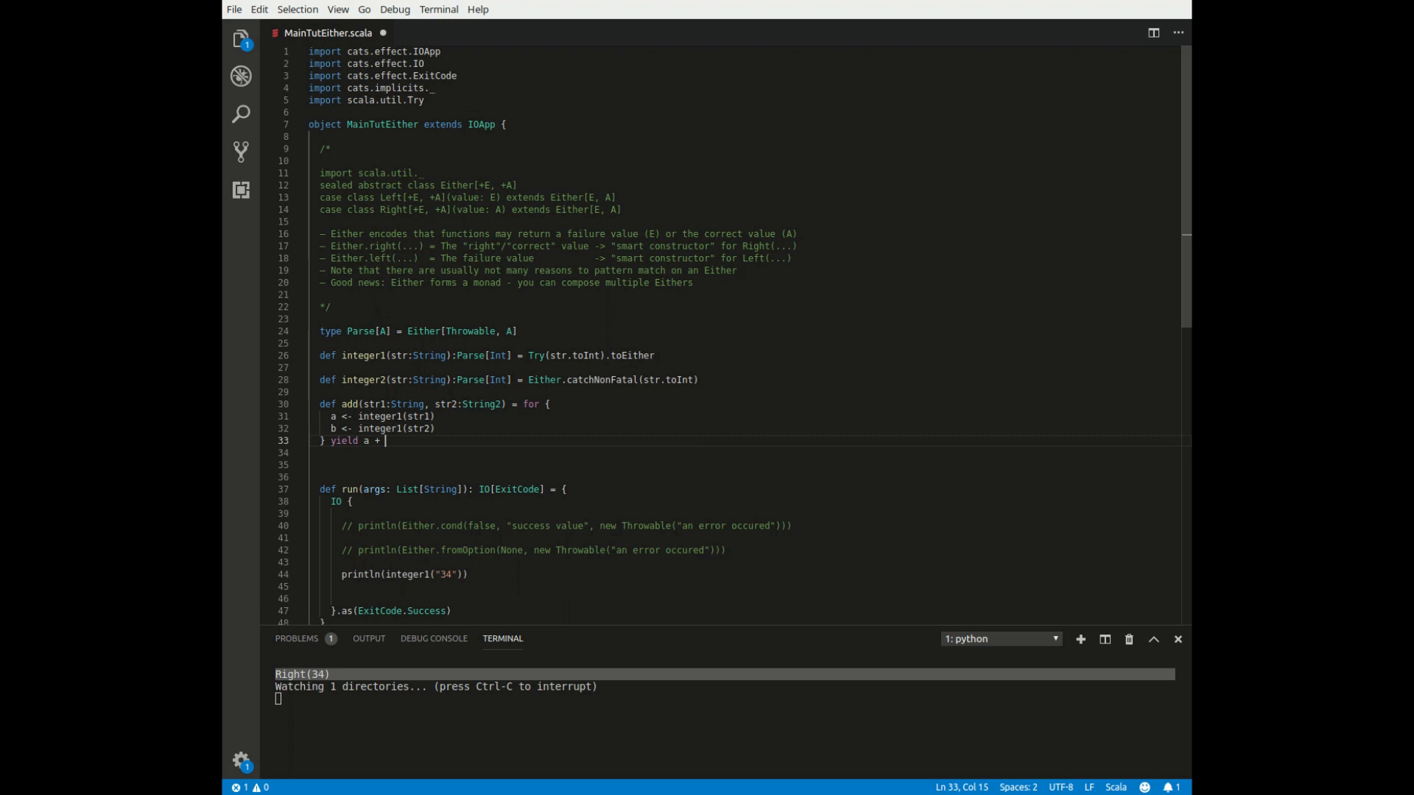
{"action": "type", "text": "b"}
{"action": "left_click", "coordinate": [747, 574]}
{"action": "type", "text": "// "}
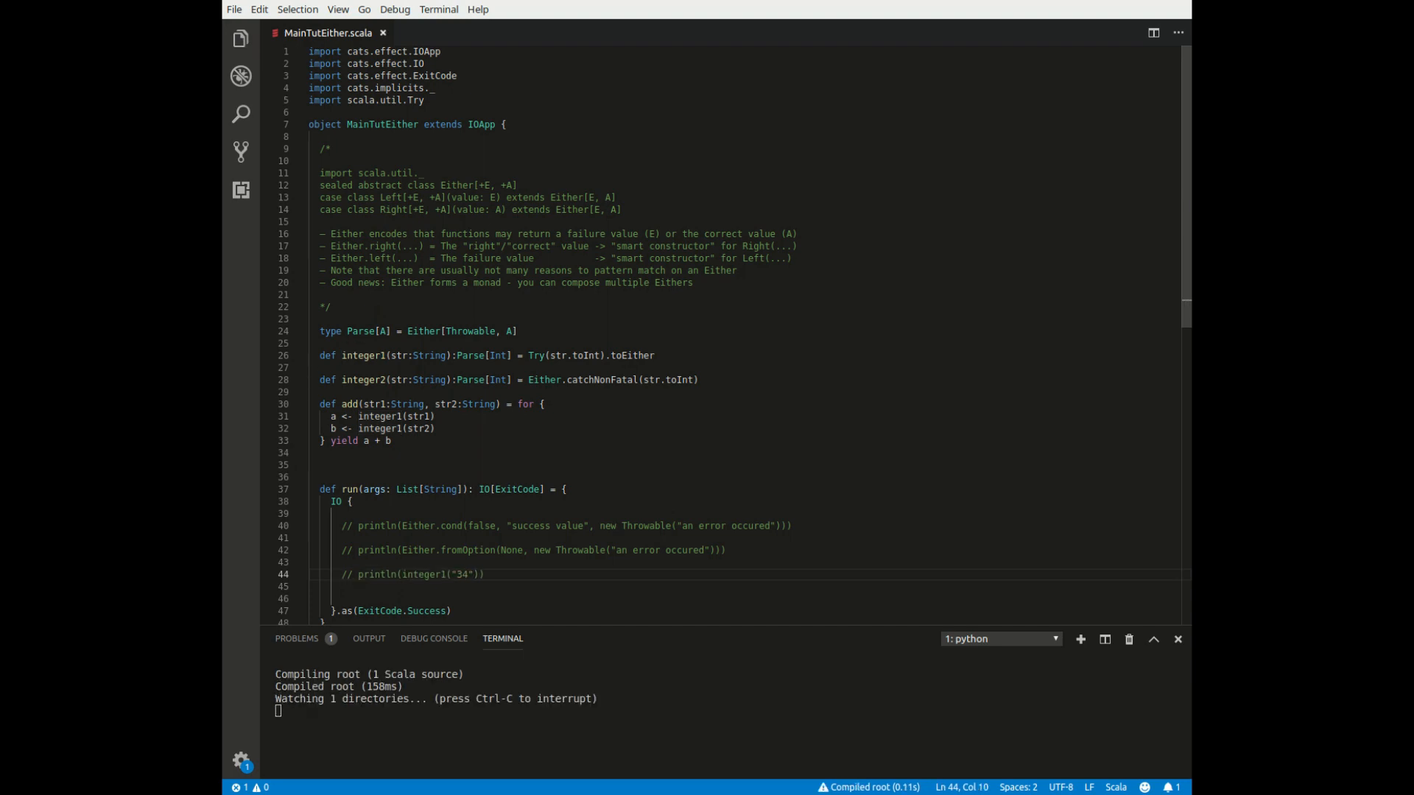
{"action": "left_click", "coordinate": [541, 404]}
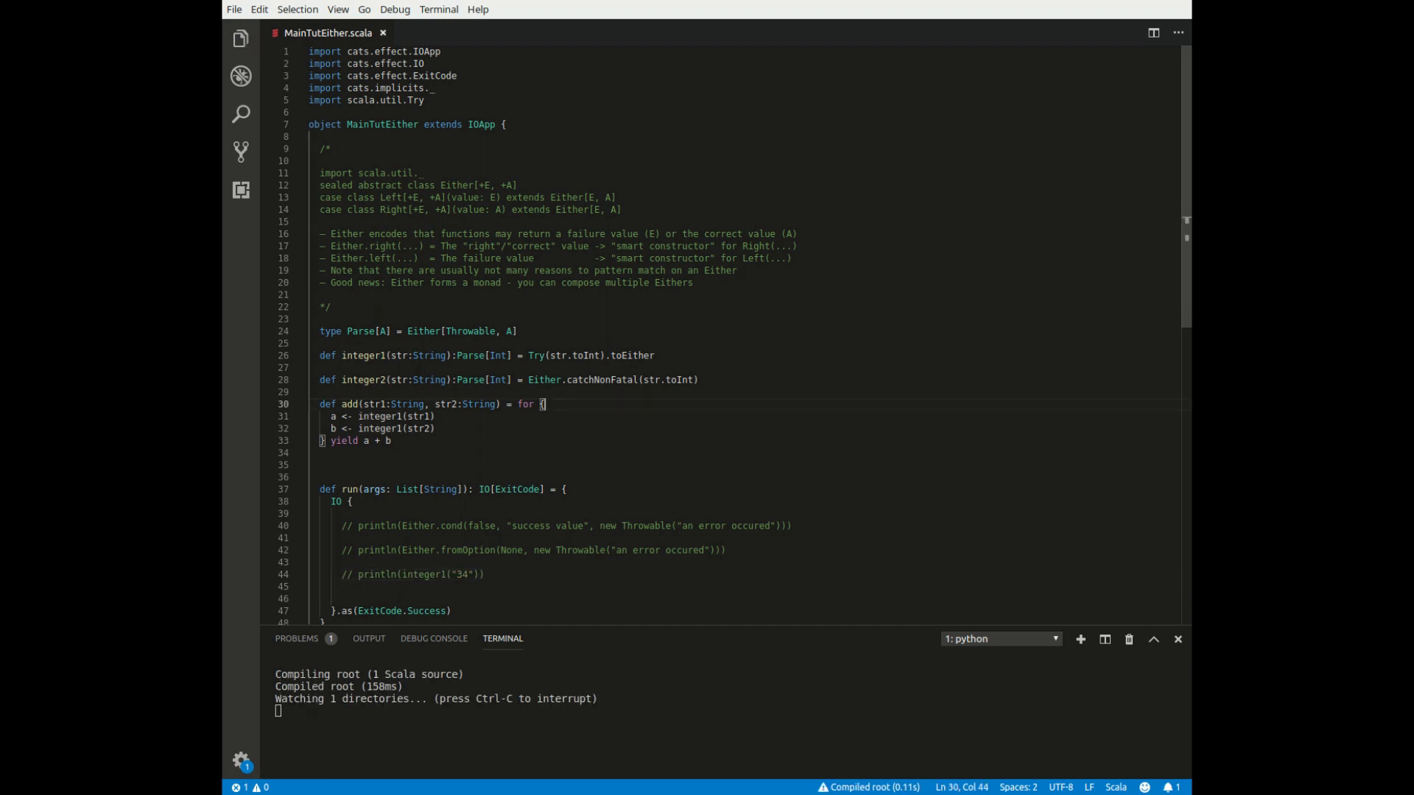
{"action": "mouse_move", "coordinate": [555, 355]}
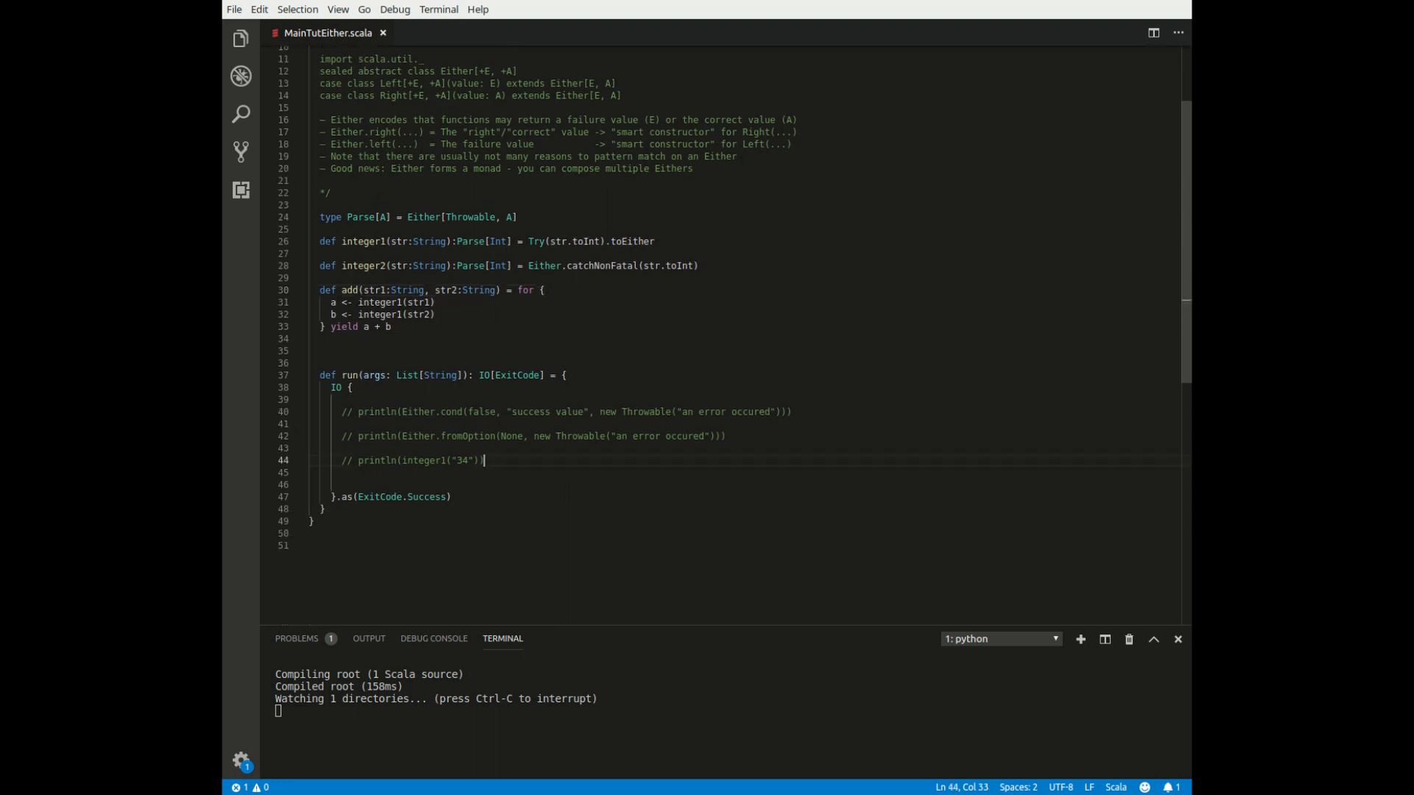
Print add("34", "8") and save so the terminal shows Right(42)
{"action": "type", "text": "println"}
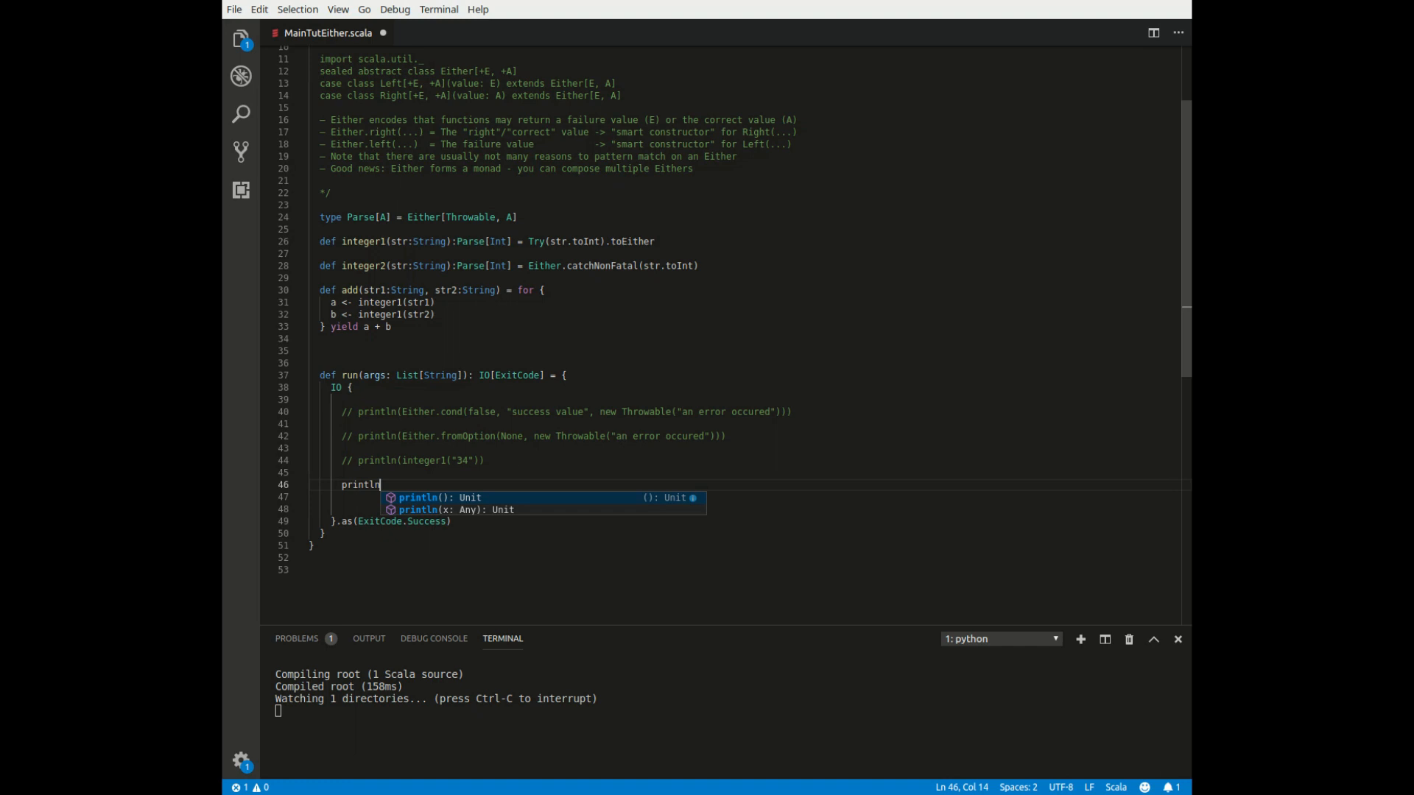
{"action": "type", "text": "(add("}
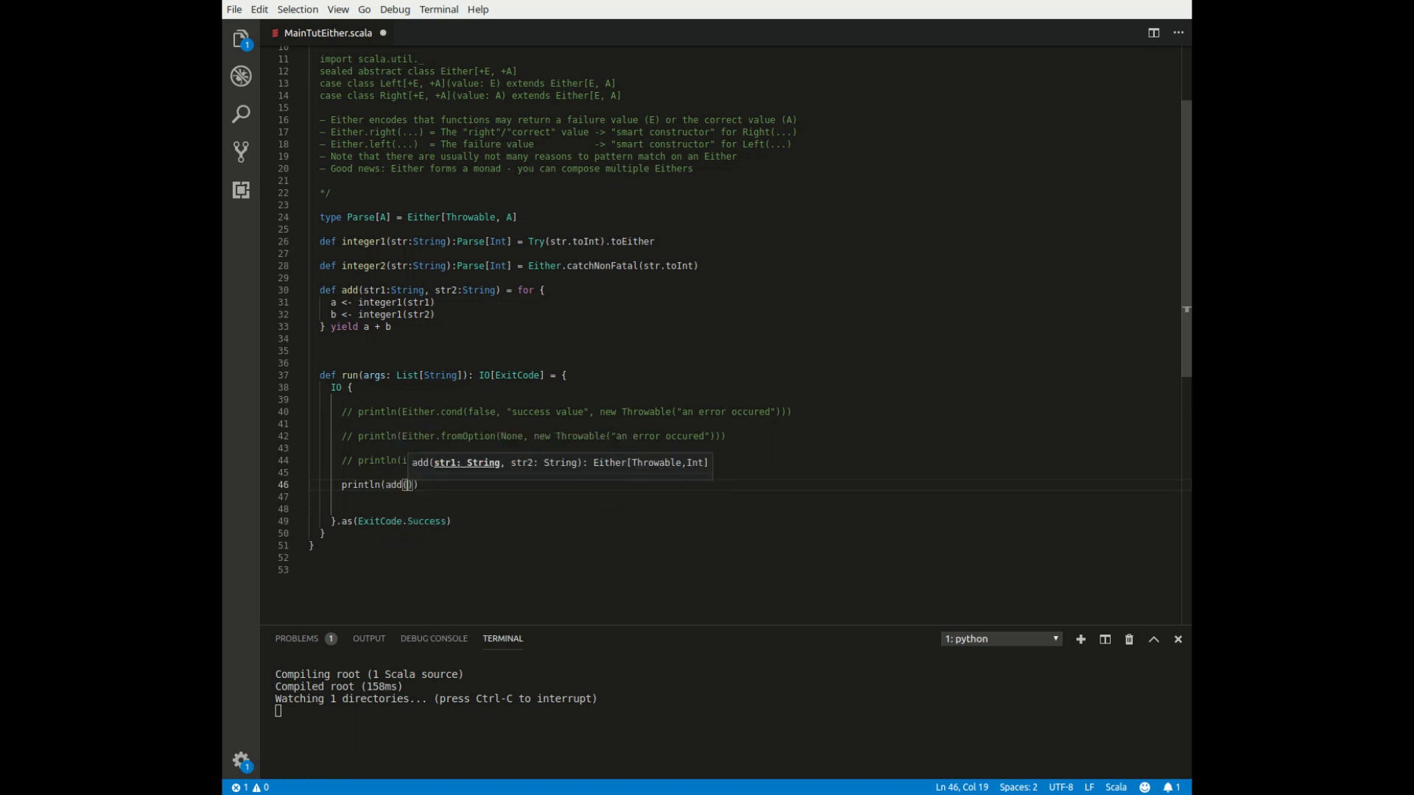
{"action": "type", "text": "\""}
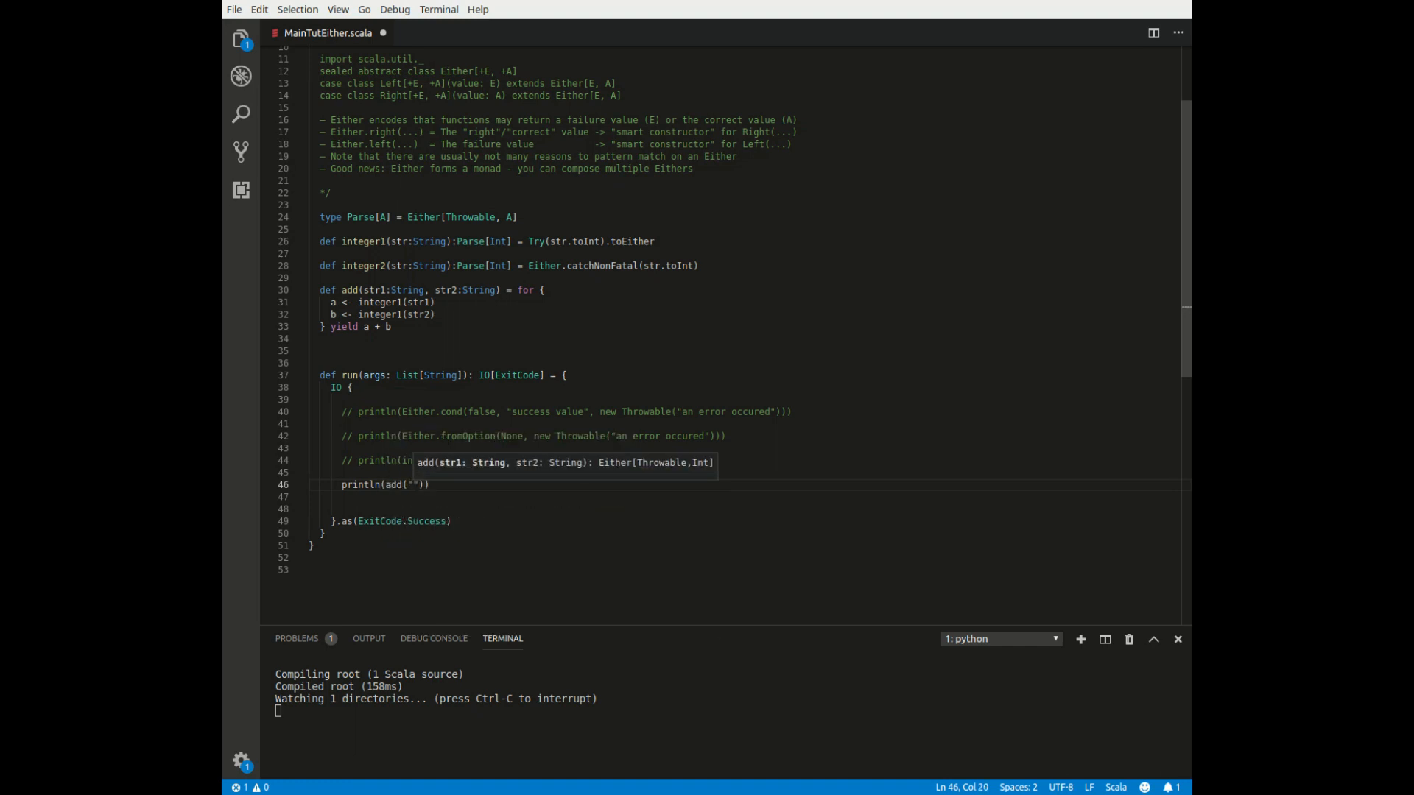
{"action": "type", "text": "34\", \"8"}
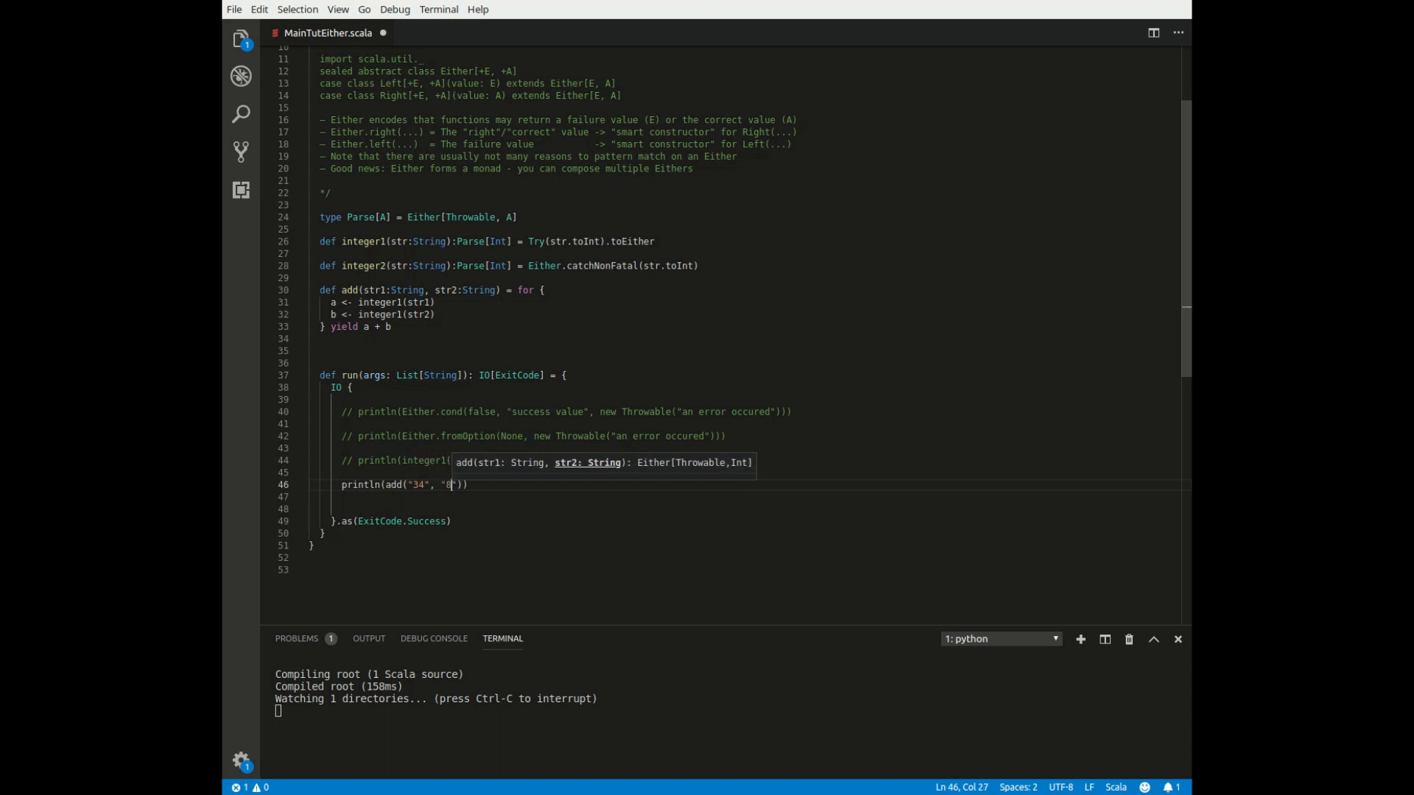
{"action": "key", "text": "ctrl+s"}
{"action": "type", "text": "// "}
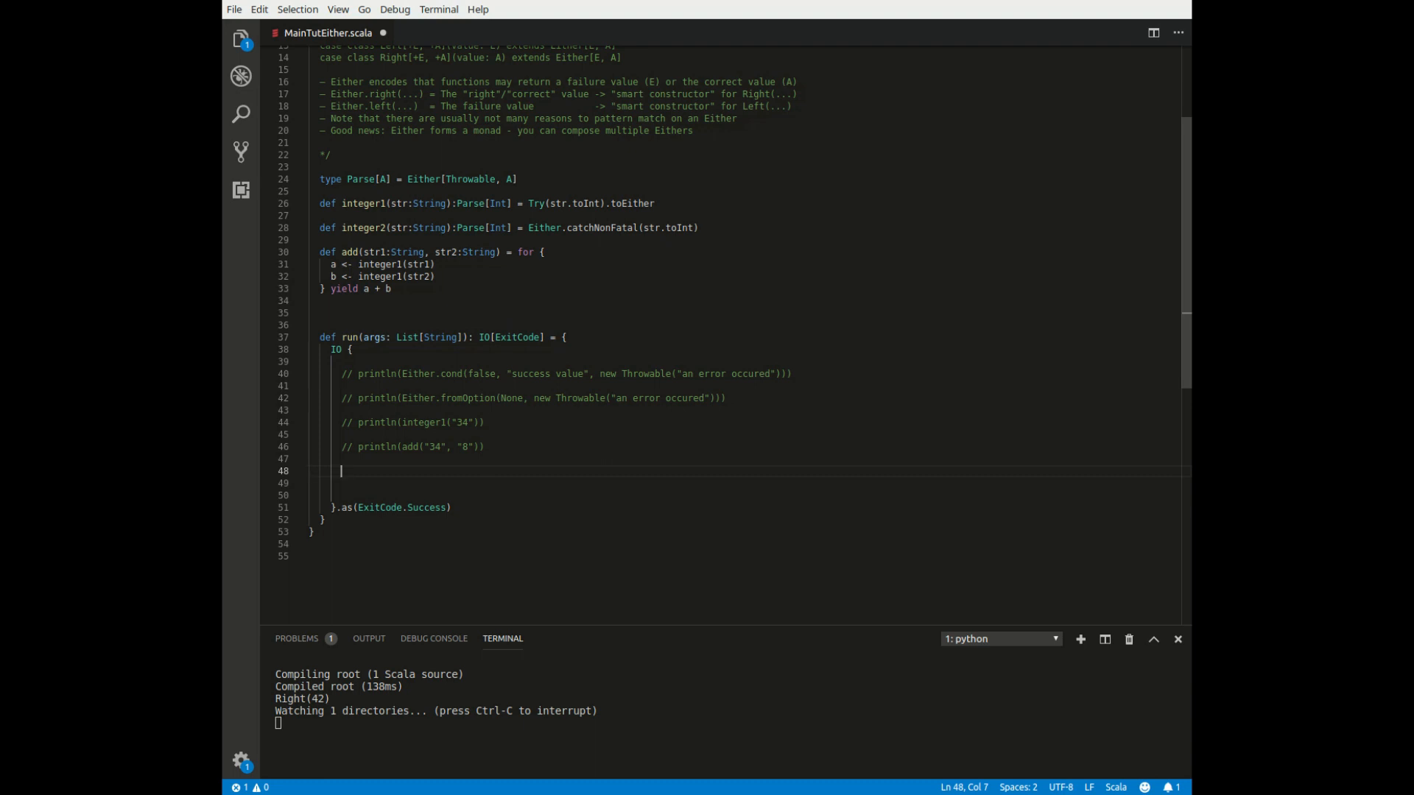
Define val result1 = add("-8", "10").flatMap(it => ...)
{"action": "type", "text": "v"}
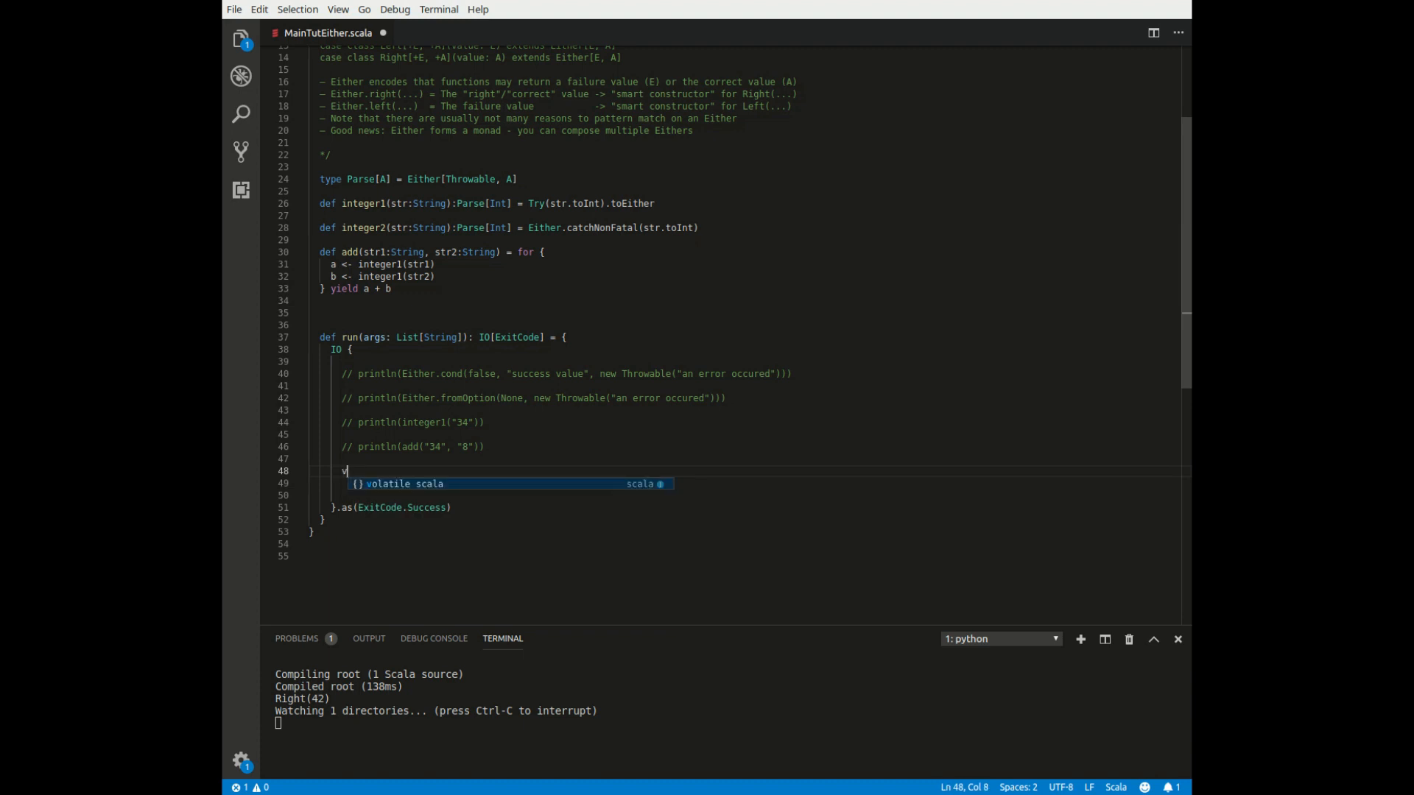
{"action": "type", "text": "al result1 ="}
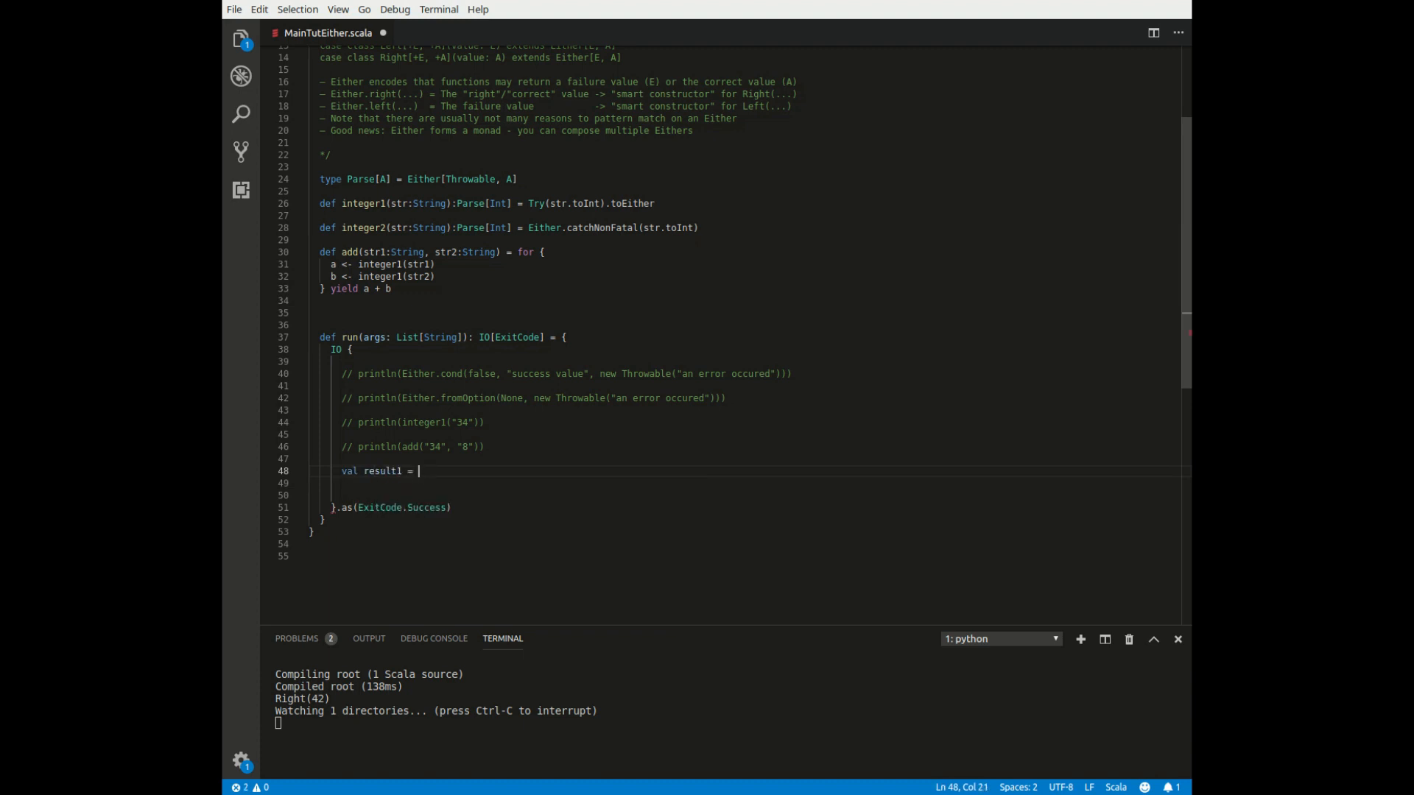
{"action": "type", "text": "add(\""}
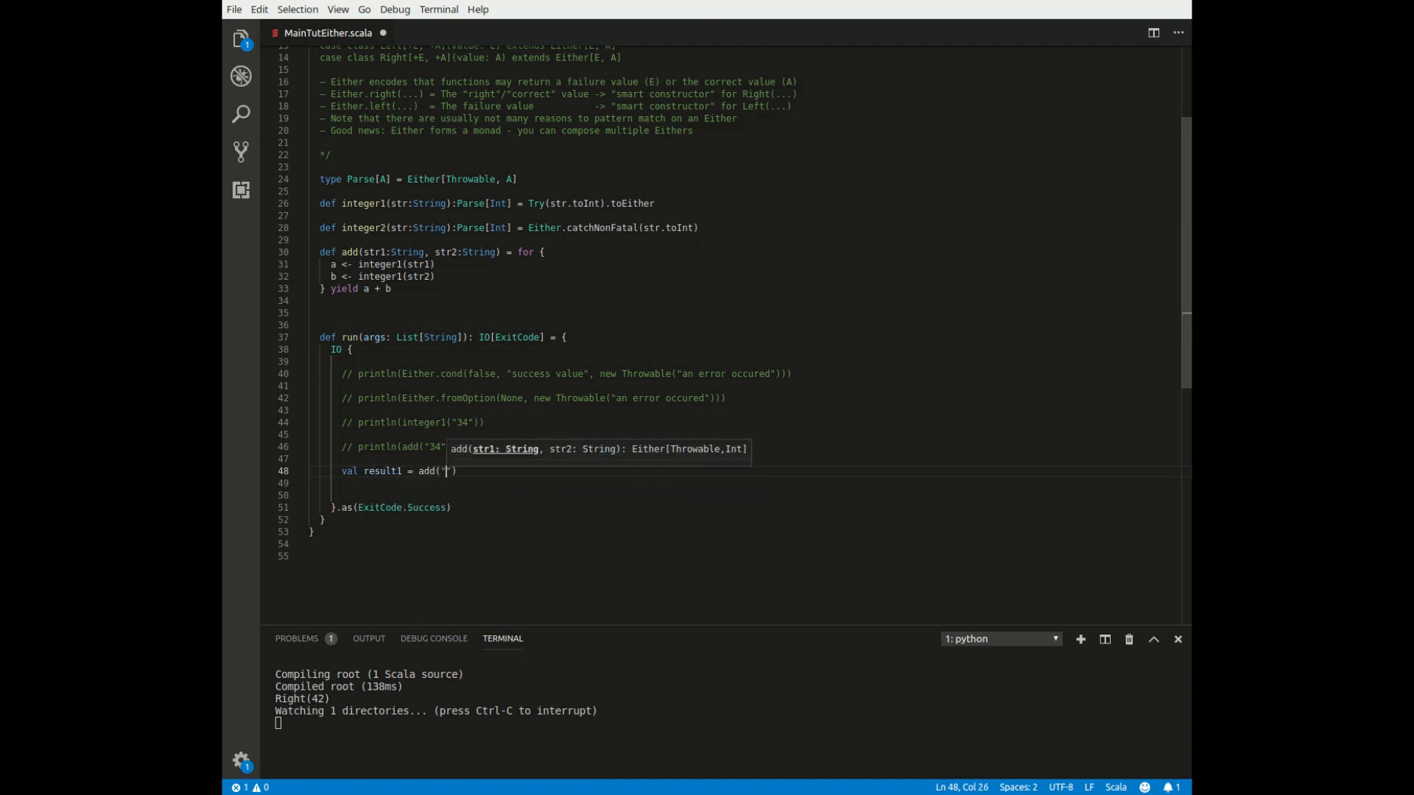
{"action": "type", "text": "-8"}
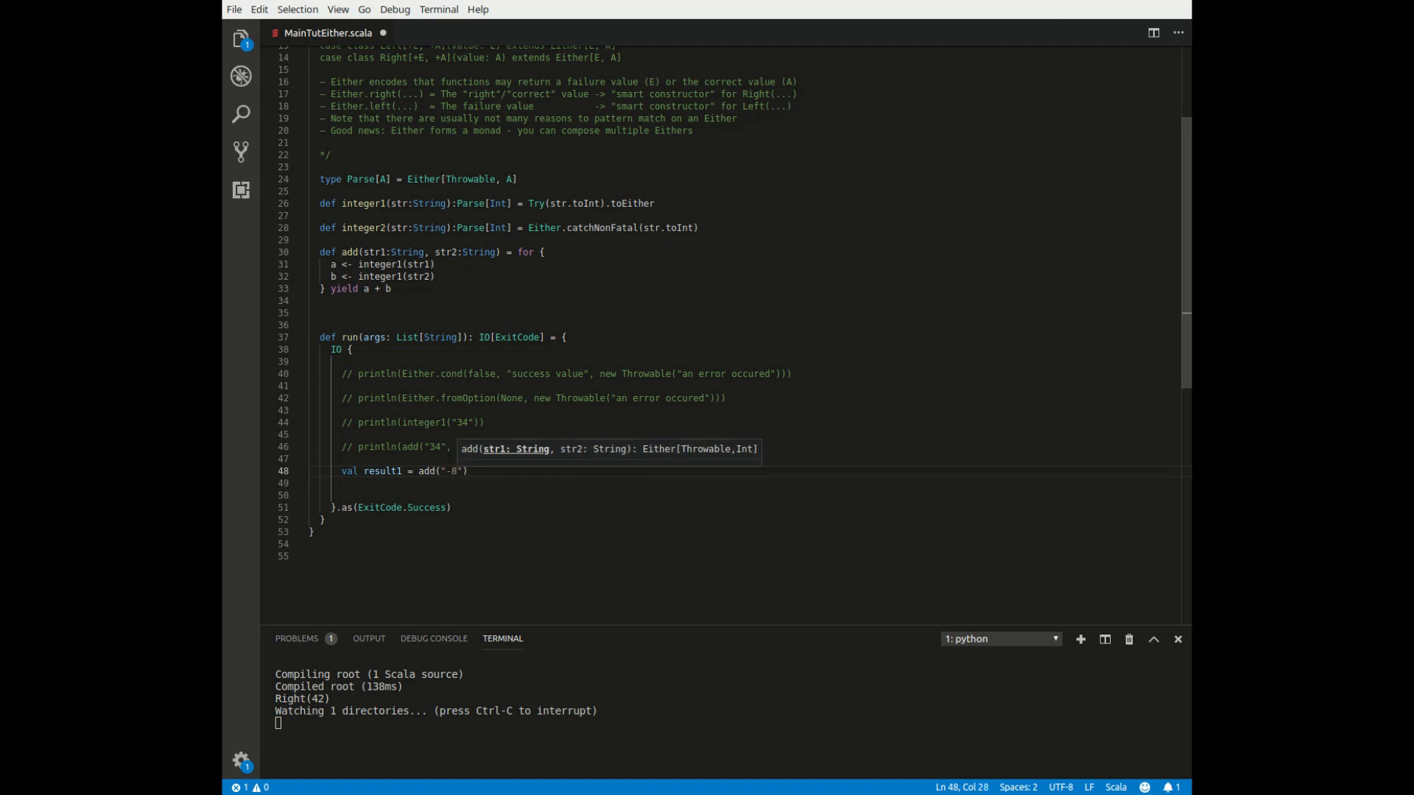
{"action": "type", "text": ", \"\""}
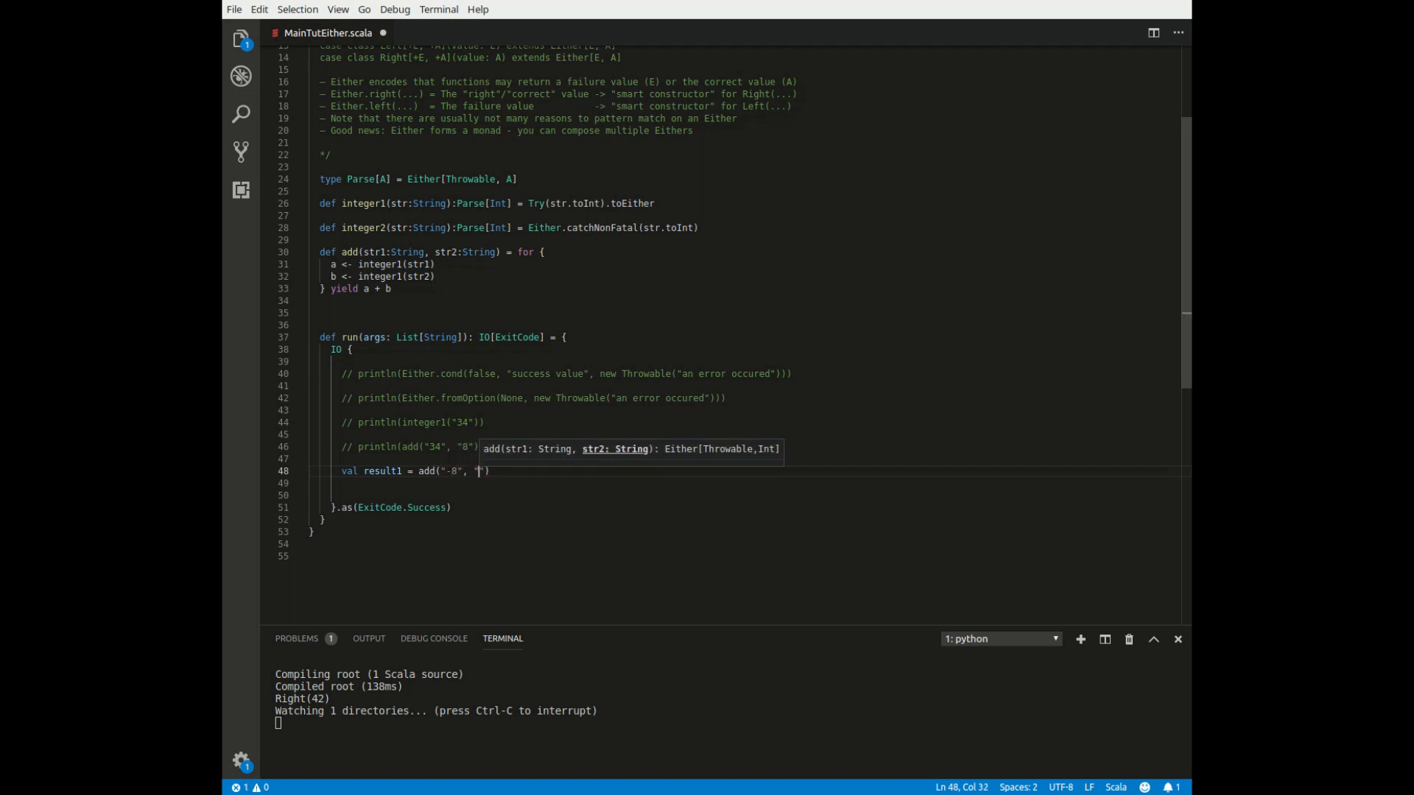
{"action": "type", "text": "10"}
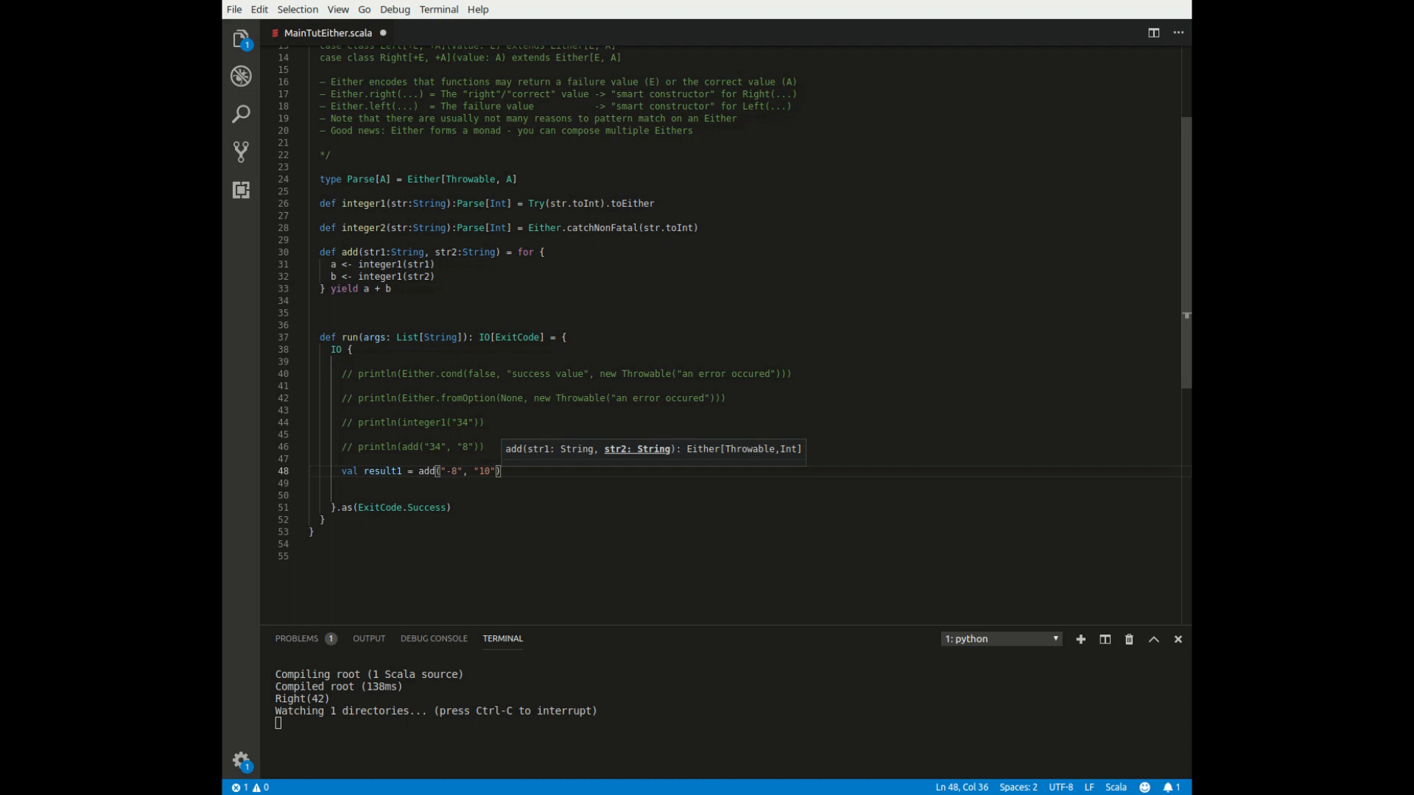
{"action": "type", "text": ".flatMap("}
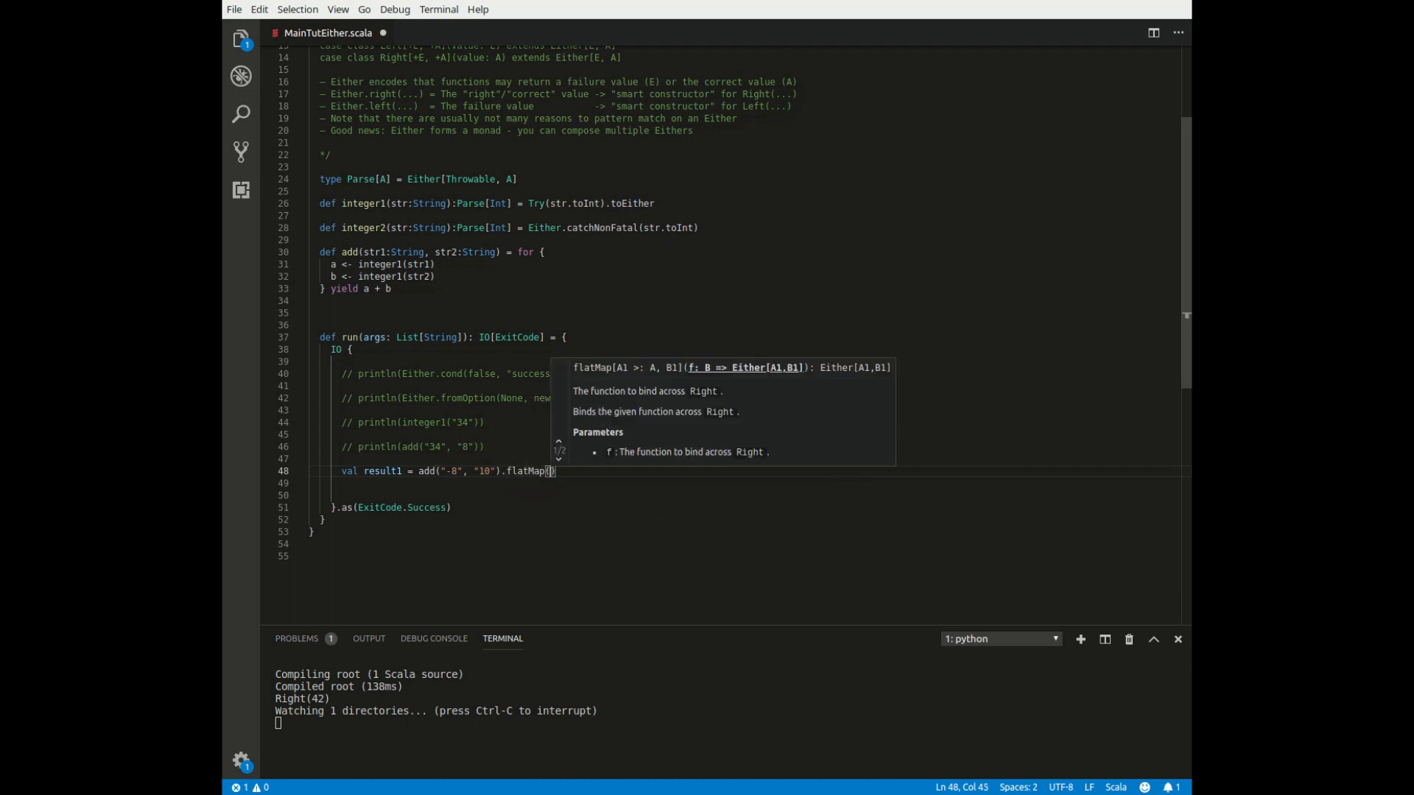
{"action": "type", "text": "it => Either.cond("}
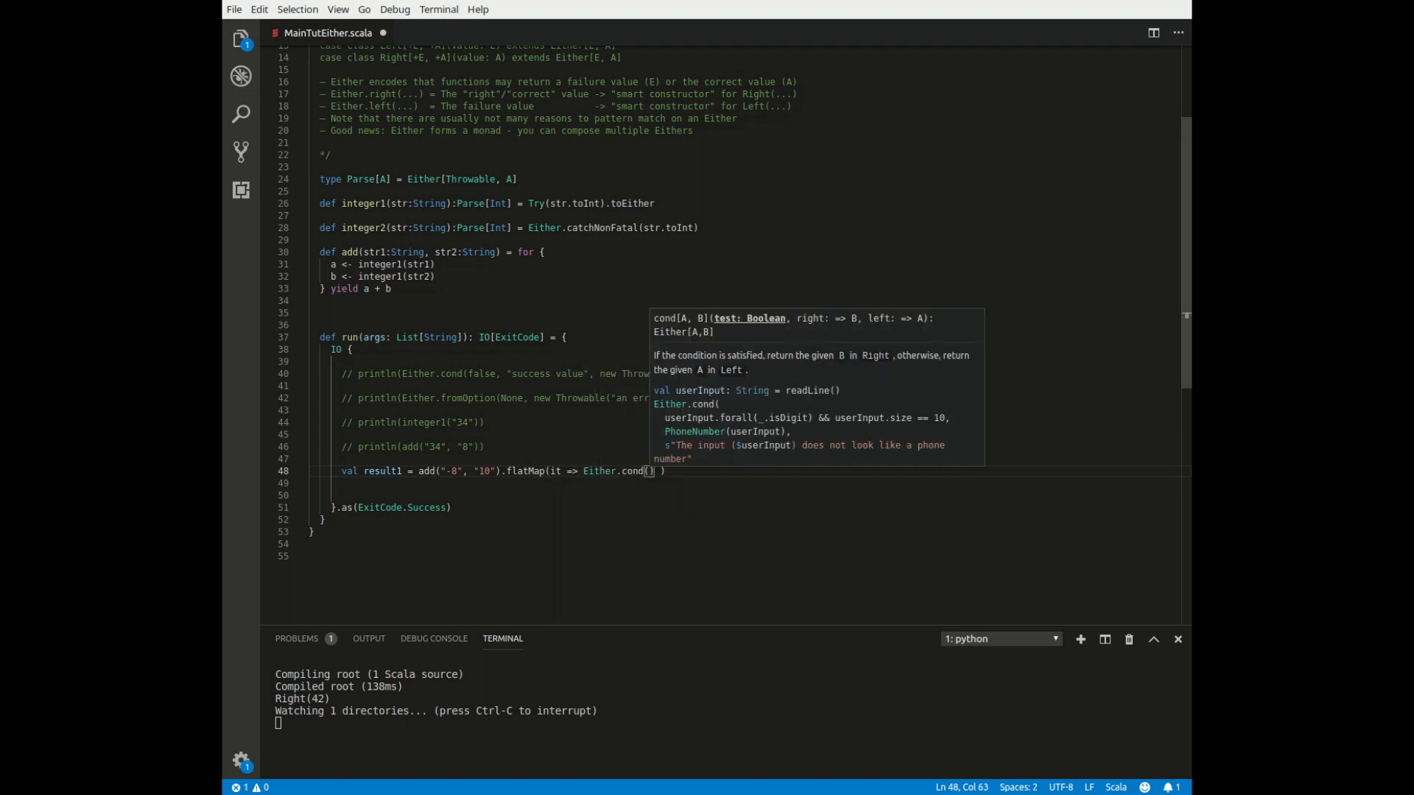
Complete the body with Either.cond(it >= 0, it, new Throwable(s"$it is not positive"))
{"action": "type", "text": "it >= 0)"}
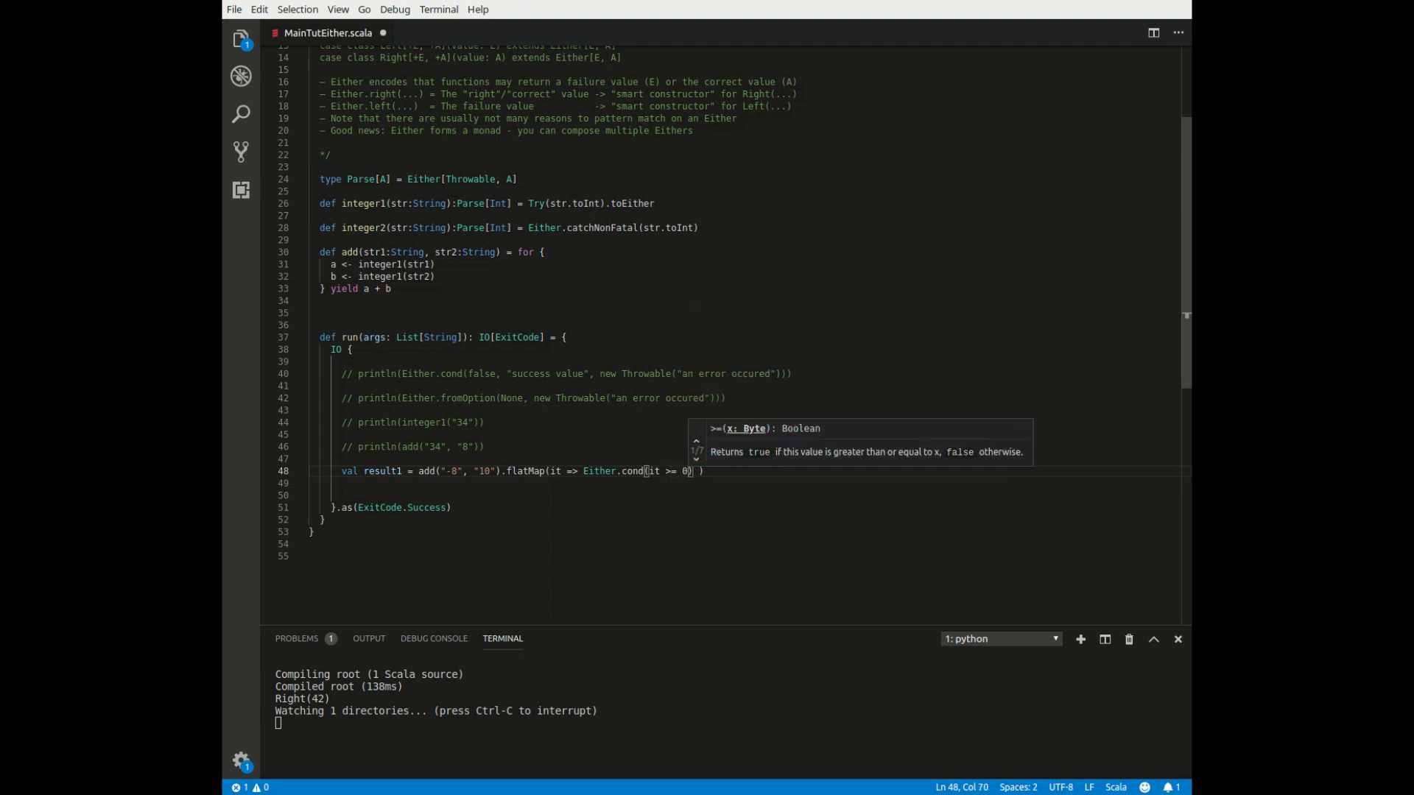
{"action": "type", "text": ", it, new"}
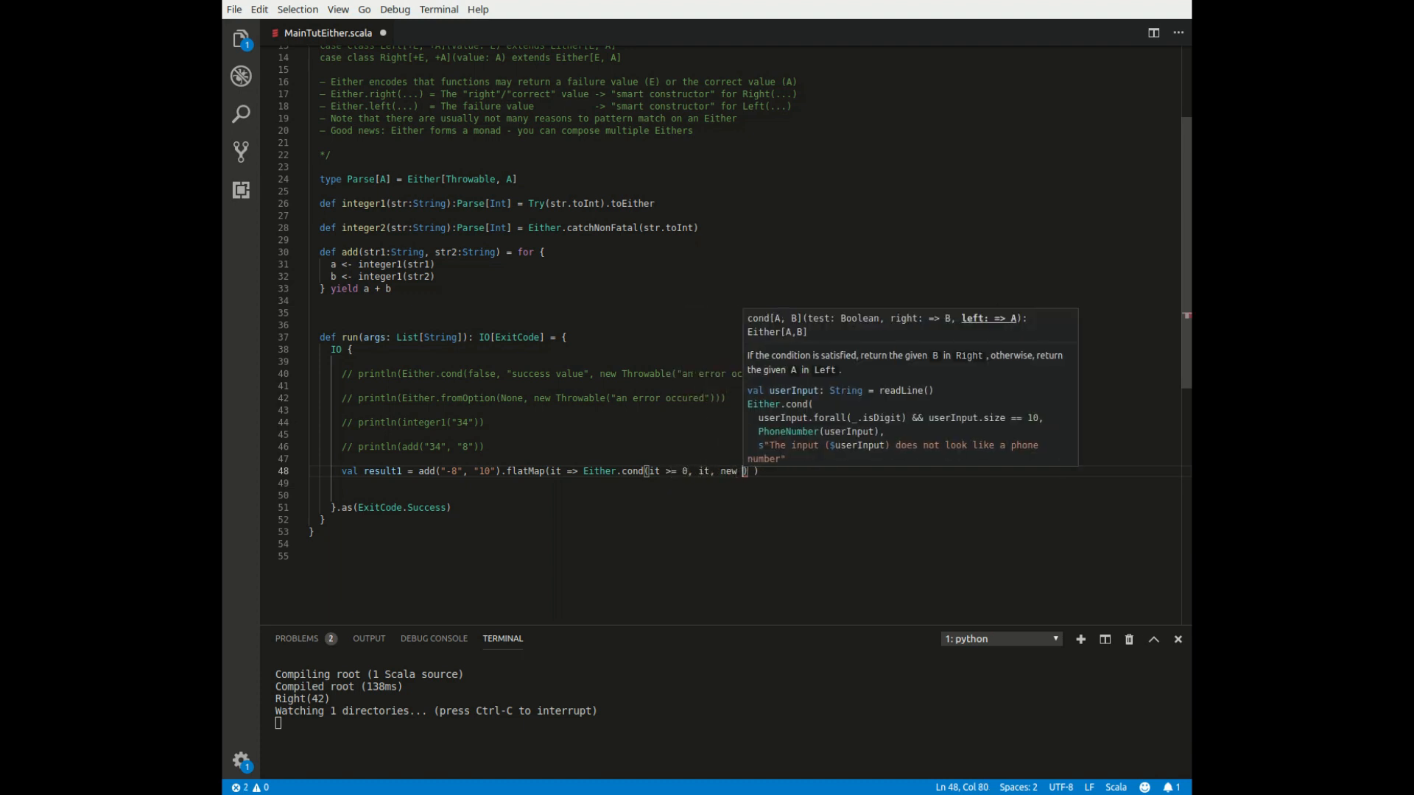
{"action": "type", "text": "Throwable("}
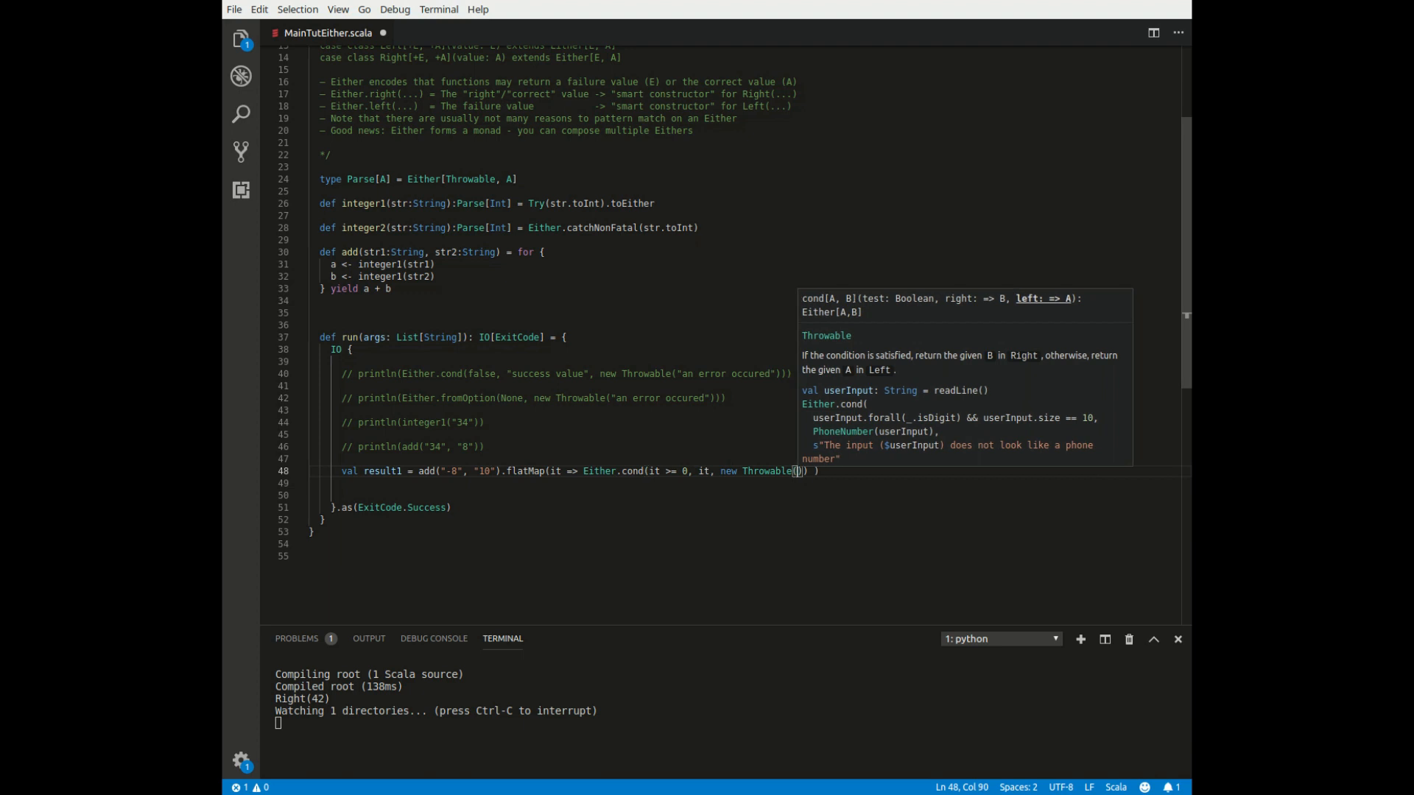
{"action": "type", "text": "s\""}
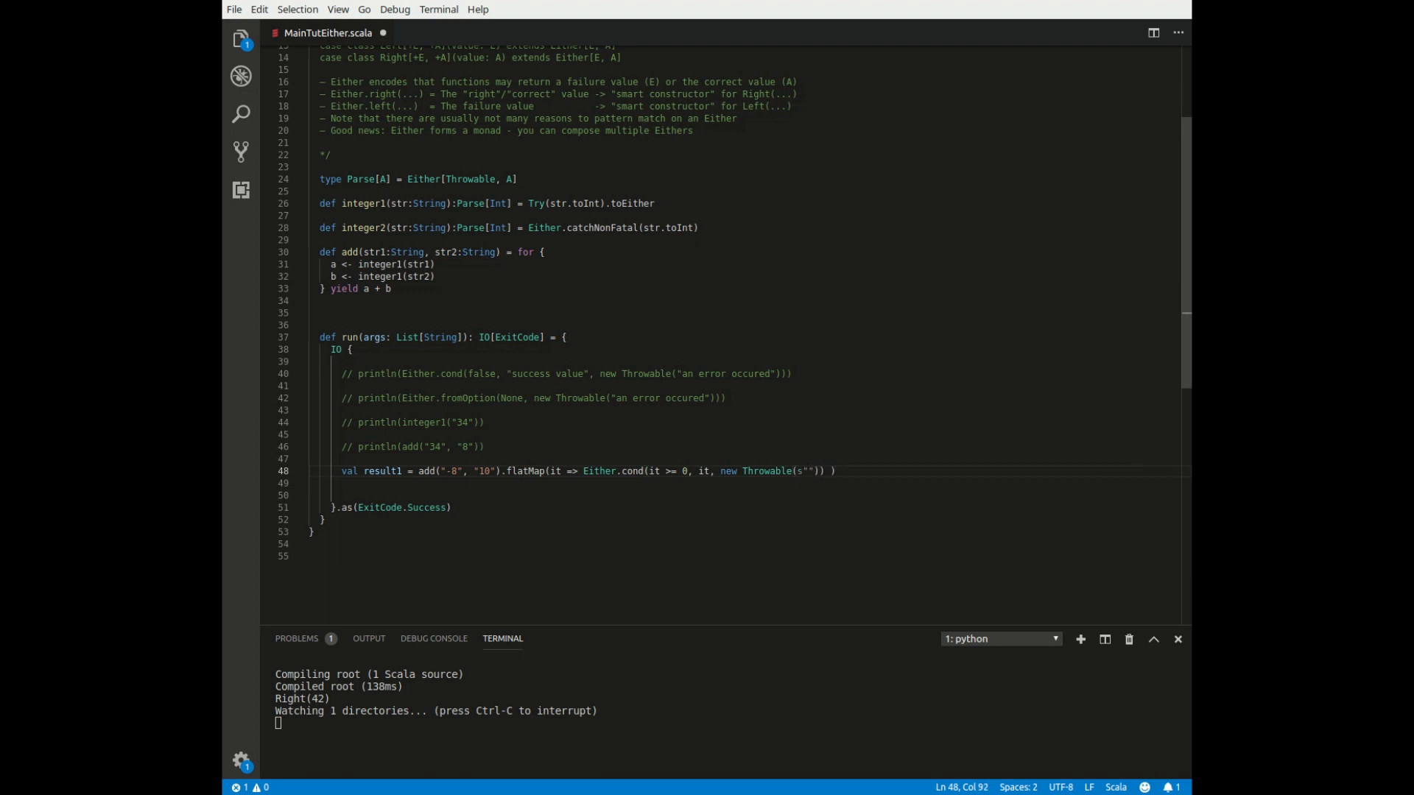
{"action": "type", "text": "$it is not positive"}
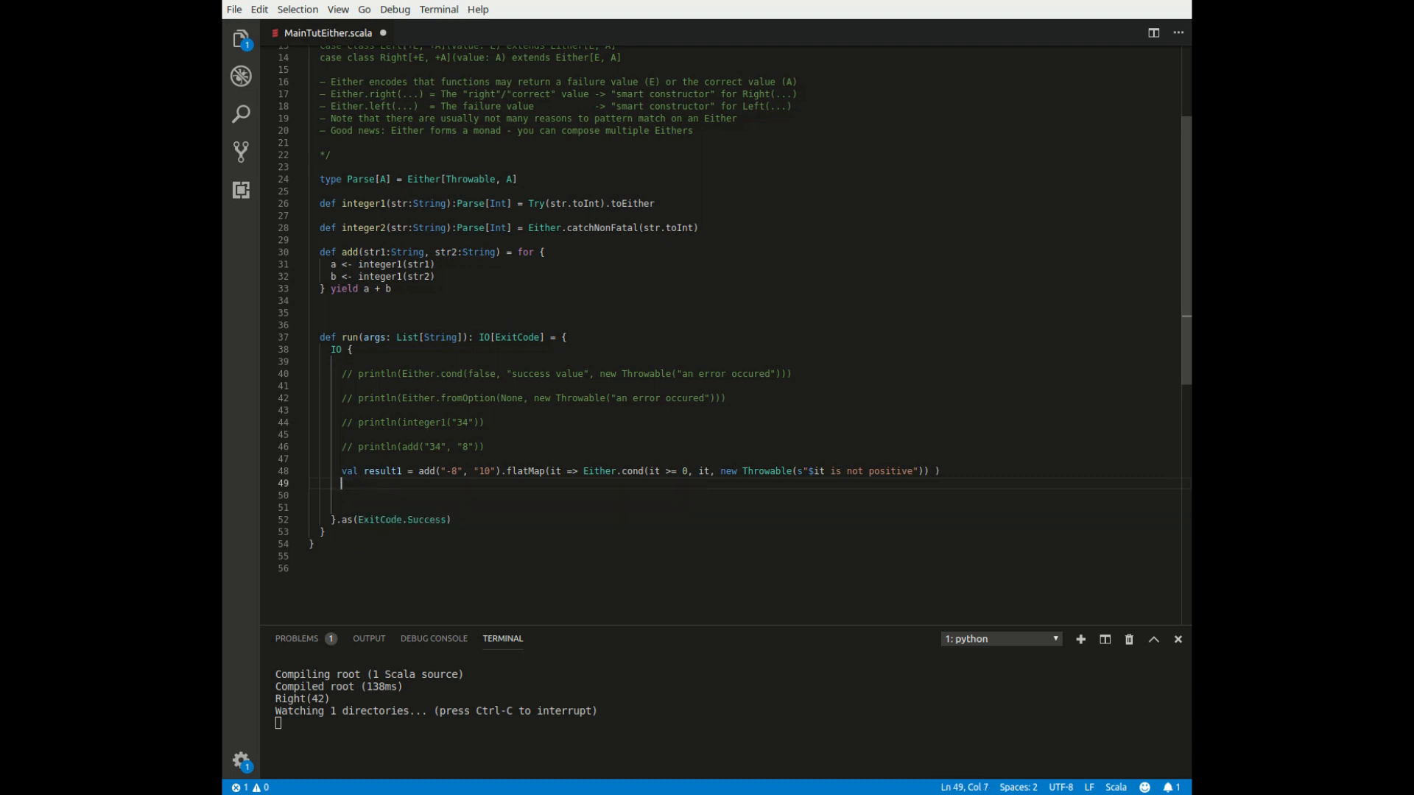
Add println(result1), confirm the terminal shows Right(2), then comment the line out with //
{"action": "type", "text": "println(result1"}
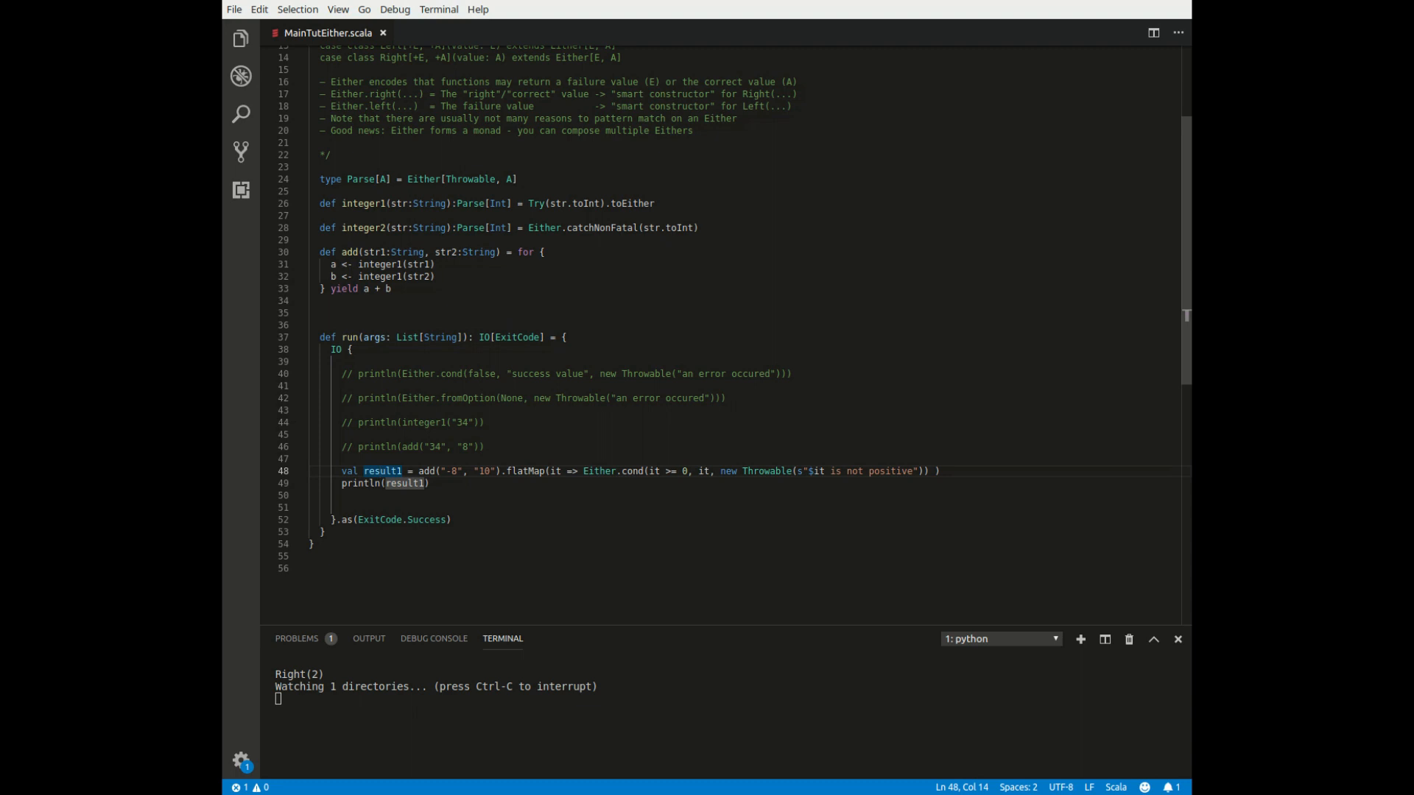
{"action": "left_click", "coordinate": [417, 423]}
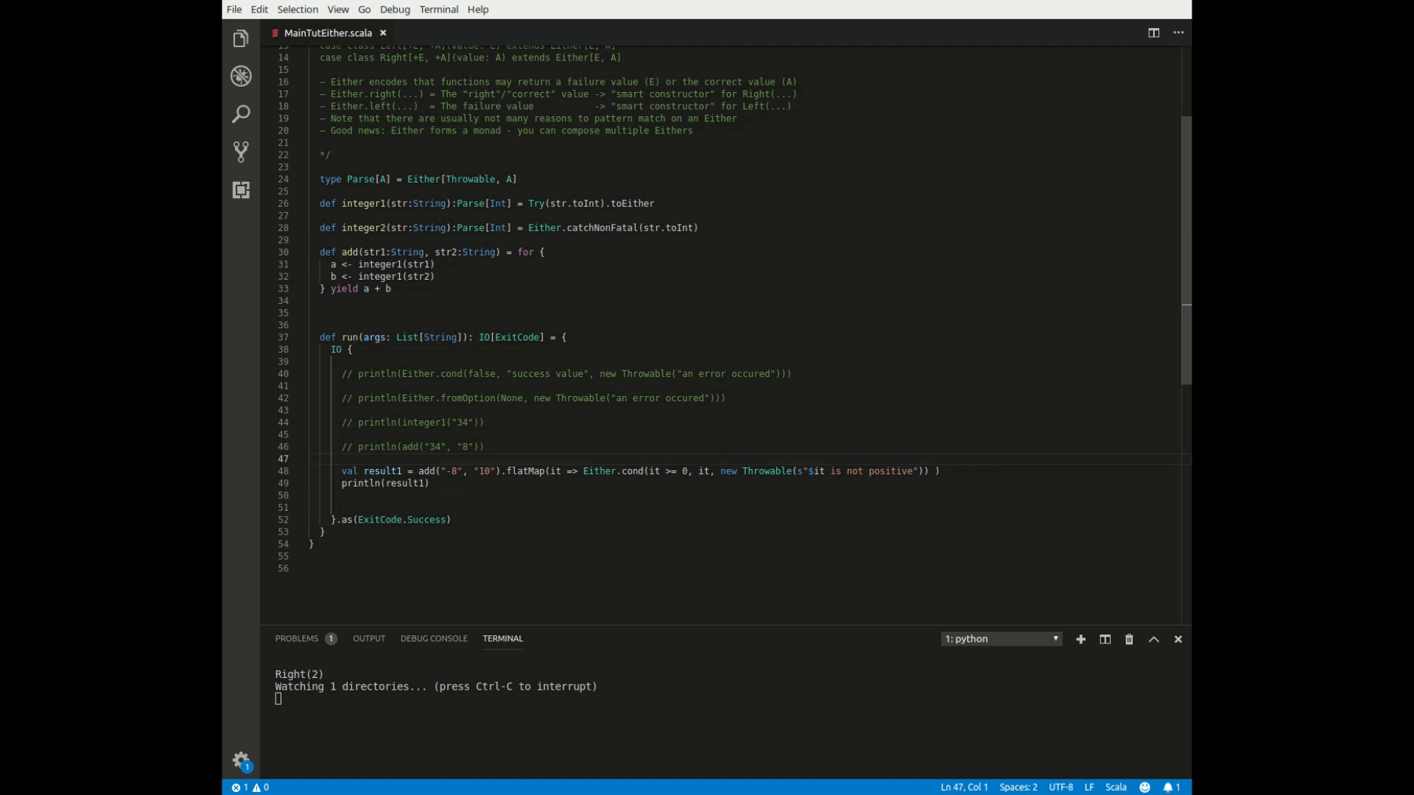
{"action": "left_click", "coordinate": [719, 471]}
{"action": "type", "text": "//"}
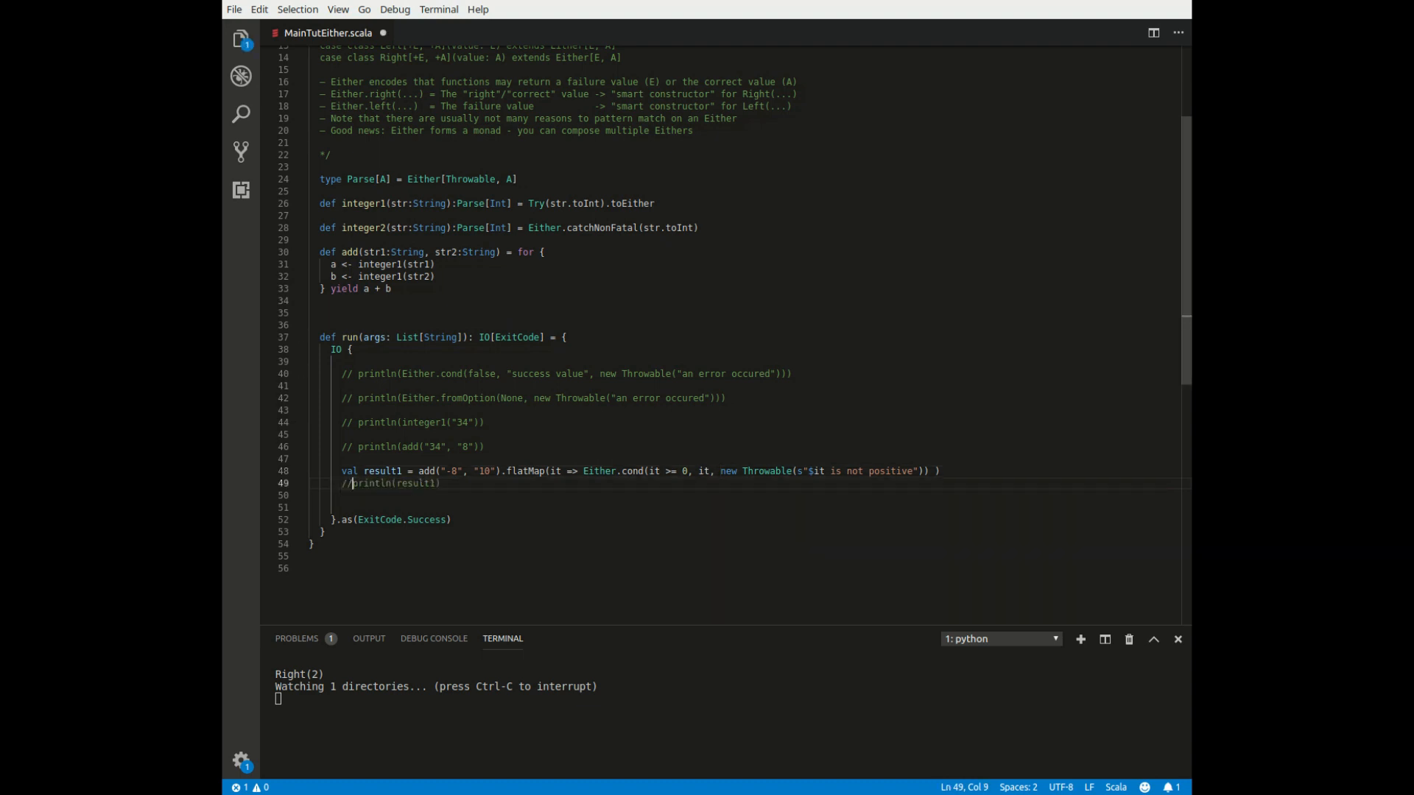
Start val result2 = result1.leftMap(th => th.getMessage()) on a new line
{"action": "key", "text": "Enter"}
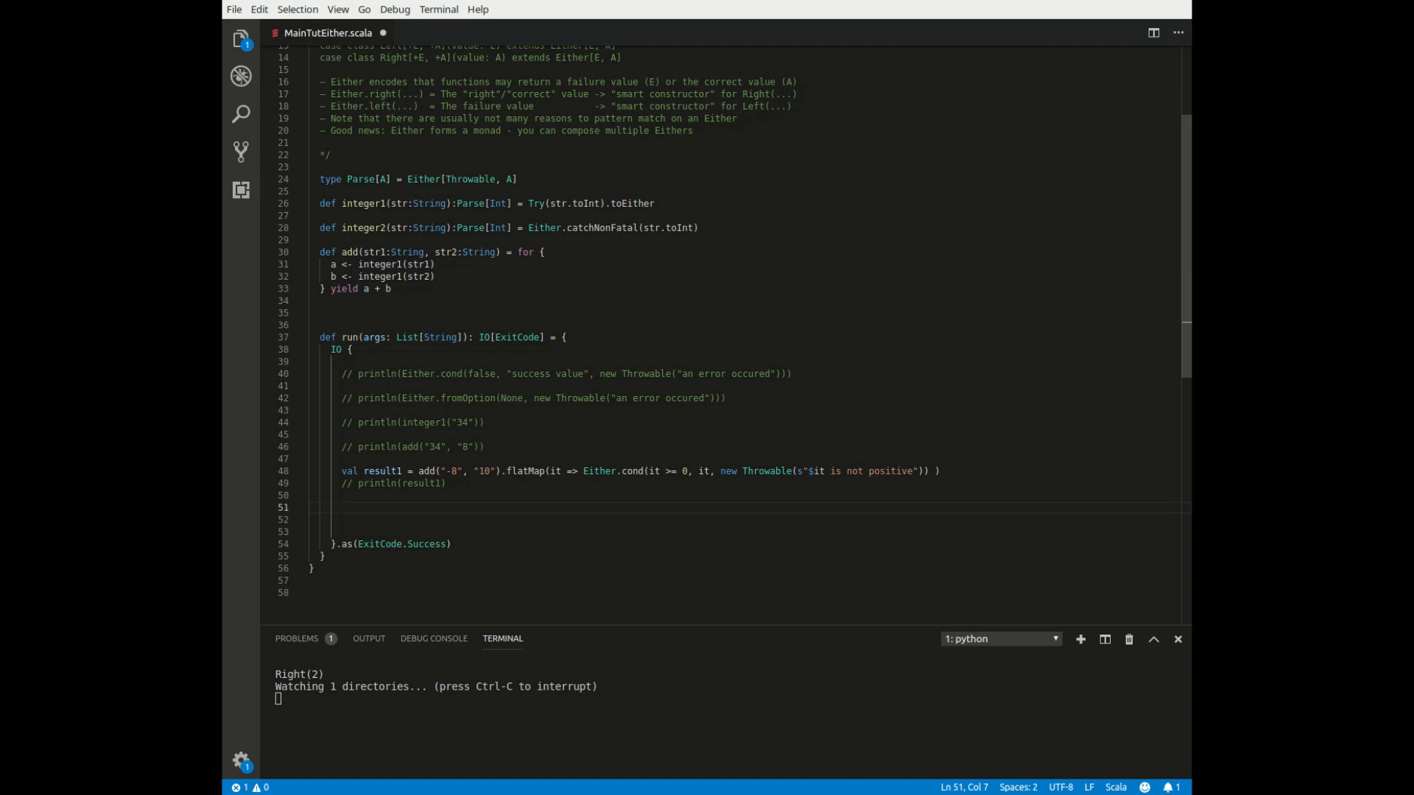
{"action": "type", "text": "val"}
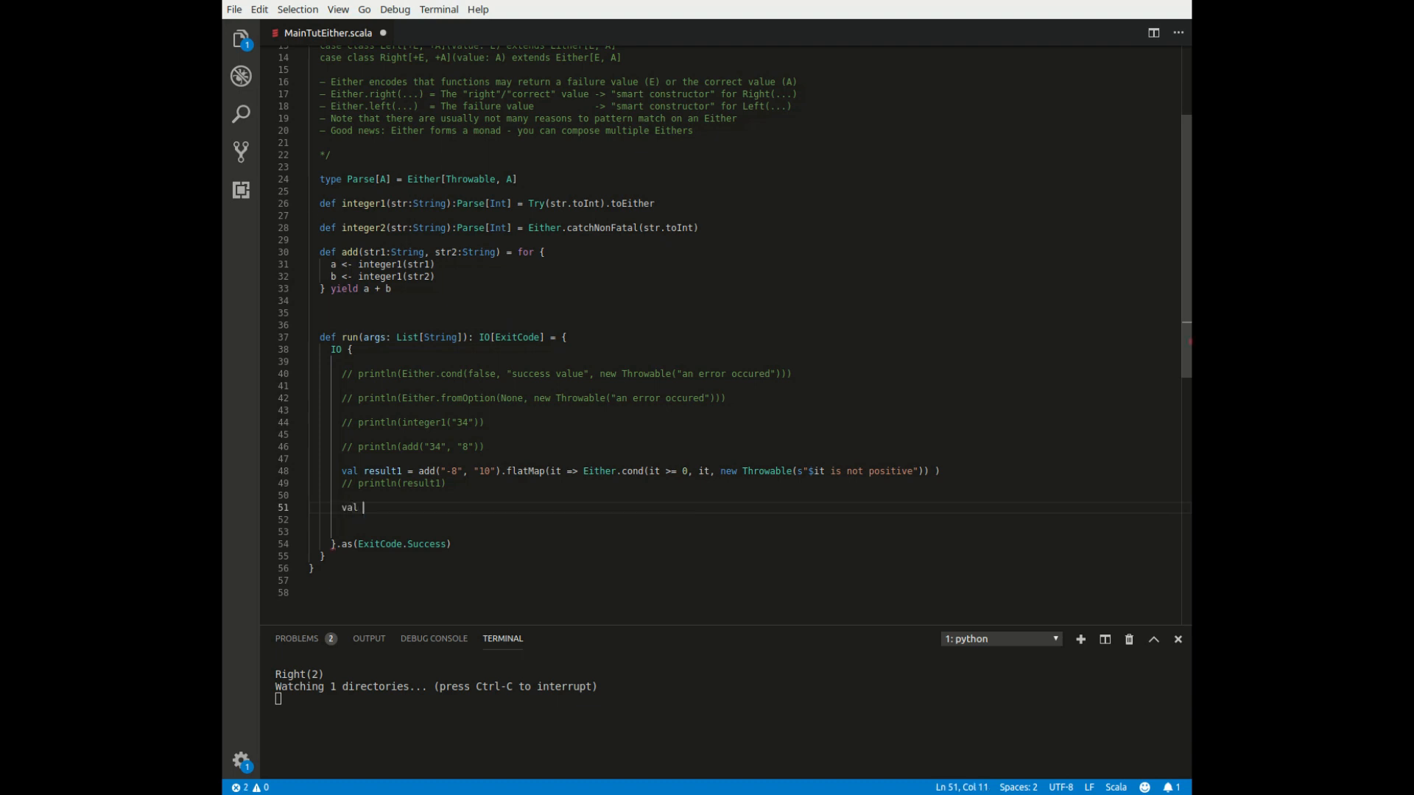
{"action": "type", "text": "result2 ="}
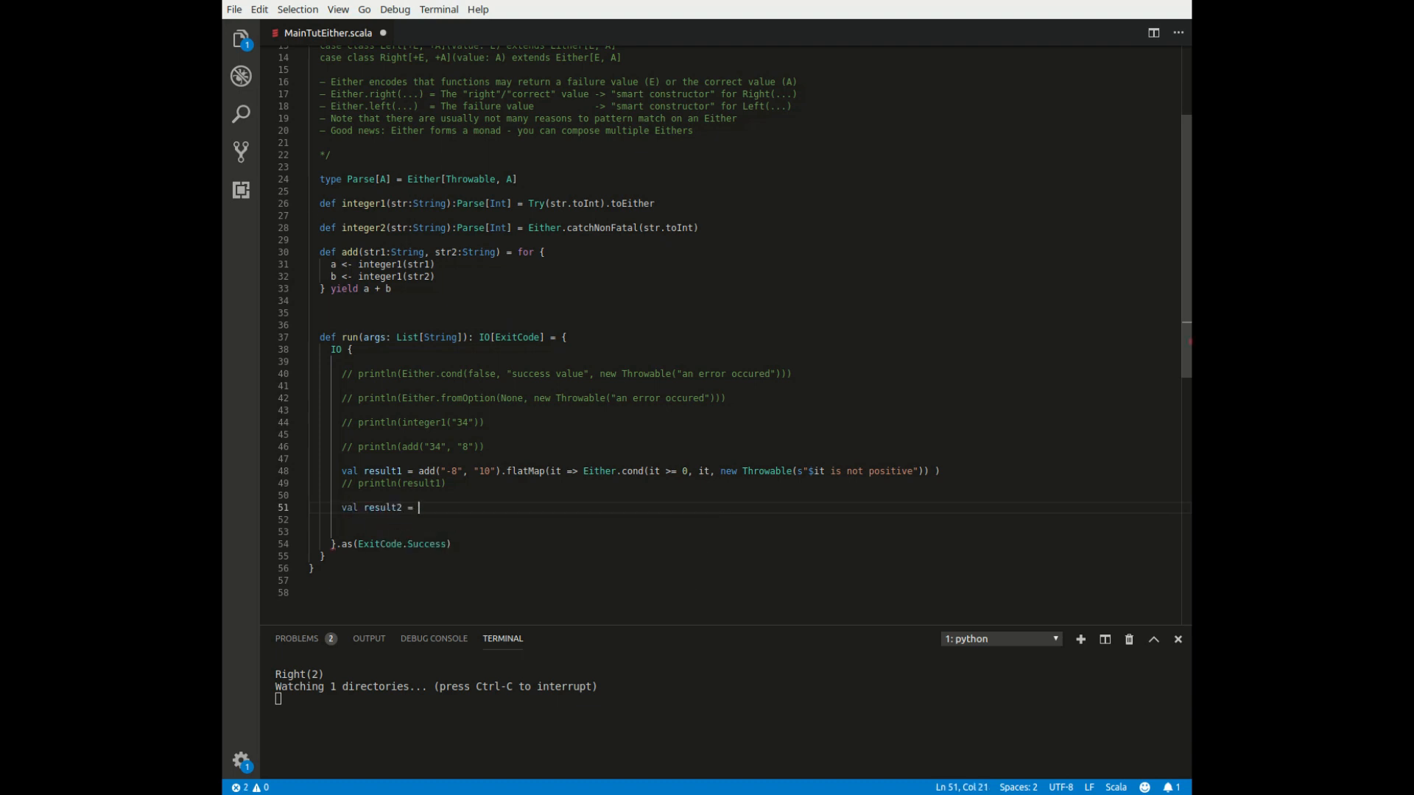
{"action": "type", "text": "resul"}
{"action": "type", "text": ".leftMap("}
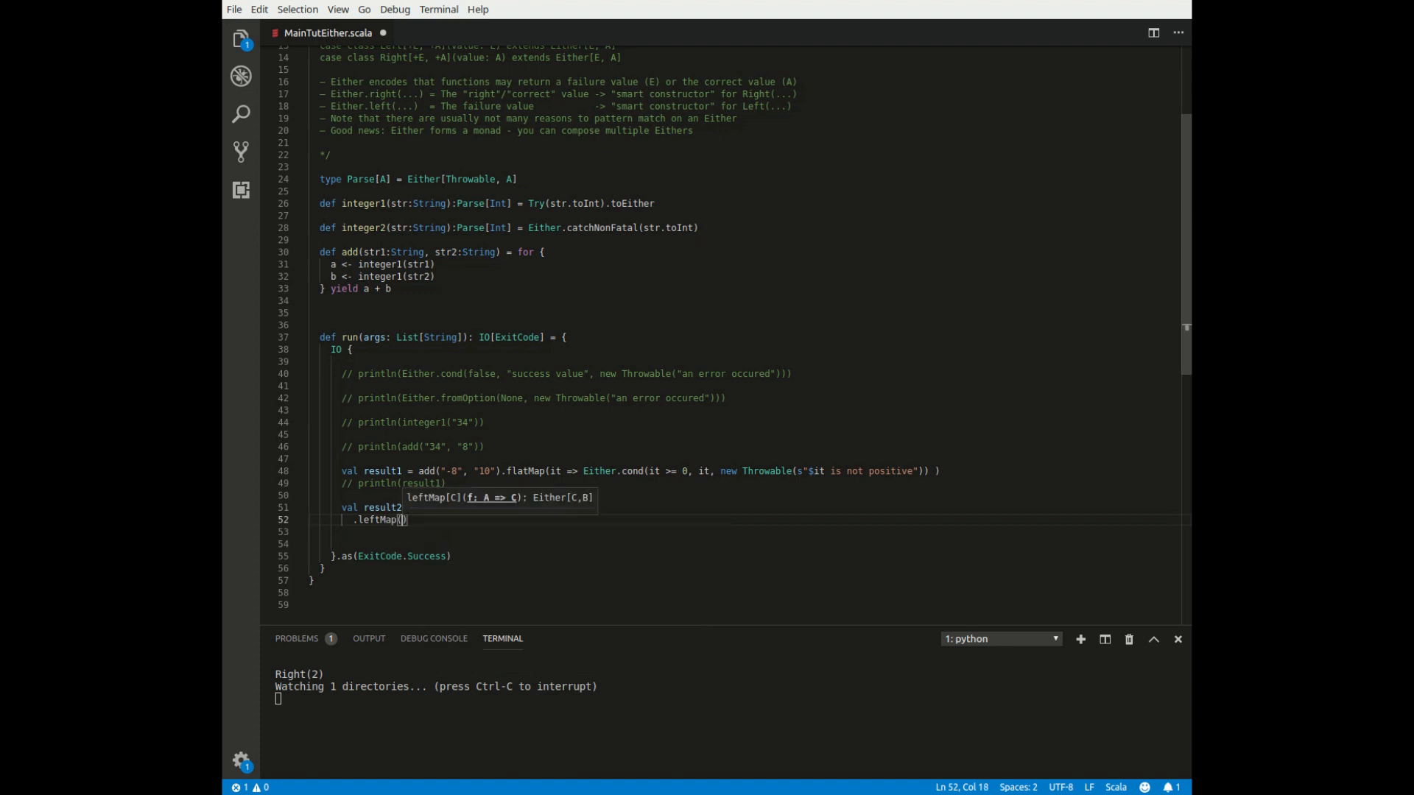
{"action": "type", "text": "thg"}
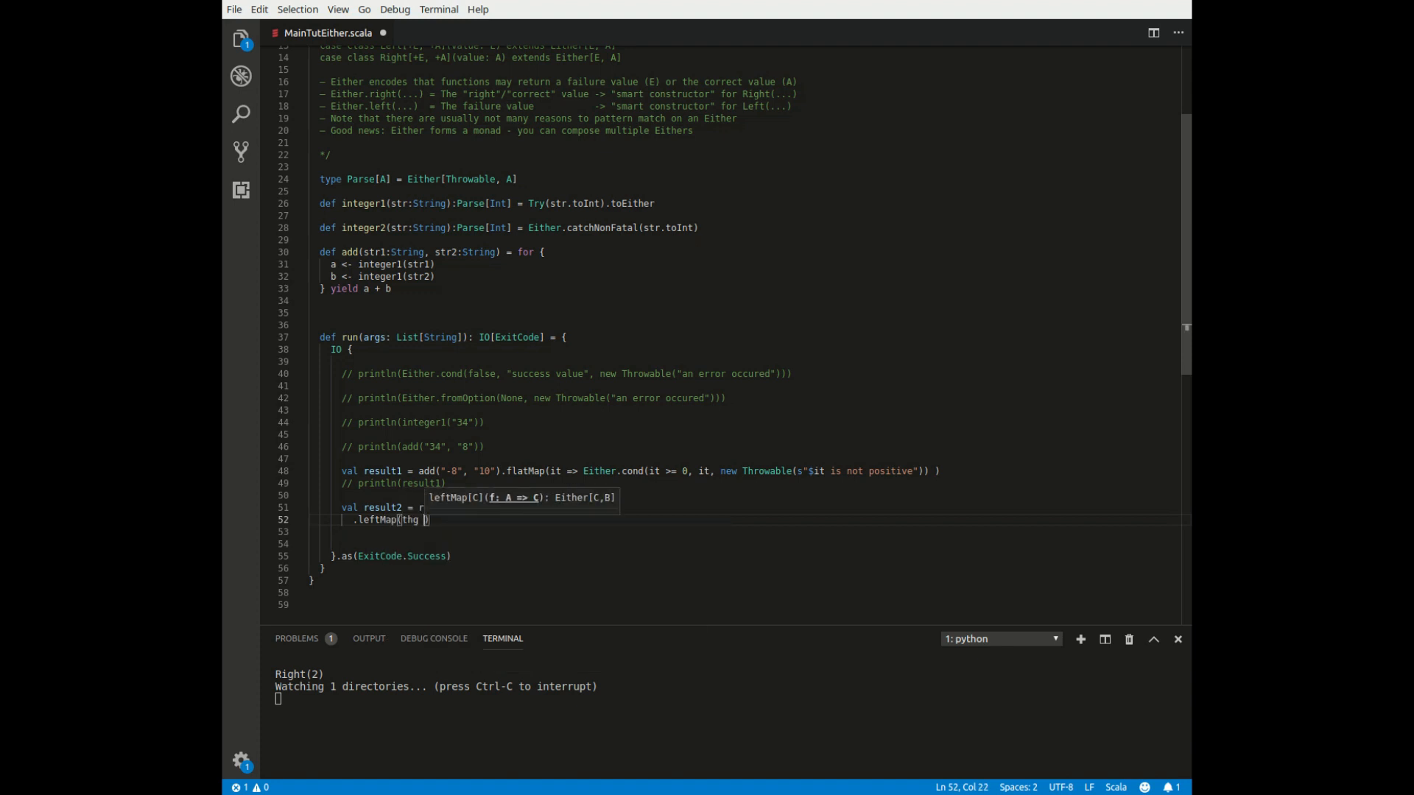
{"action": "key", "text": "Backspace"}
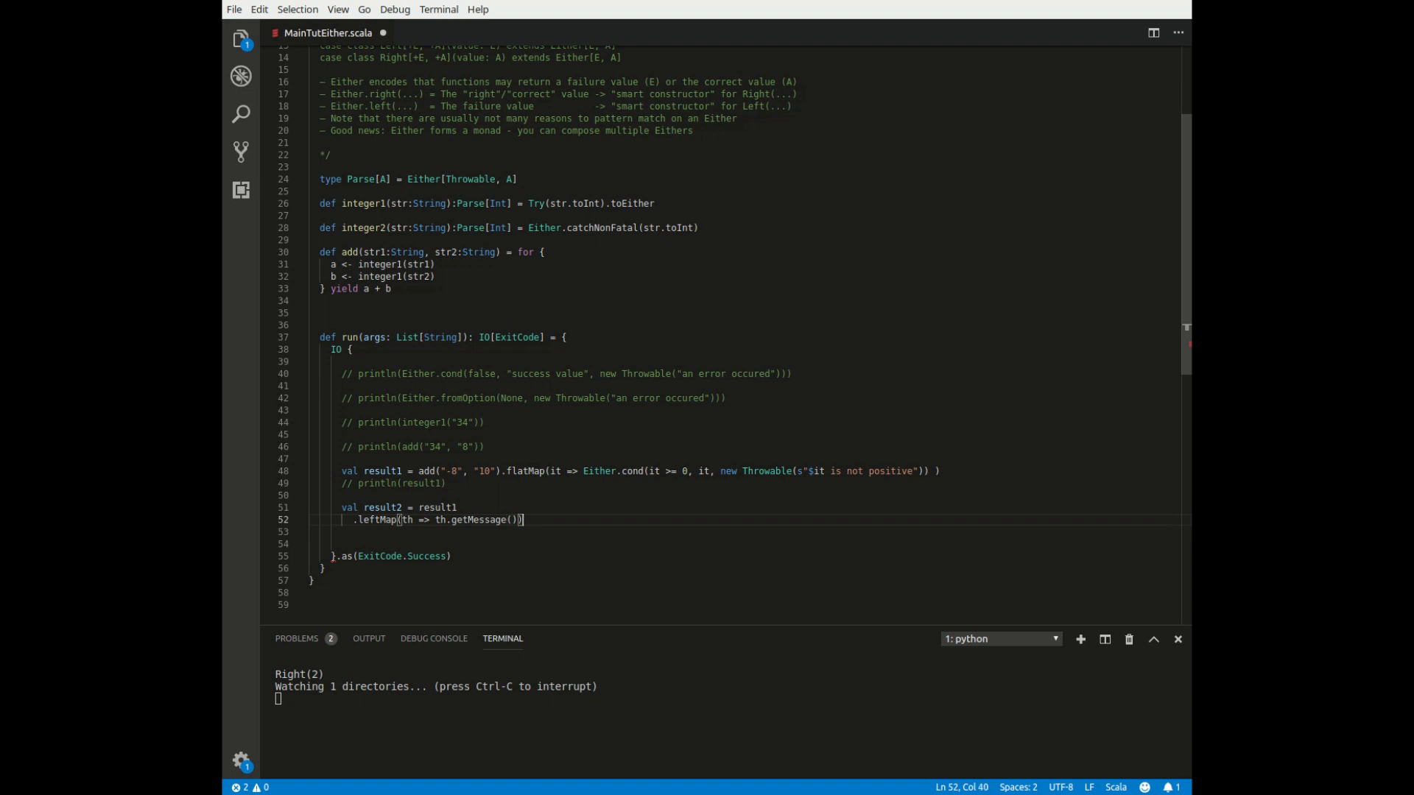
Chain .fold into "value has errors: " + it or "value was correct: " + it
{"action": "type", "text": ".fo"}
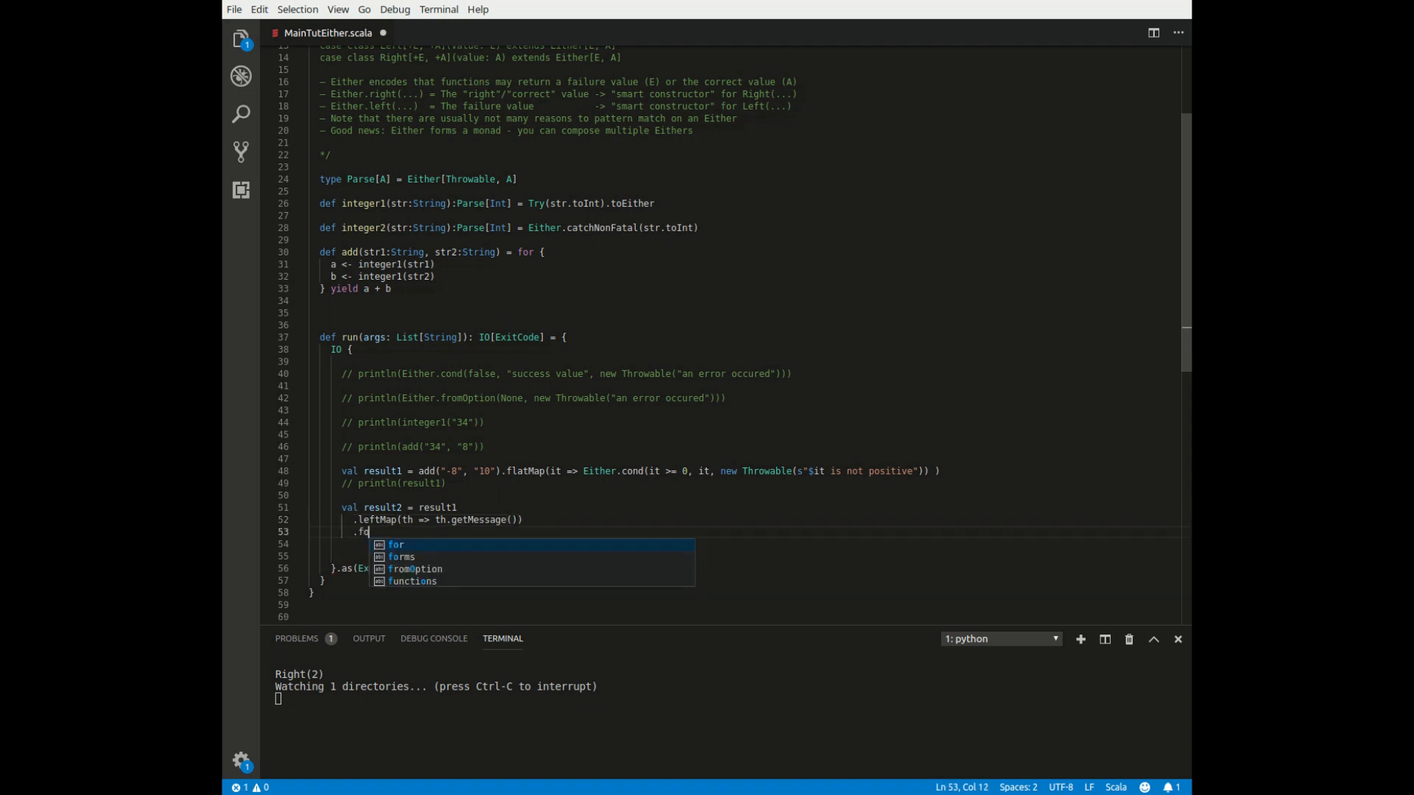
{"action": "type", "text": "ld(it  => \"value has e"}
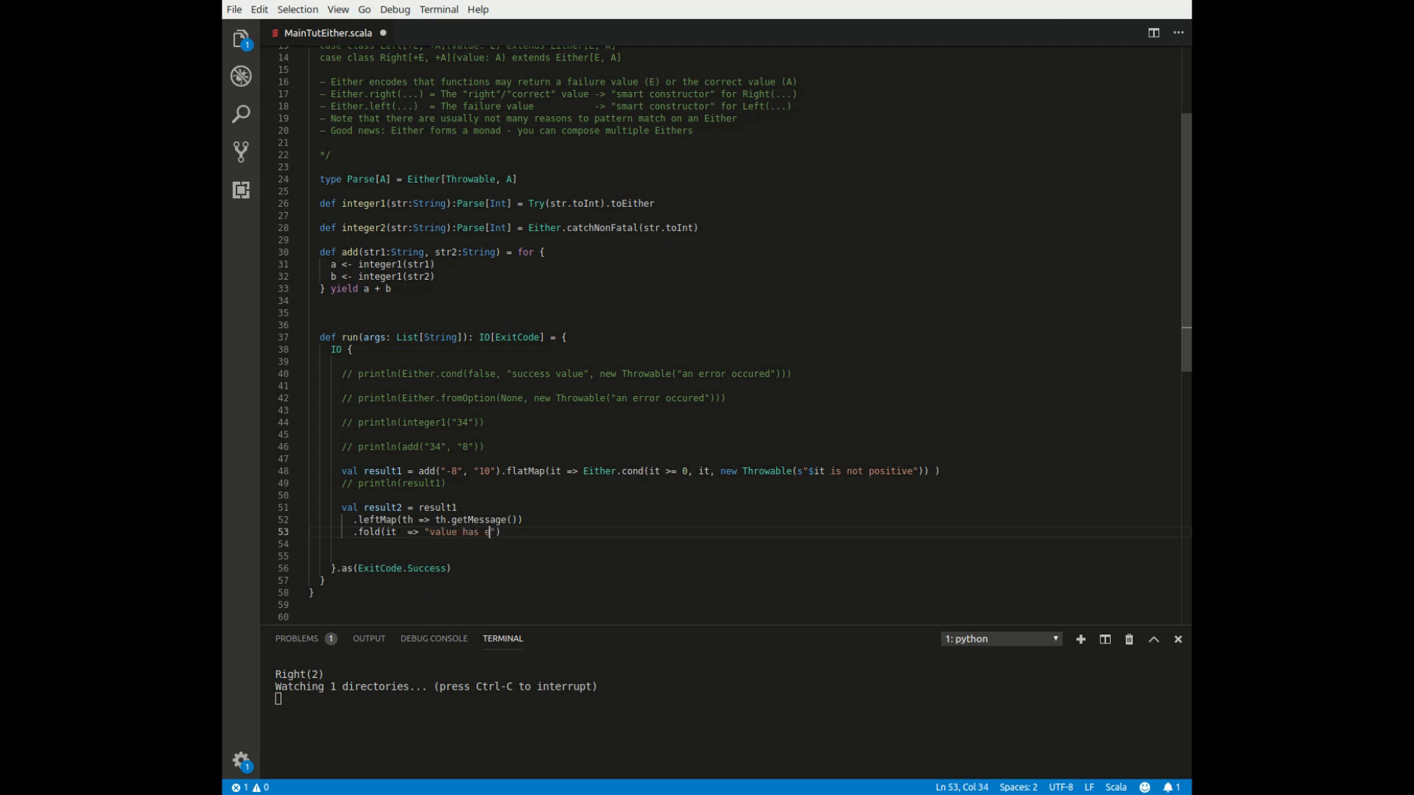
{"action": "type", "text": "rrors:"}
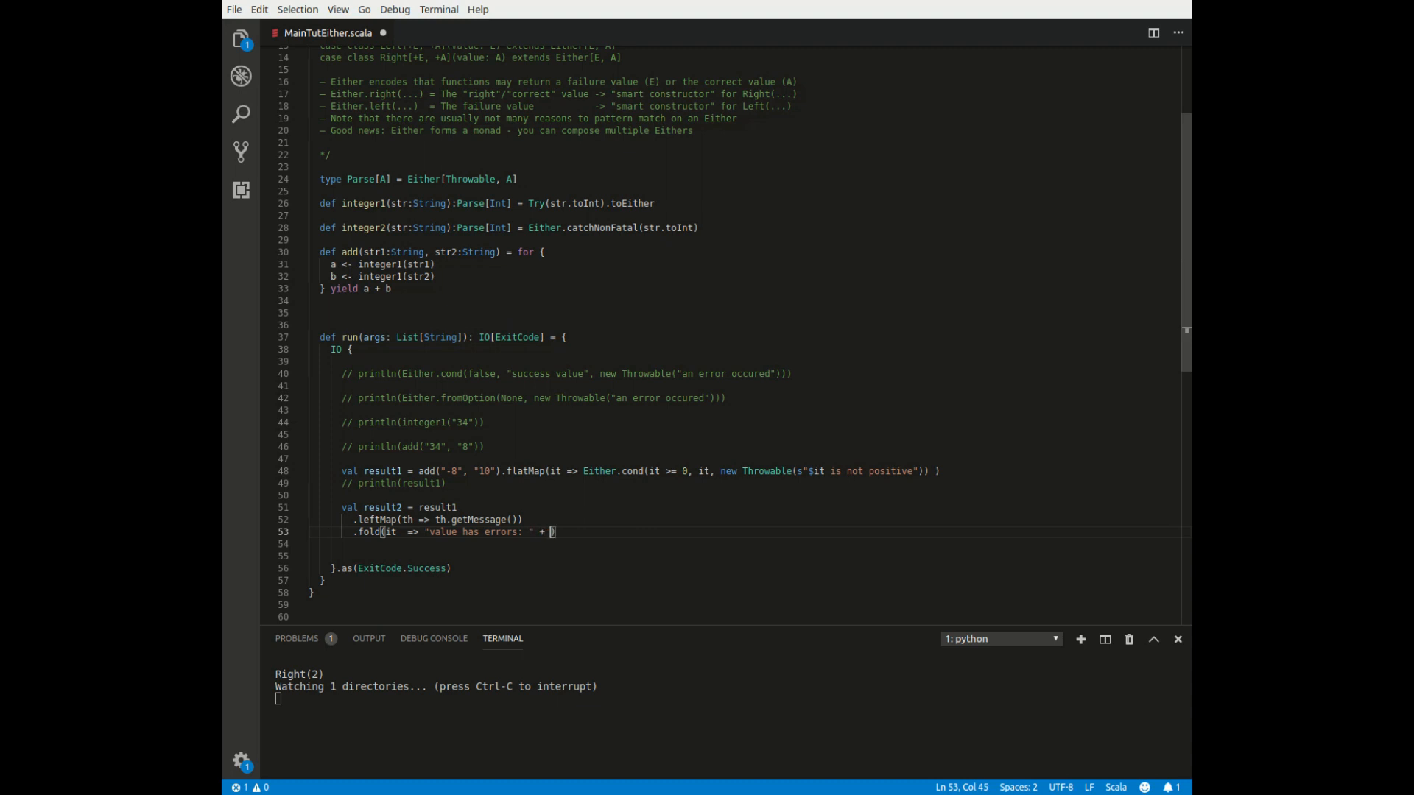
{"action": "type", "text": "it, it => \"value was correct: \" +"}
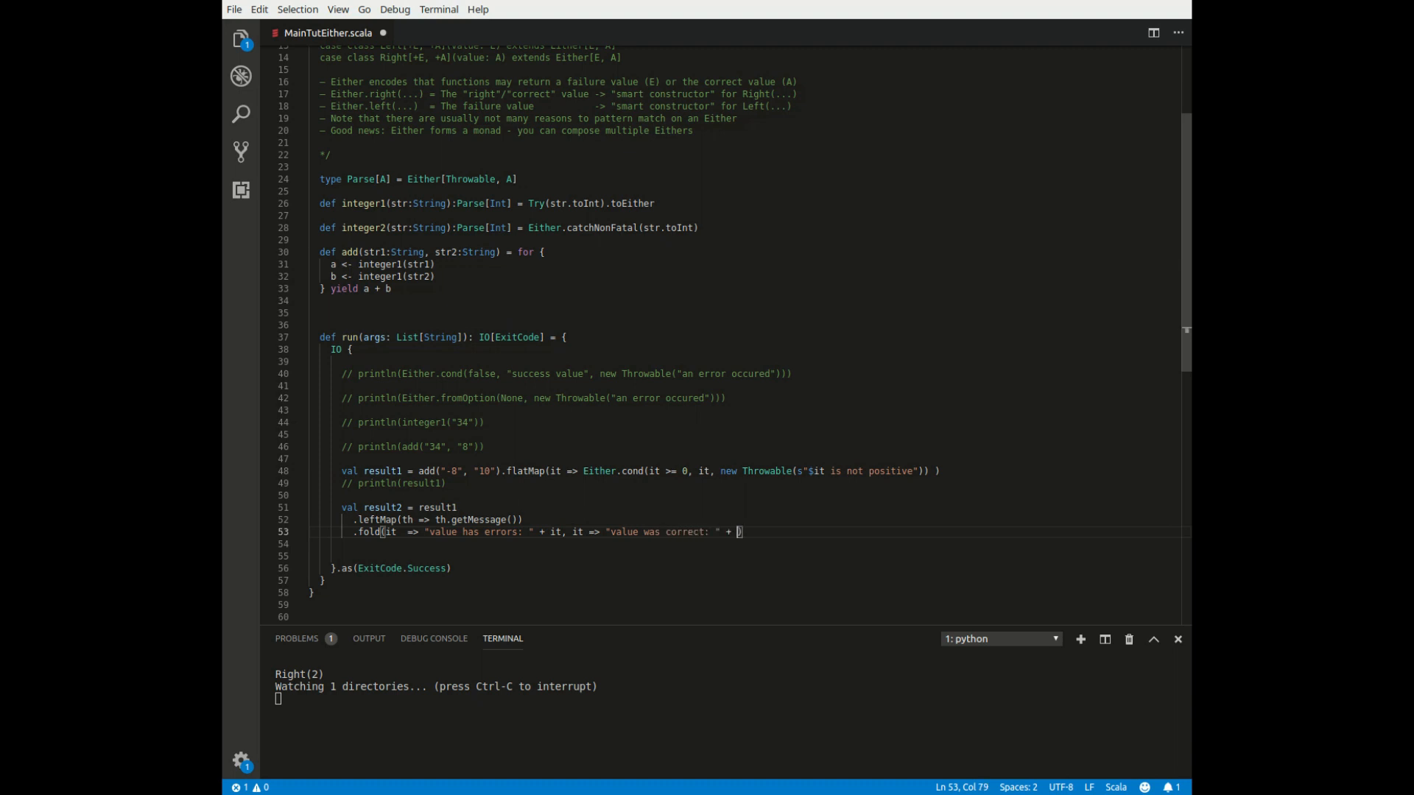
{"action": "type", "text": "it"}
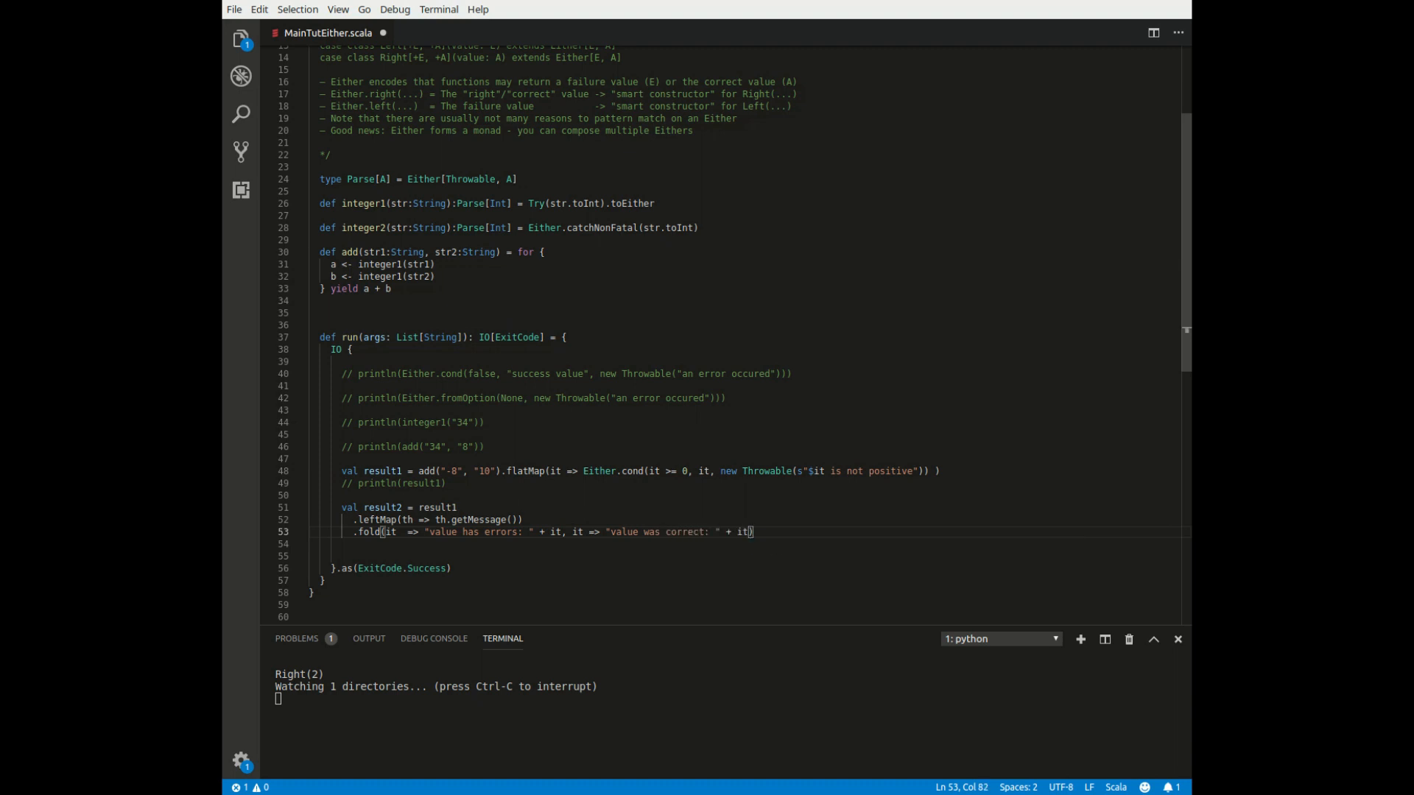
{"action": "type", "text": "prit"}
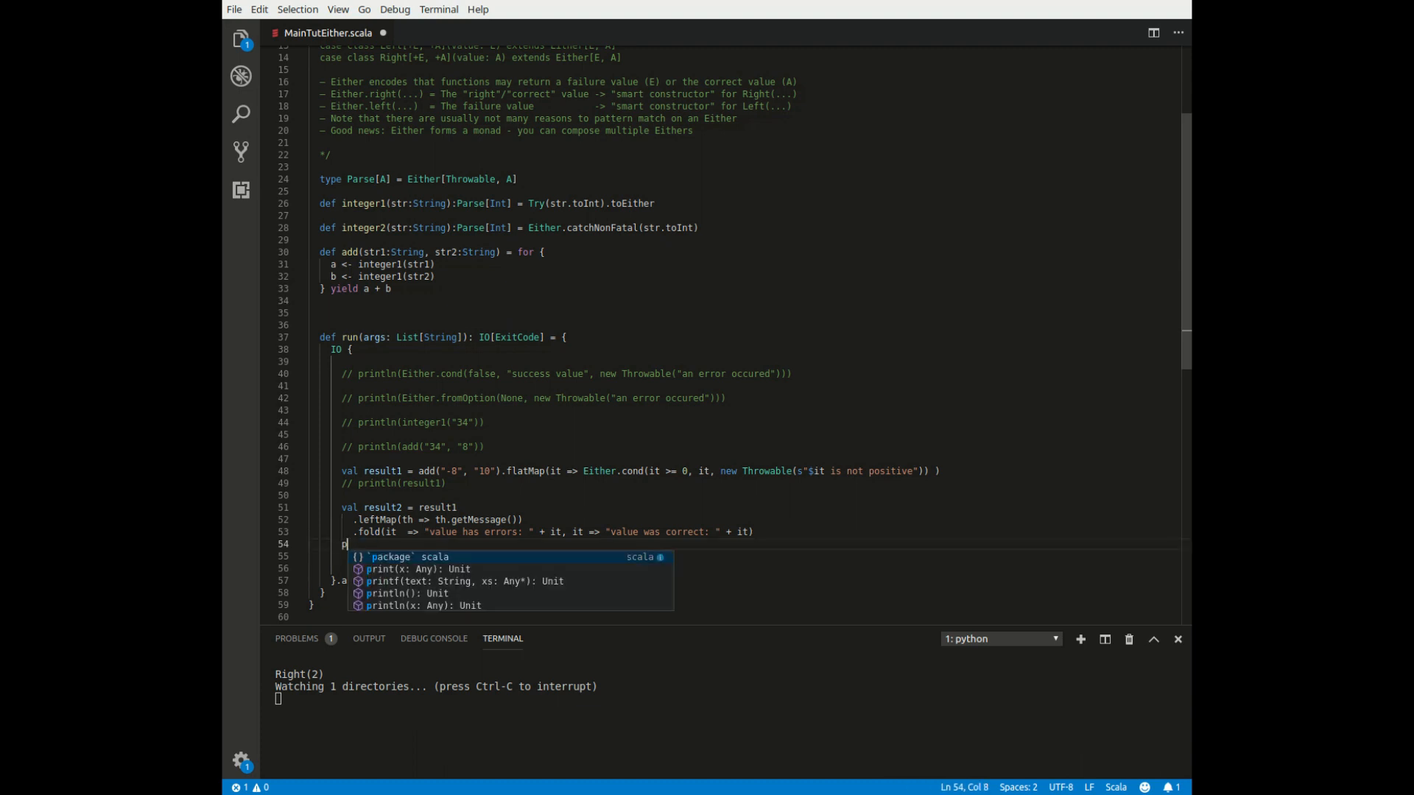
Add println(result2) so the terminal prints 'value was correct: 2'
{"action": "type", "text": "rintln(result2"}
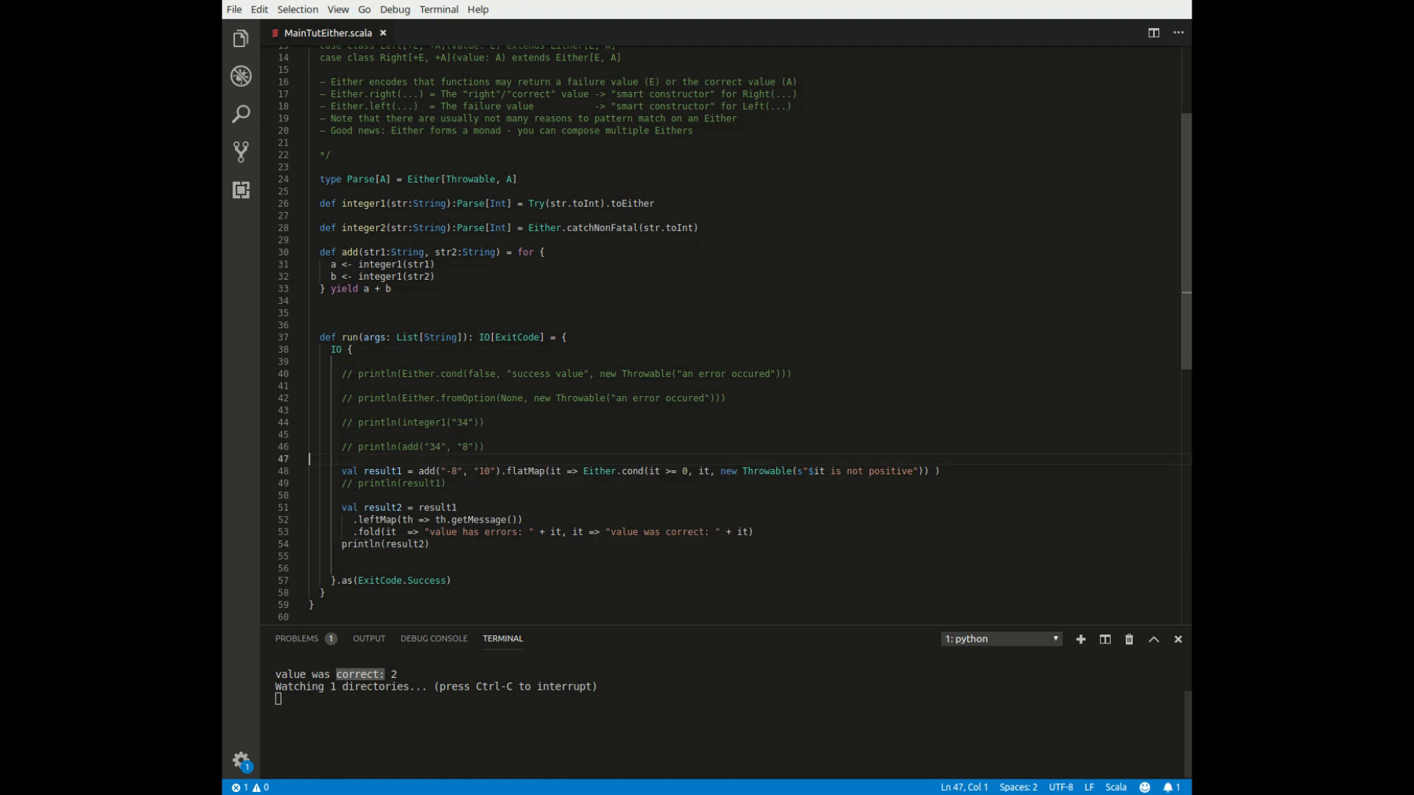
Replace result1's second argument "10" with "0" and let sbt recompile
{"action": "double_click", "coordinate": [483, 471]}
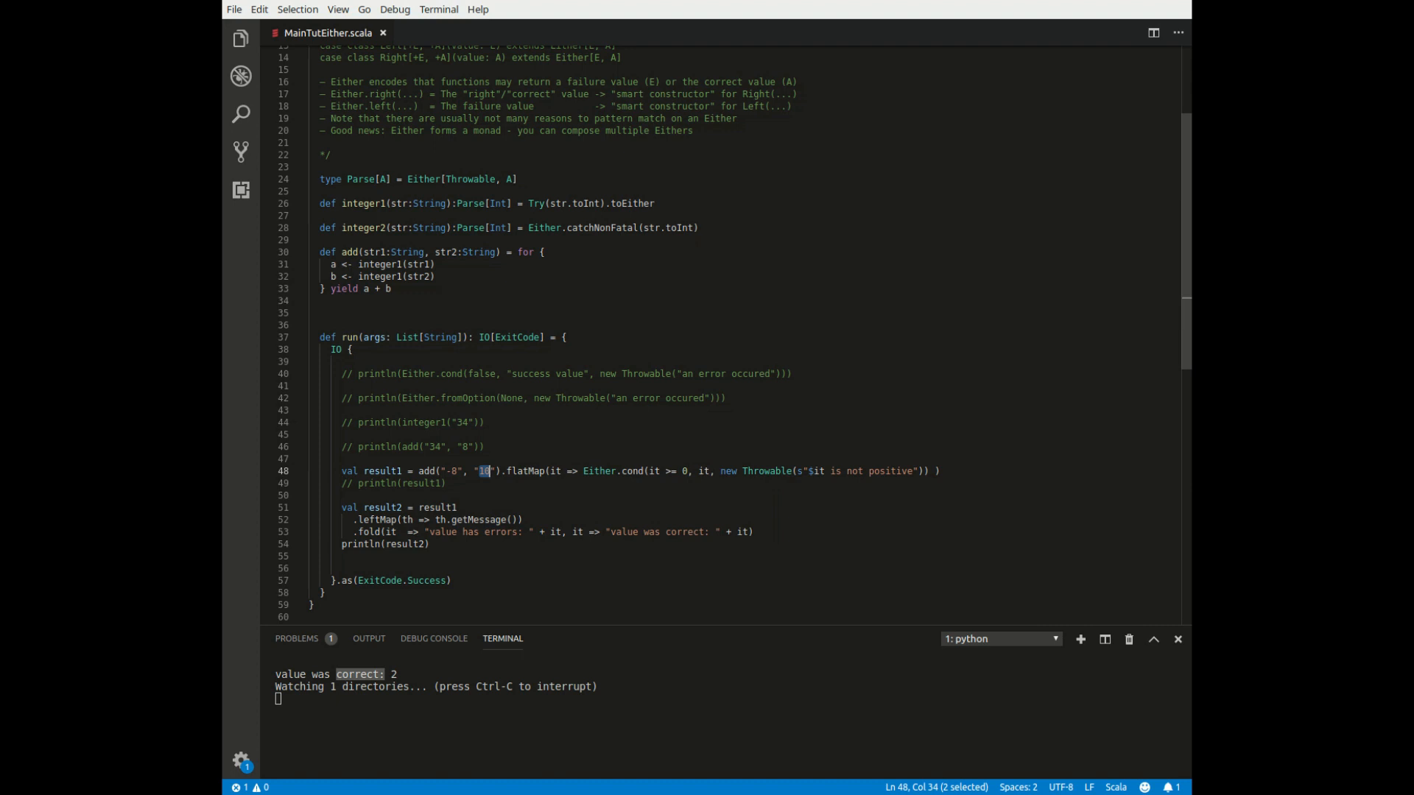
{"action": "type", "text": "0"}
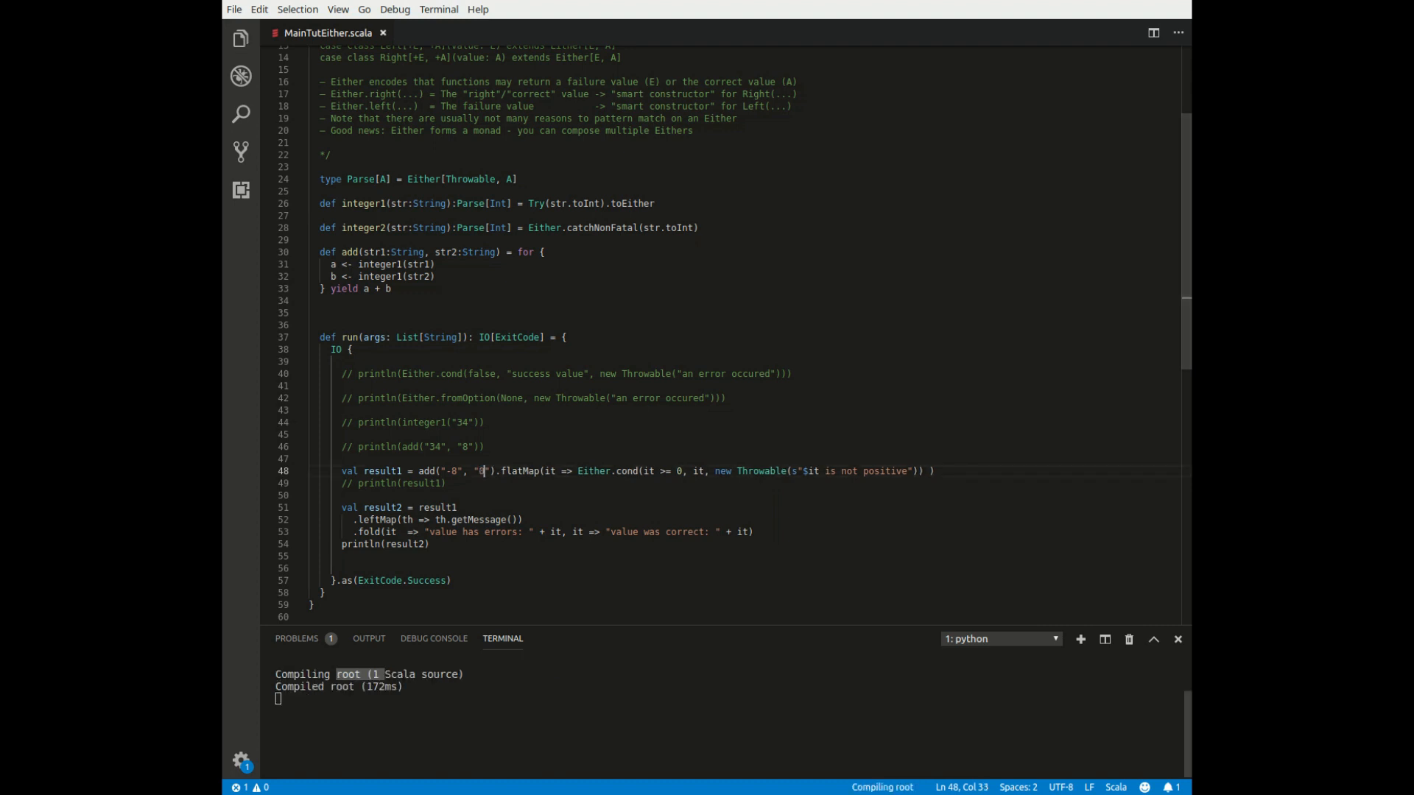